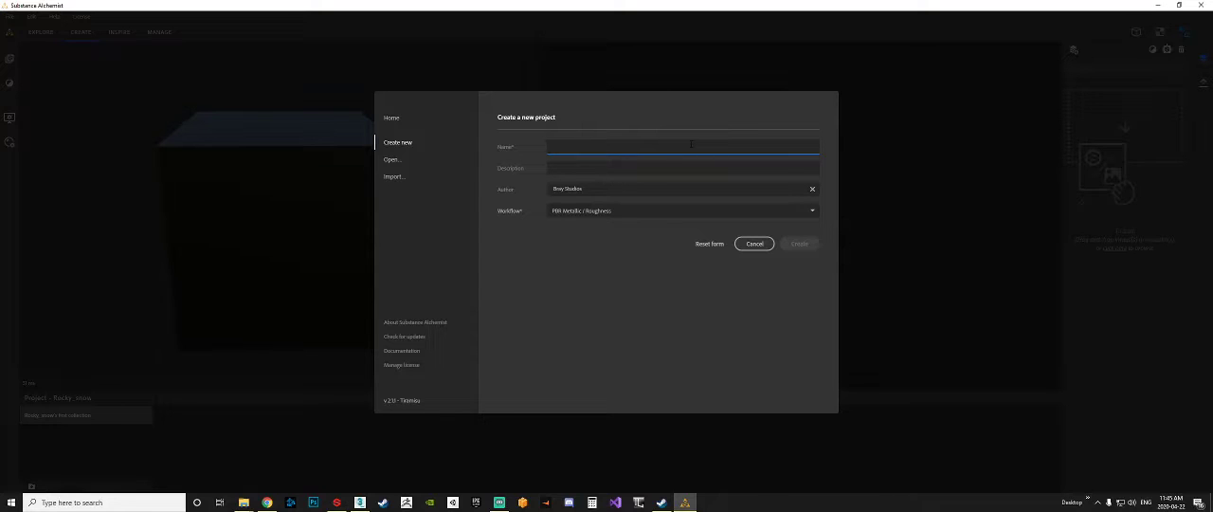
Type 'Rocky_snow' into the new project's Name field
{"action": "left_click", "coordinate": [682, 146]}
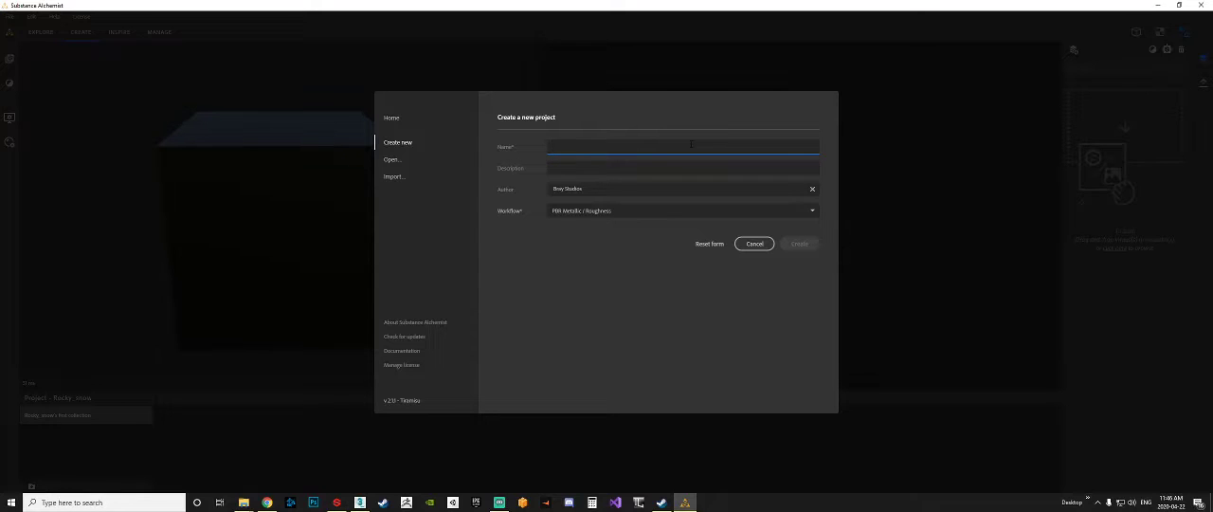
{"action": "left_click", "coordinate": [682, 146]}
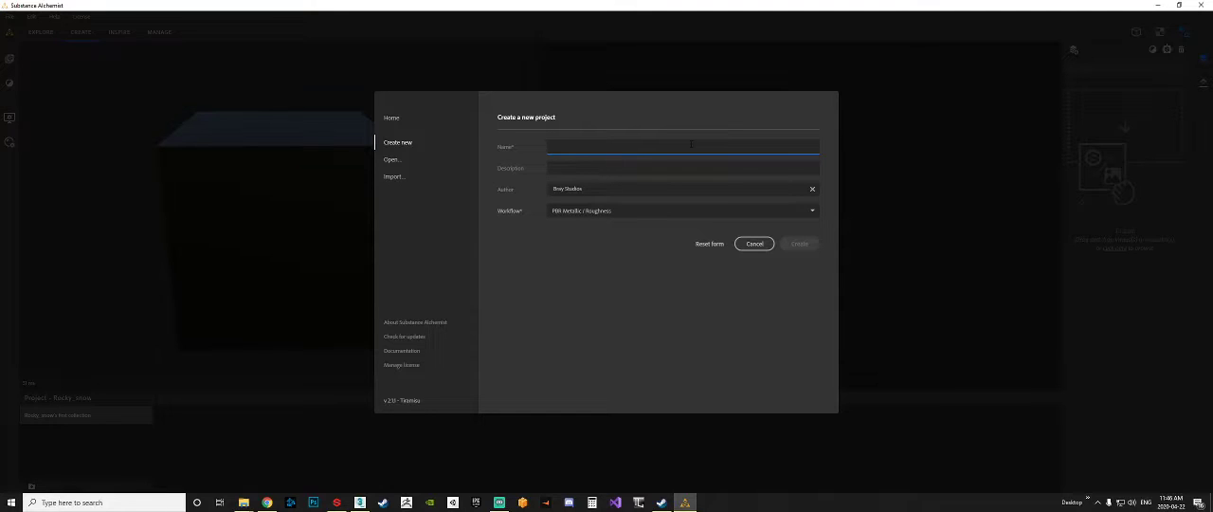
{"action": "left_click", "coordinate": [682, 146]}
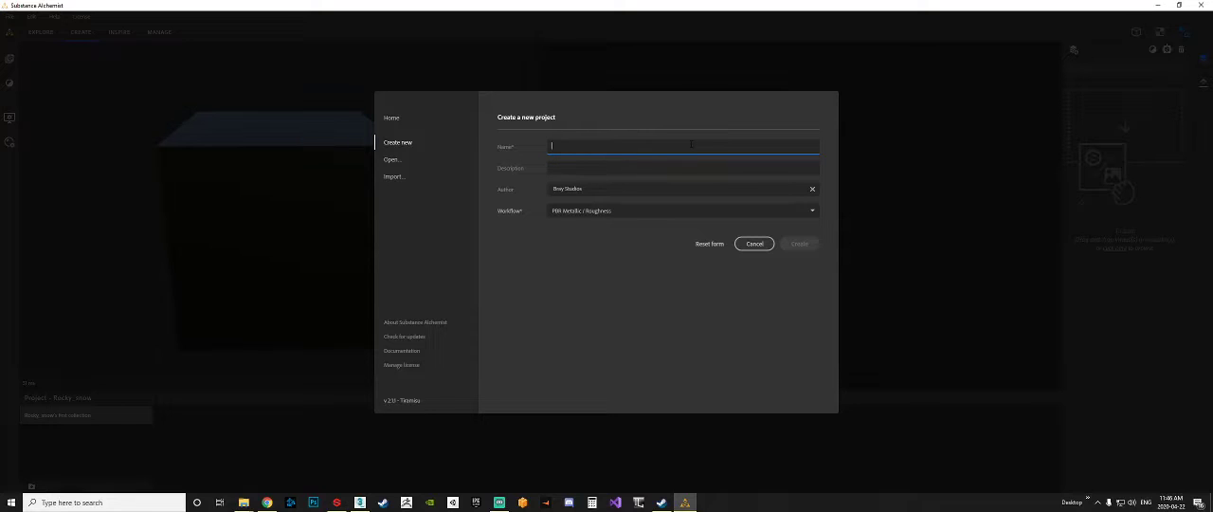
{"action": "type", "text": "Rock"}
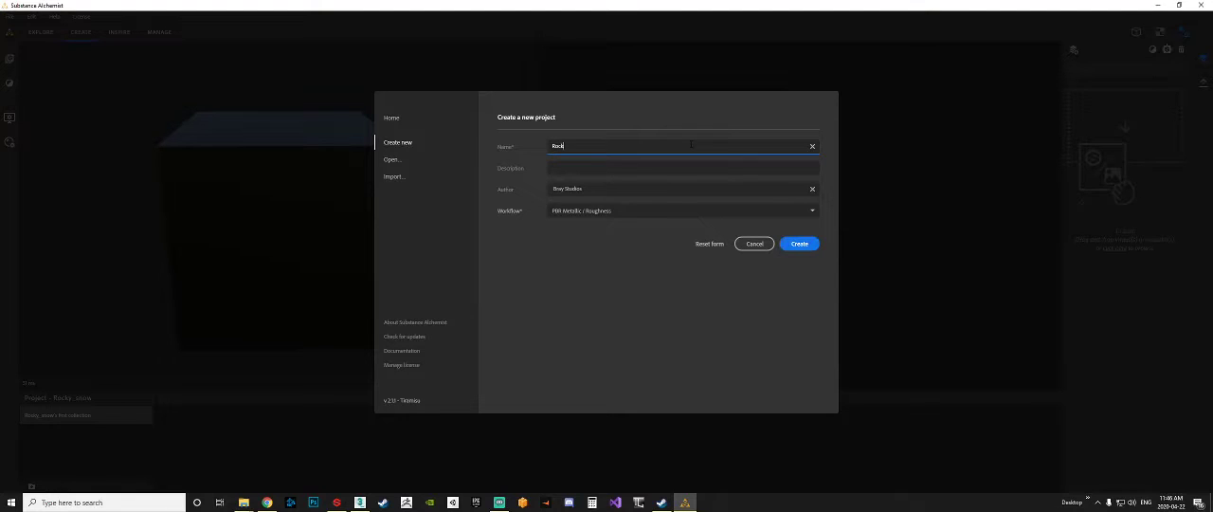
{"action": "type", "text": "y_snow"}
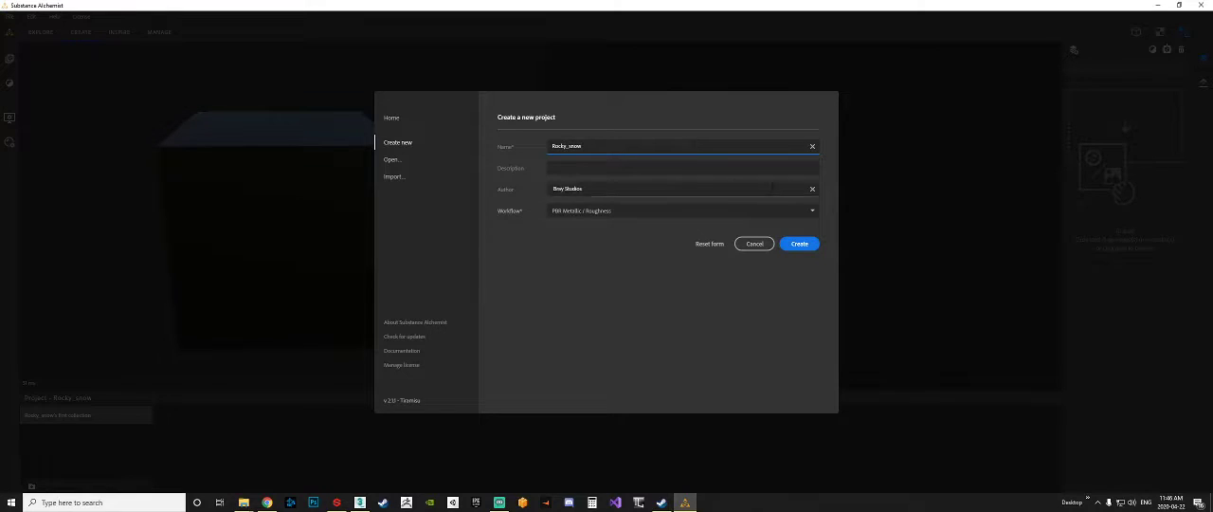
Create the Rocky_snow project, orbit the preview cube, then switch to the 2D texture view
{"action": "left_click", "coordinate": [799, 244]}
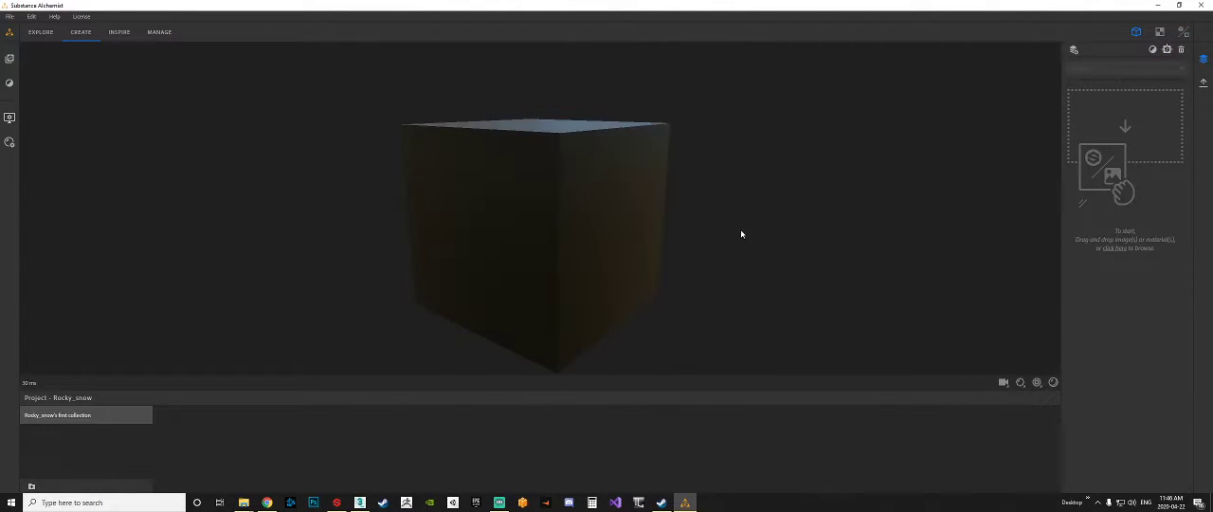
{"action": "left_click_drag", "start_coordinate": [741, 234], "coordinate": [595, 275]}
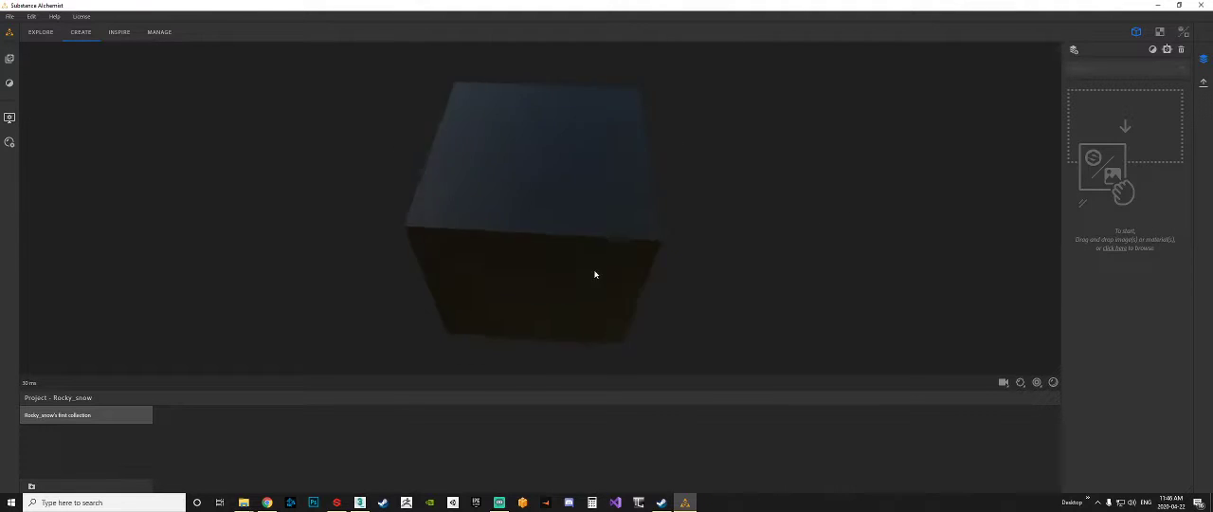
{"action": "left_click_drag", "start_coordinate": [596, 275], "coordinate": [608, 172]}
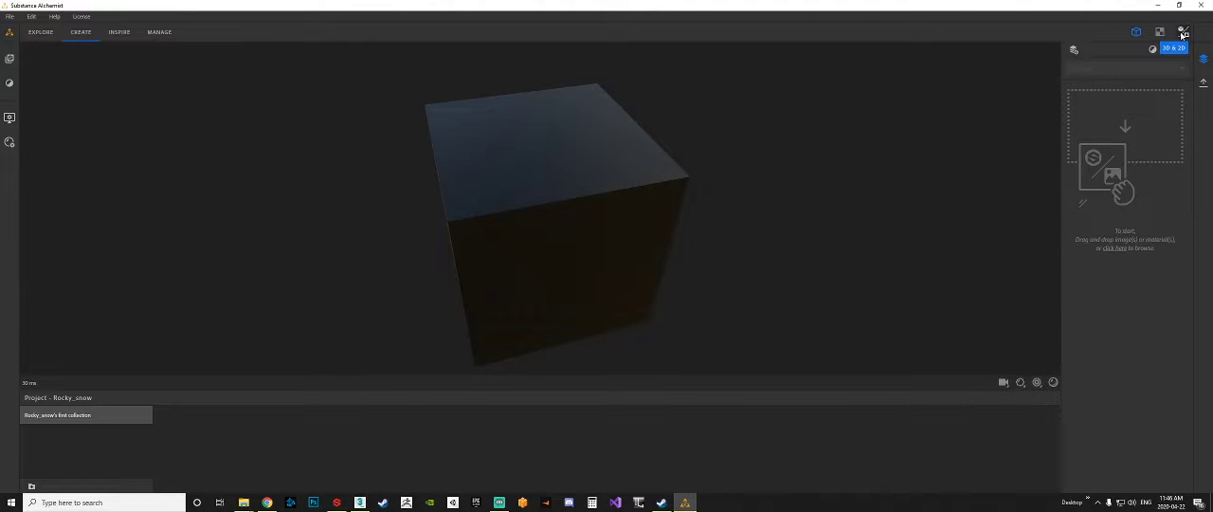
{"action": "left_click", "coordinate": [1159, 31]}
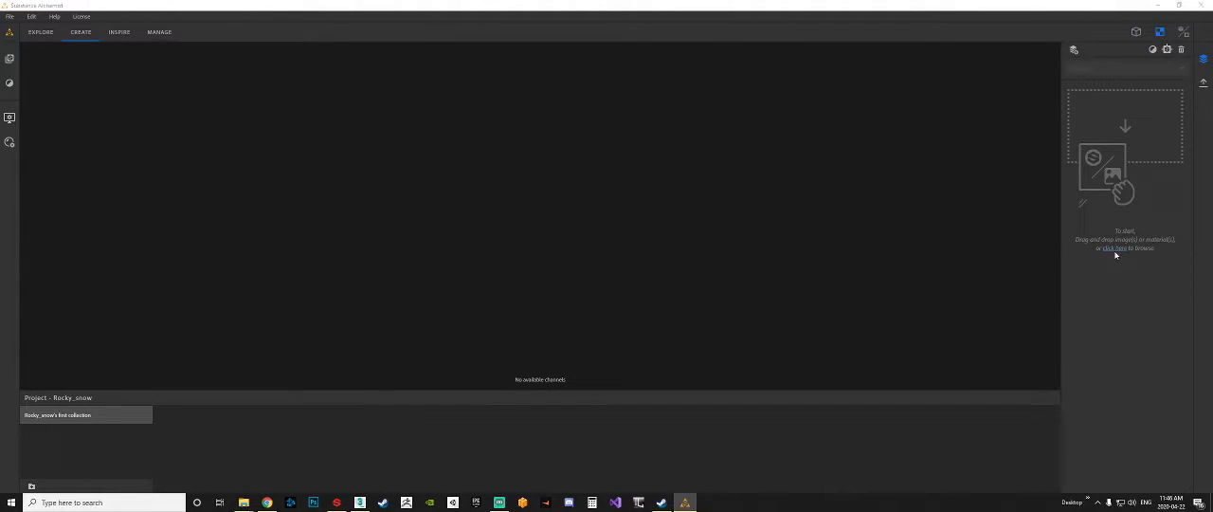
Browse to import an image and pick the Use as bitmap template
{"action": "left_click", "coordinate": [1114, 249]}
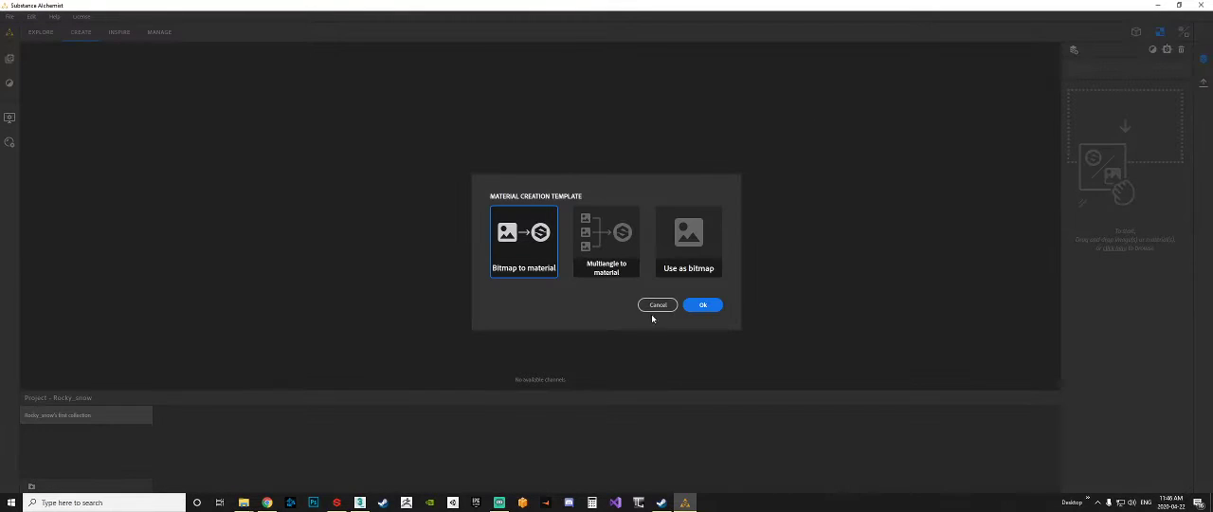
{"action": "mouse_move", "coordinate": [740, 207]}
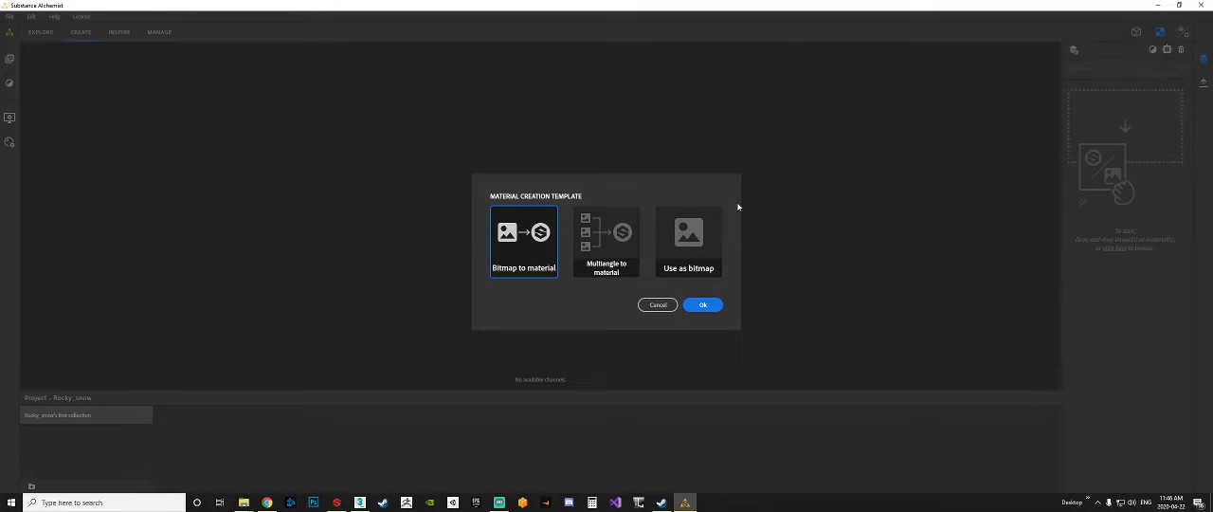
{"action": "mouse_move", "coordinate": [603, 275]}
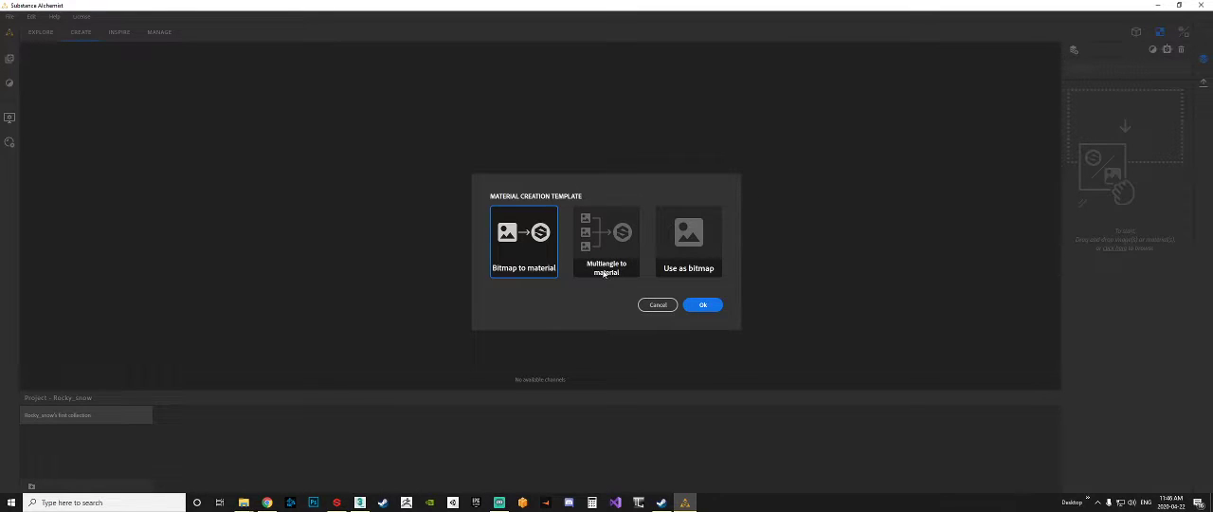
{"action": "mouse_move", "coordinate": [543, 200]}
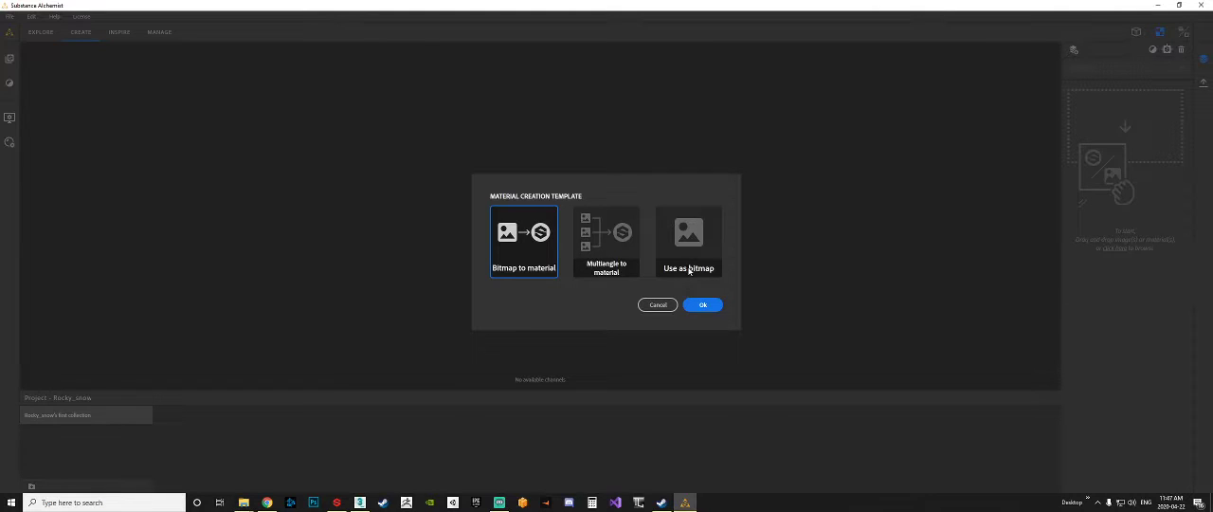
{"action": "left_click", "coordinate": [688, 241]}
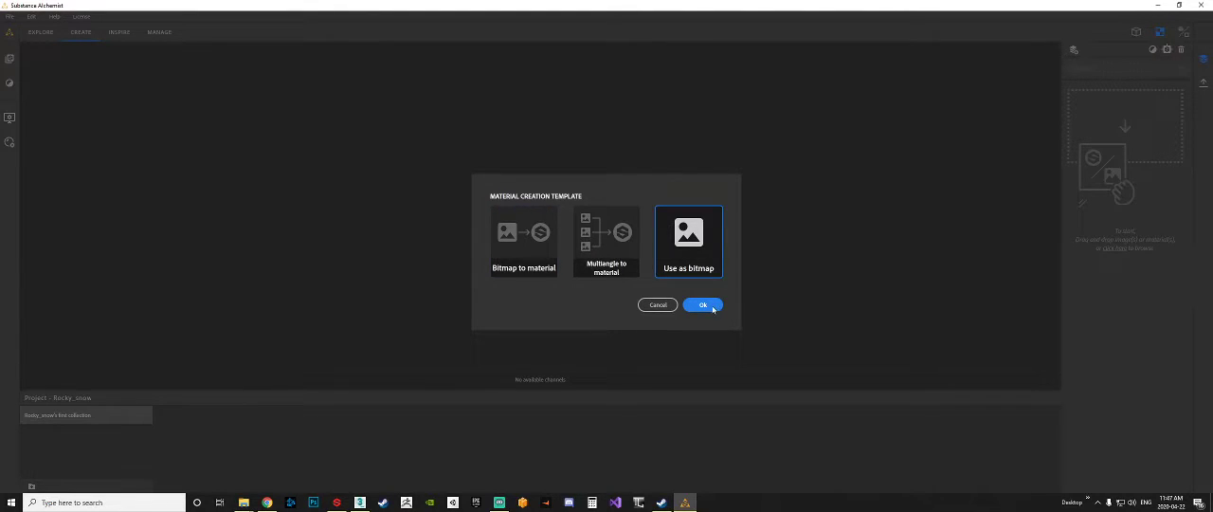
Import the rocky gravel photo as a bitmap, zoom in, and check the Base Color channel
{"action": "left_click", "coordinate": [702, 305]}
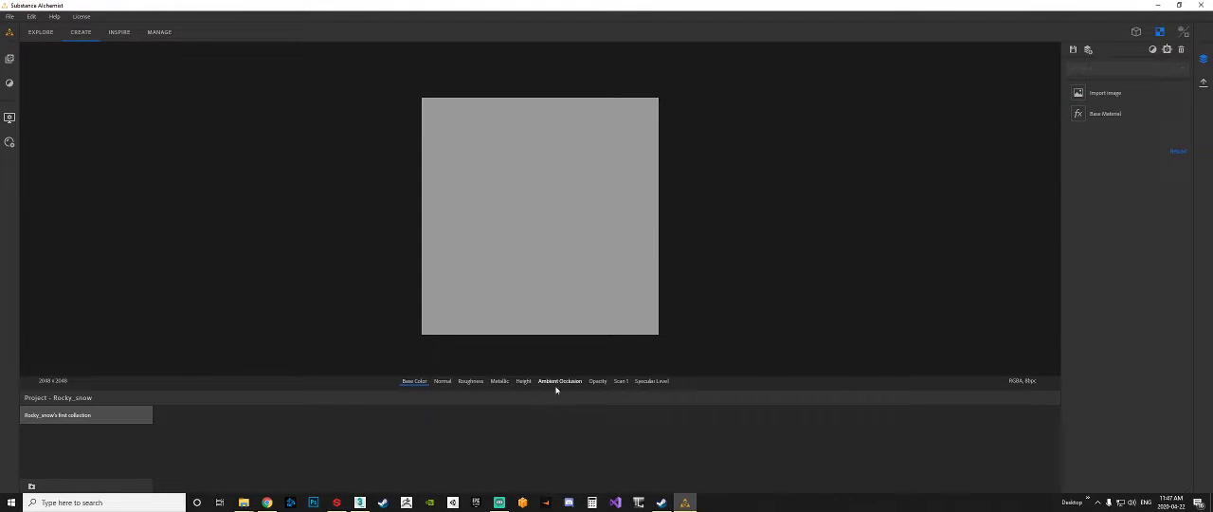
{"action": "left_click", "coordinate": [622, 381]}
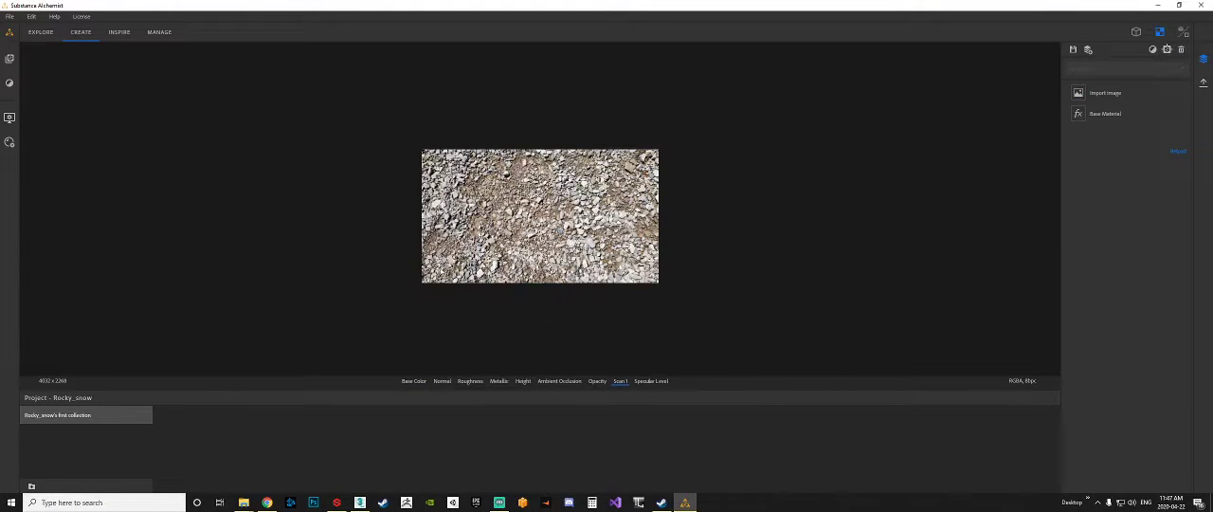
{"action": "scroll", "scroll_direction": "up", "scroll_amount": 3}
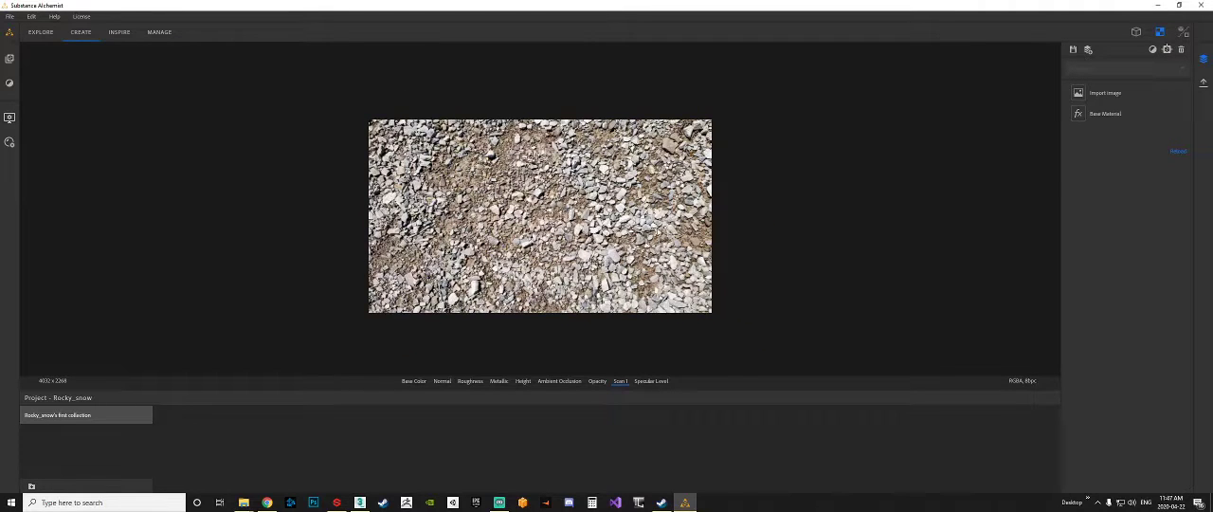
{"action": "mouse_move", "coordinate": [833, 147]}
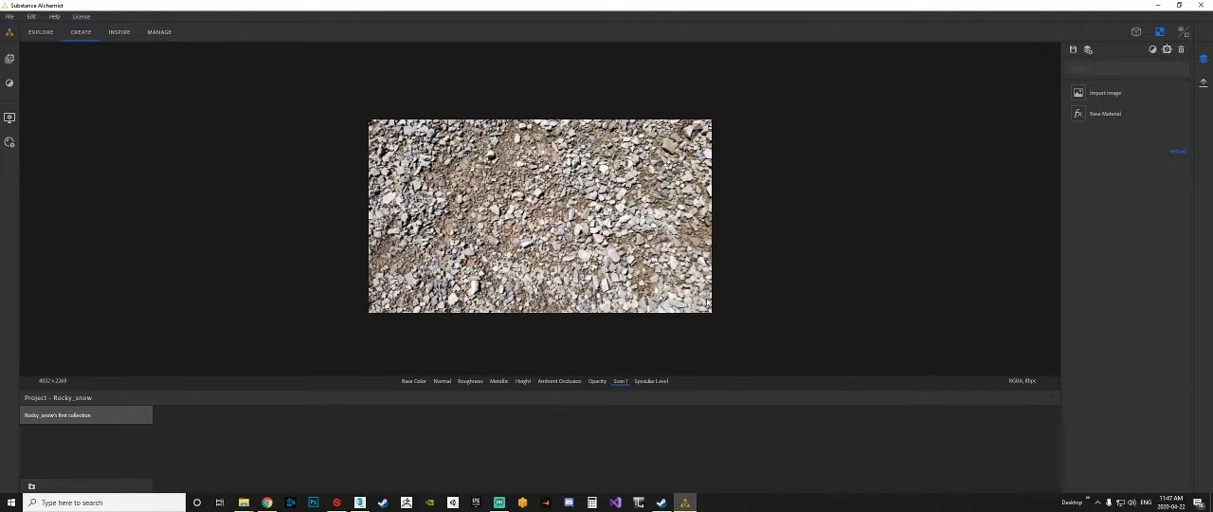
{"action": "left_click", "coordinate": [413, 381]}
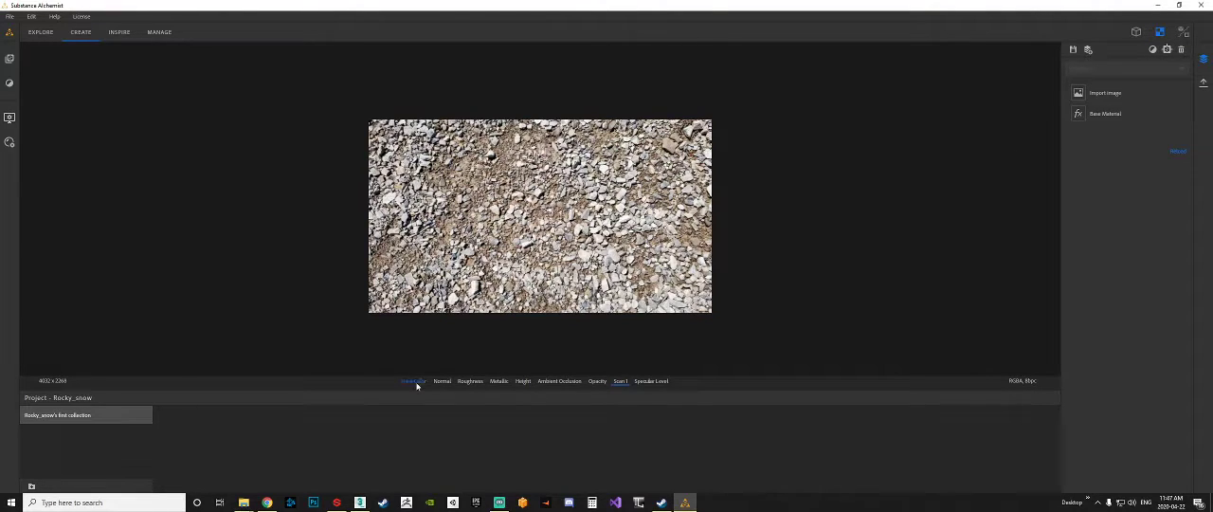
{"action": "left_click", "coordinate": [470, 382]}
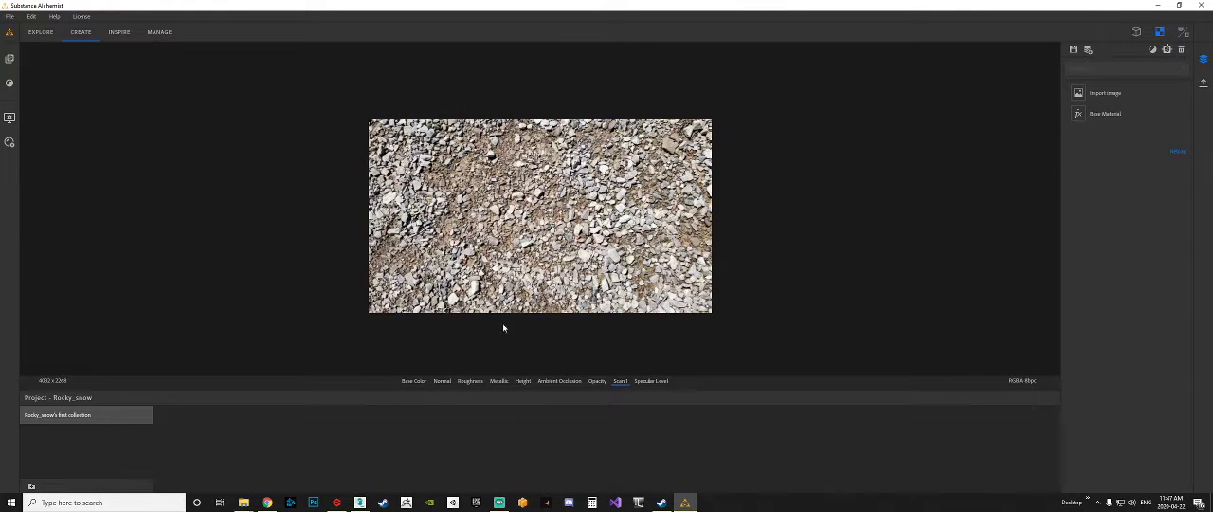
{"action": "mouse_move", "coordinate": [329, 161]}
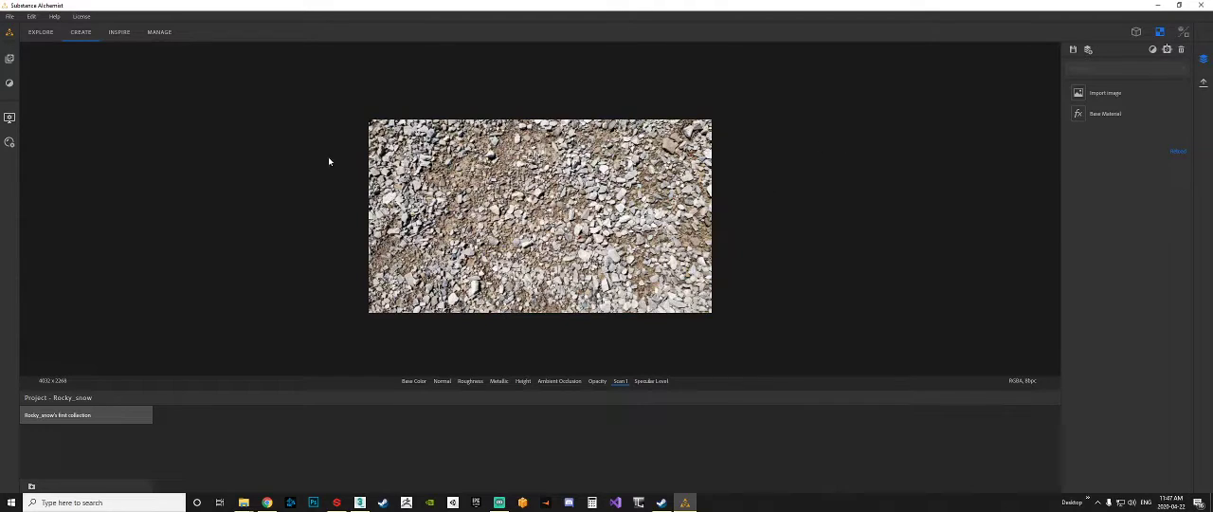
{"action": "mouse_move", "coordinate": [466, 317]}
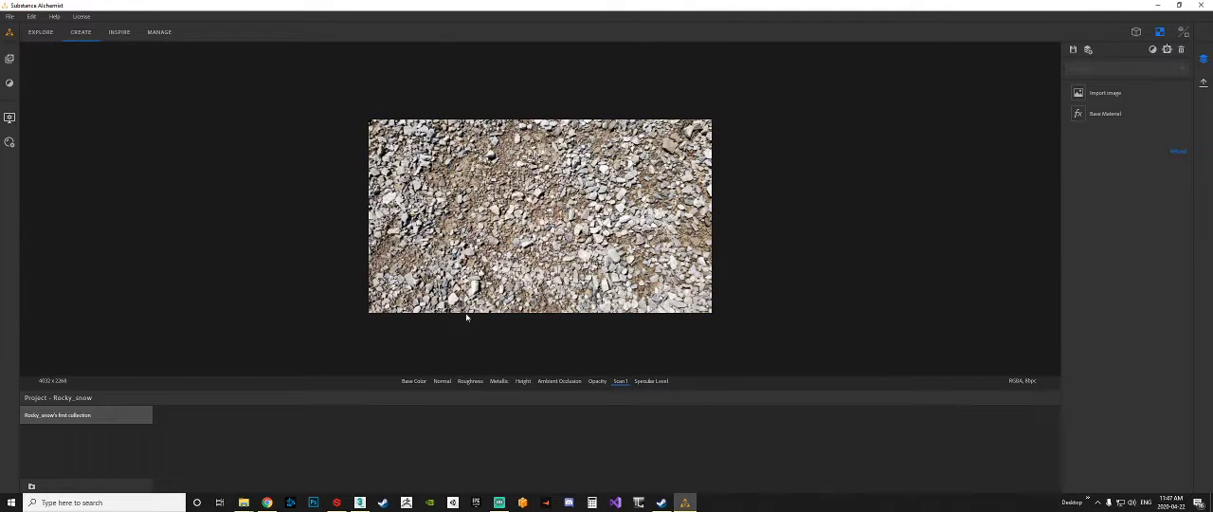
{"action": "mouse_move", "coordinate": [905, 168]}
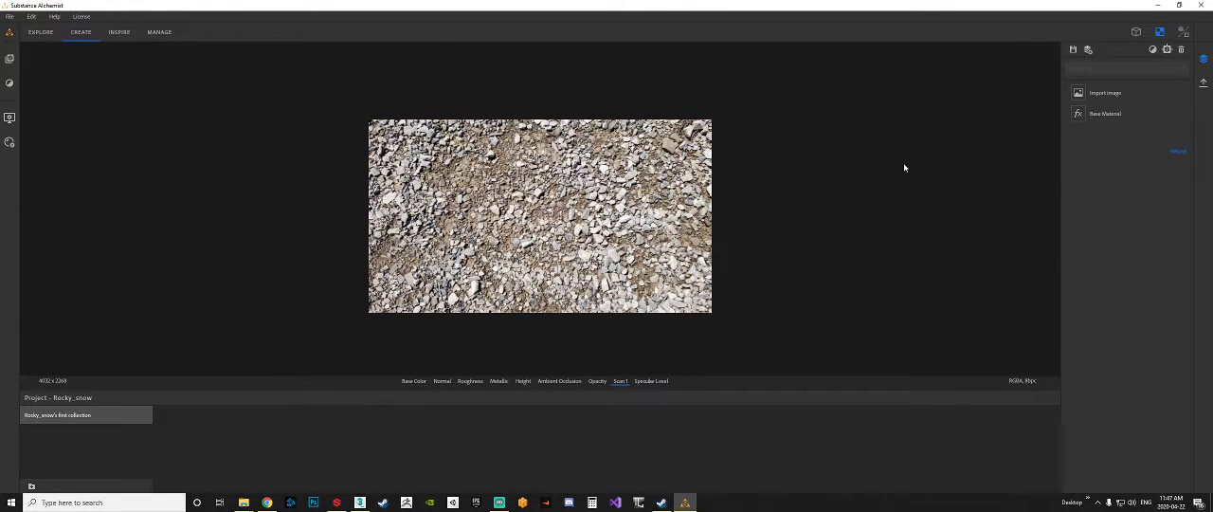
{"action": "mouse_move", "coordinate": [1153, 49]}
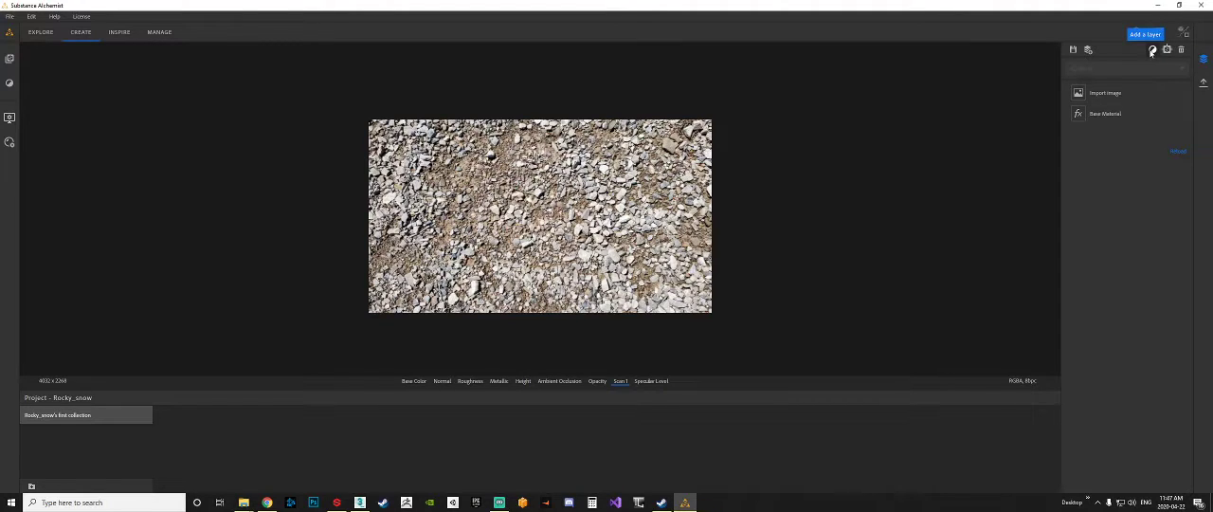
Open the filter list to add an Equalizer above the Crop and Import Image layers
{"action": "left_click", "coordinate": [1153, 49]}
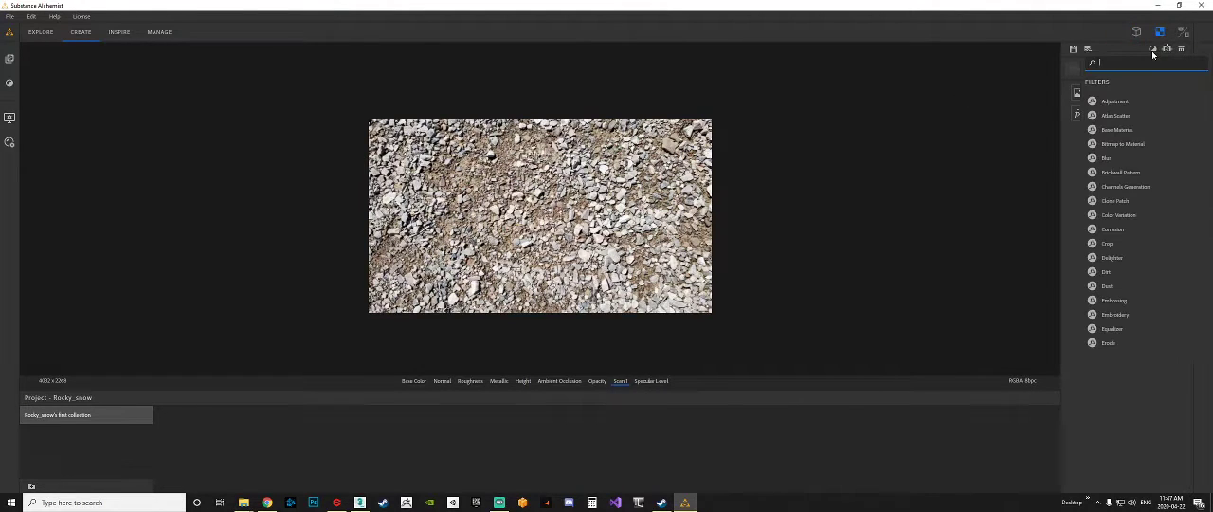
{"action": "mouse_move", "coordinate": [1119, 159]}
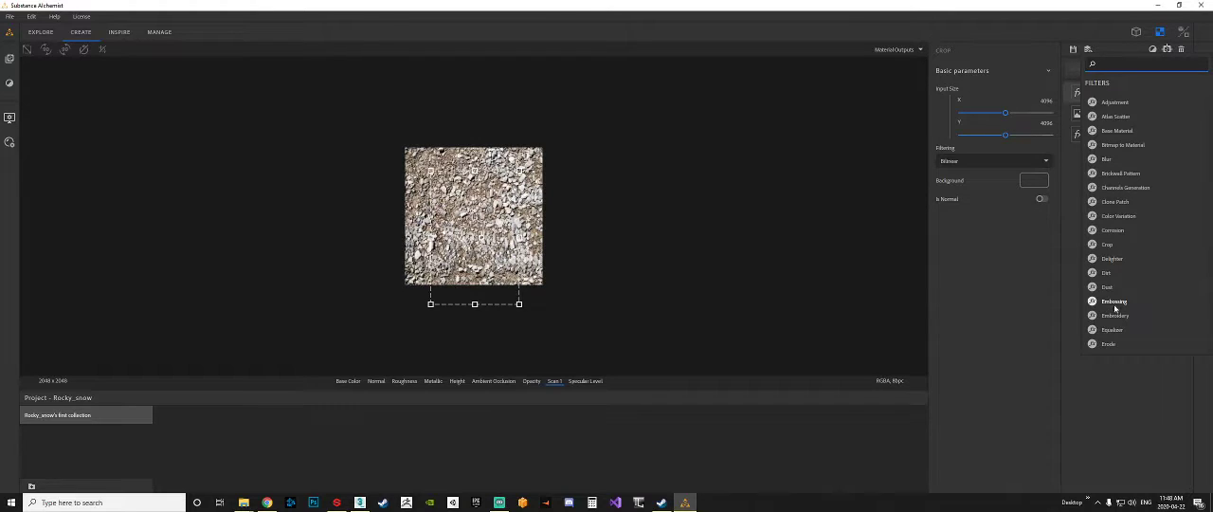
{"action": "mouse_move", "coordinate": [1112, 329]}
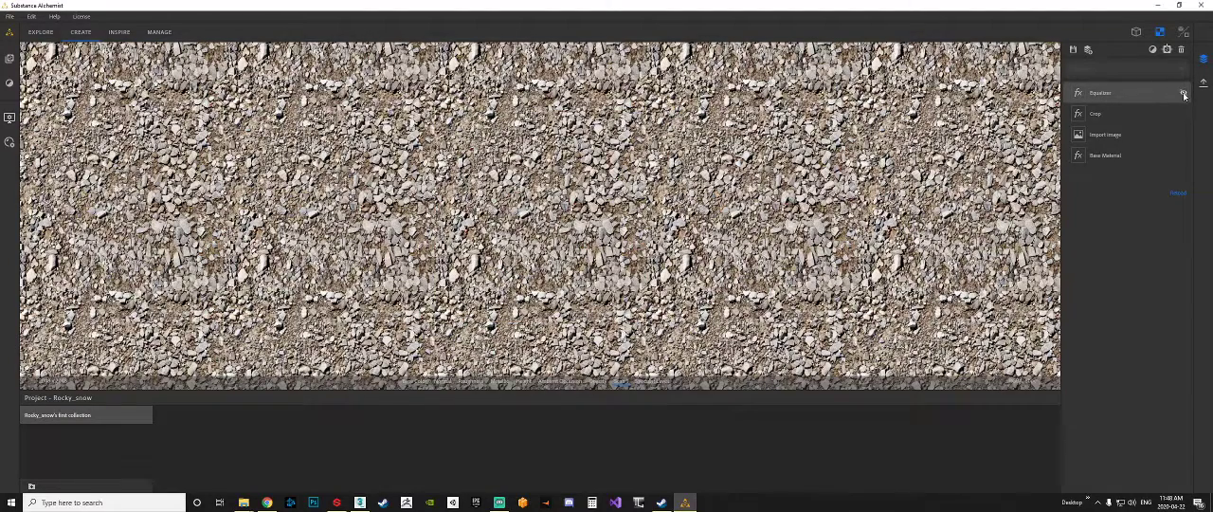
Toggle the Equalizer to compare, then set its Radius to about 15.85
{"action": "left_click", "coordinate": [1183, 92]}
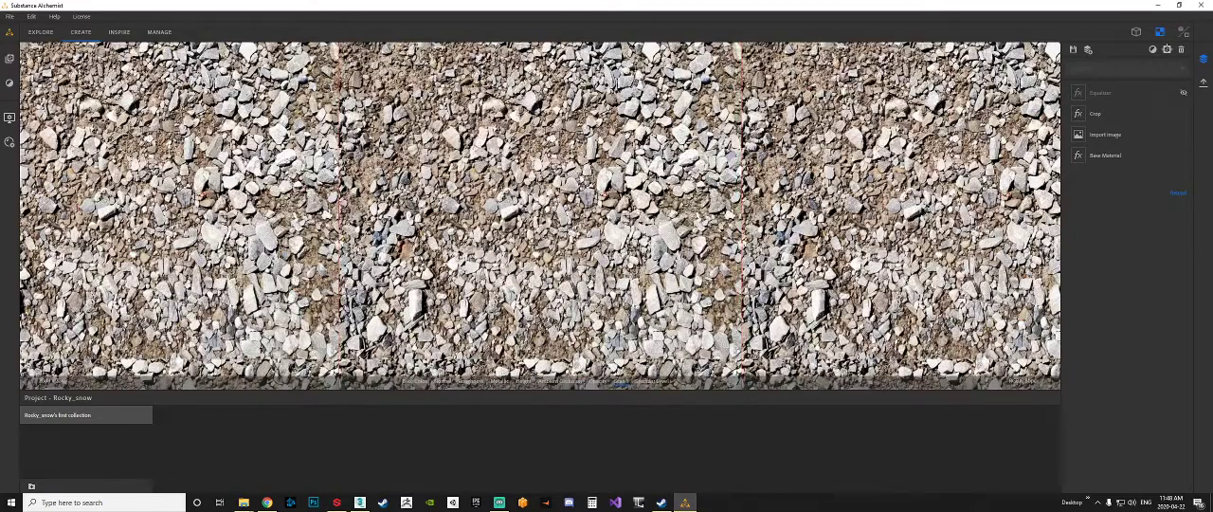
{"action": "mouse_move", "coordinate": [1119, 93]}
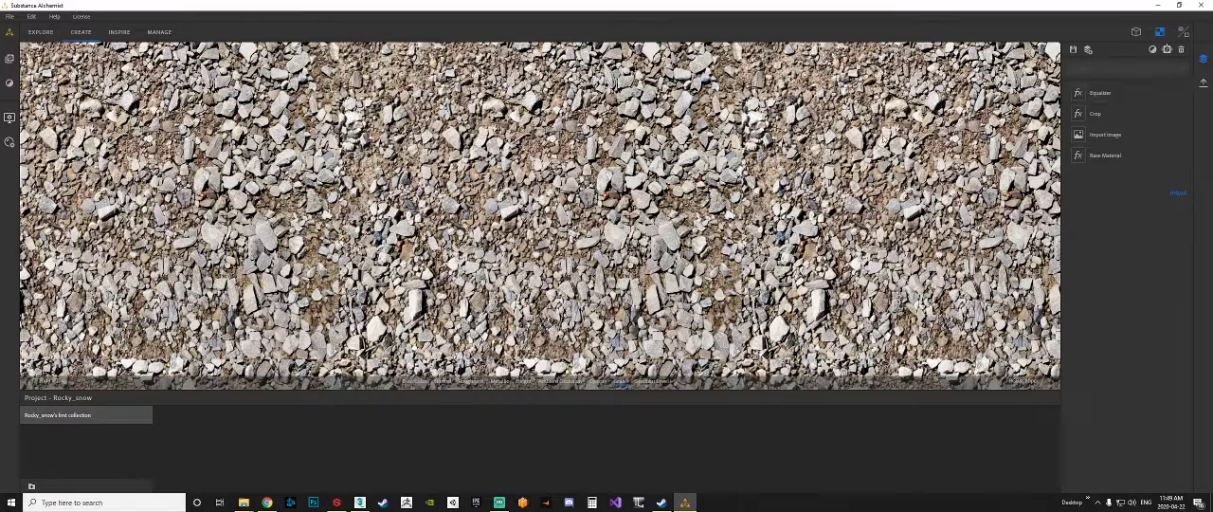
{"action": "left_click", "coordinate": [1101, 93]}
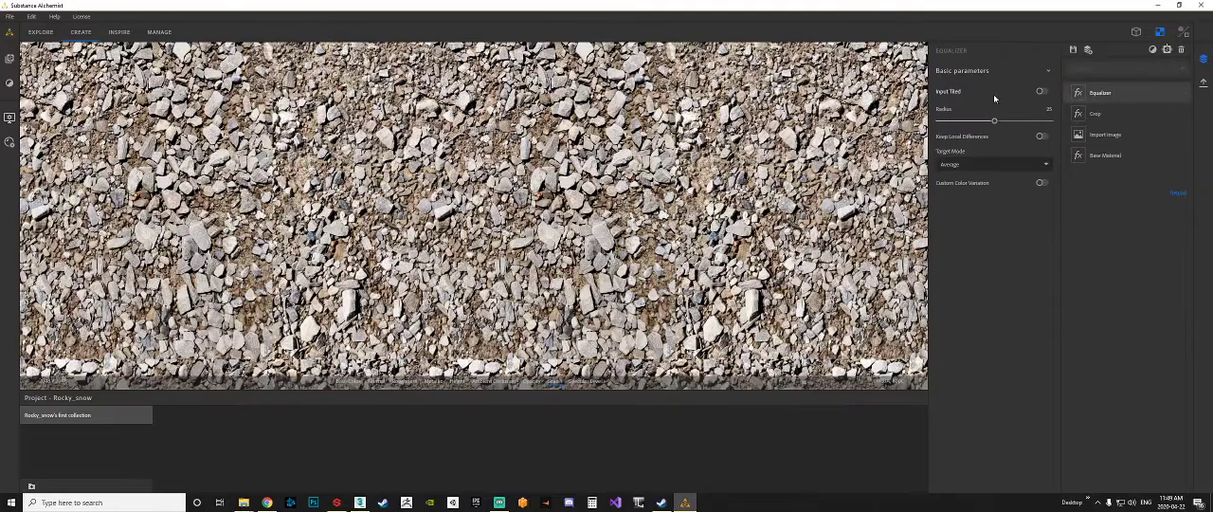
{"action": "left_click_drag", "start_coordinate": [994, 121], "coordinate": [1019, 121]}
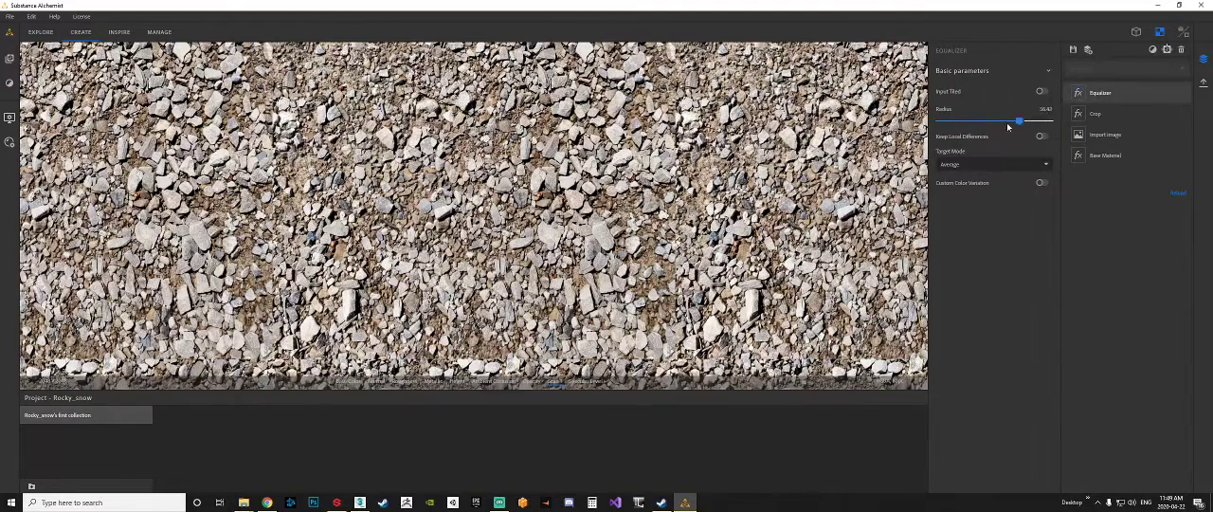
{"action": "left_click_drag", "start_coordinate": [1019, 121], "coordinate": [951, 124]}
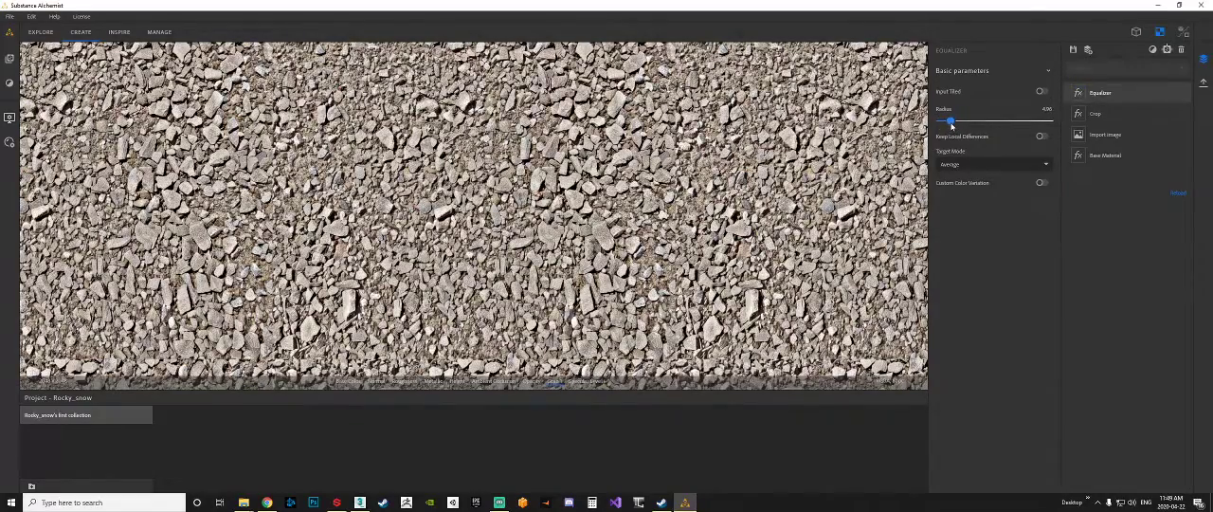
{"action": "left_click_drag", "start_coordinate": [952, 121], "coordinate": [948, 122]}
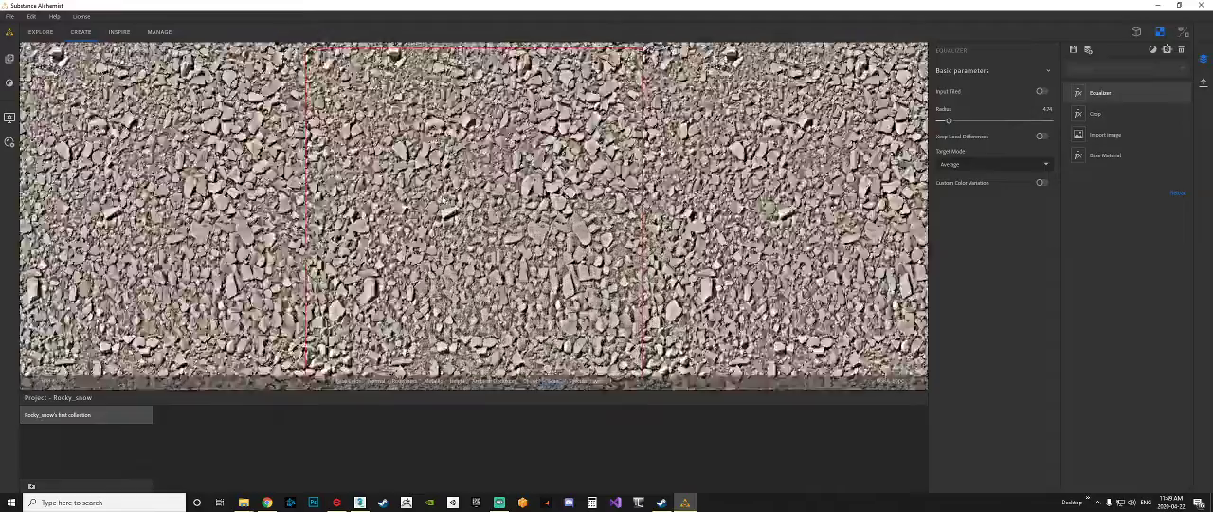
{"action": "left_click_drag", "start_coordinate": [949, 121], "coordinate": [955, 121]}
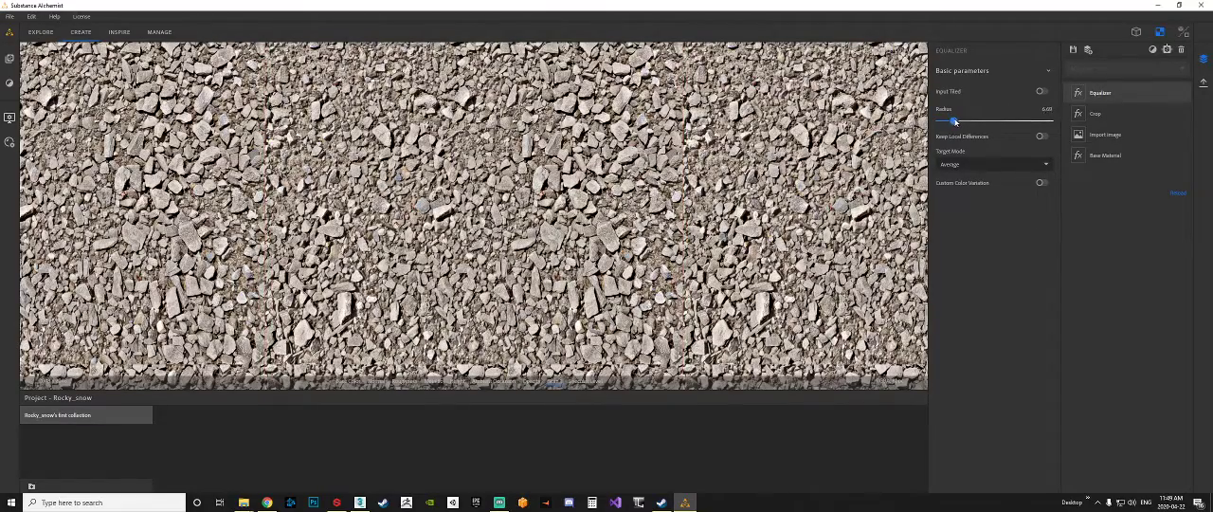
{"action": "left_click_drag", "start_coordinate": [955, 121], "coordinate": [965, 121]}
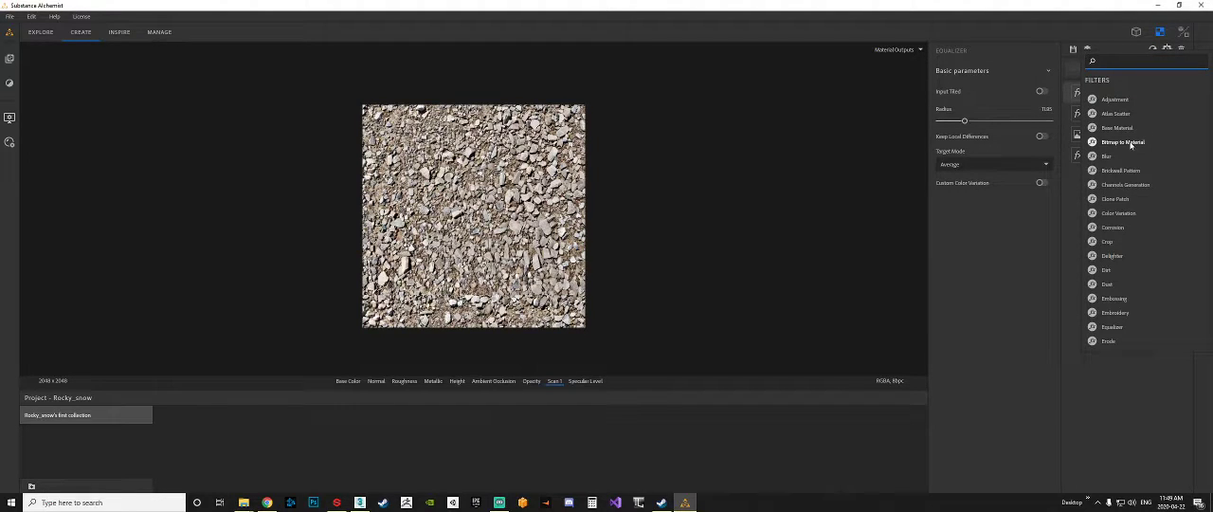
Add a Bitmap to Material layer and lower displacement amplitude in the split 3D preview
{"action": "left_click", "coordinate": [1123, 141]}
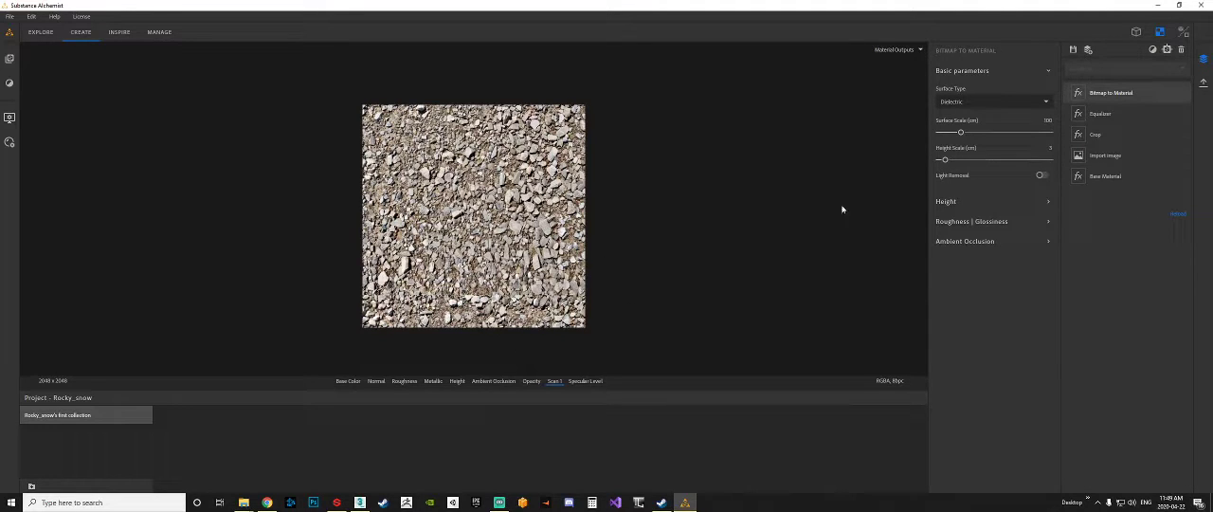
{"action": "mouse_move", "coordinate": [626, 252]}
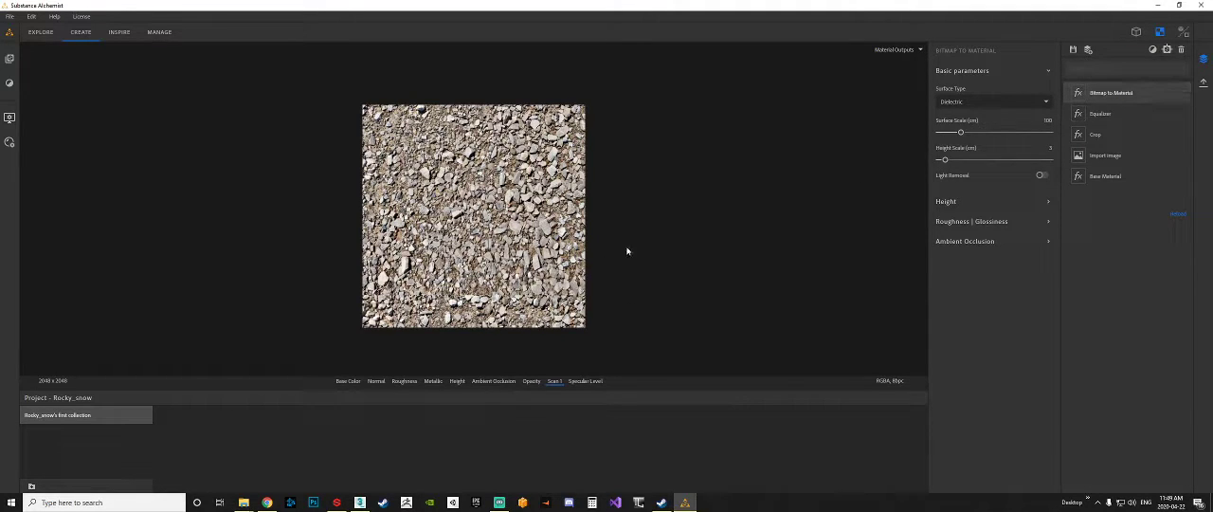
{"action": "left_click", "coordinate": [1184, 31]}
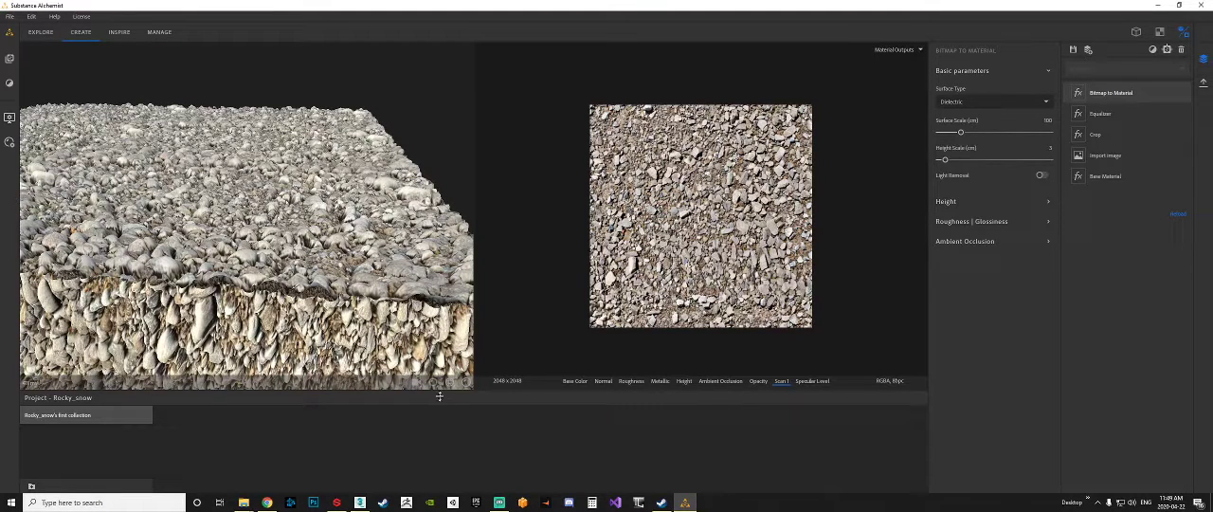
{"action": "mouse_move", "coordinate": [433, 383]}
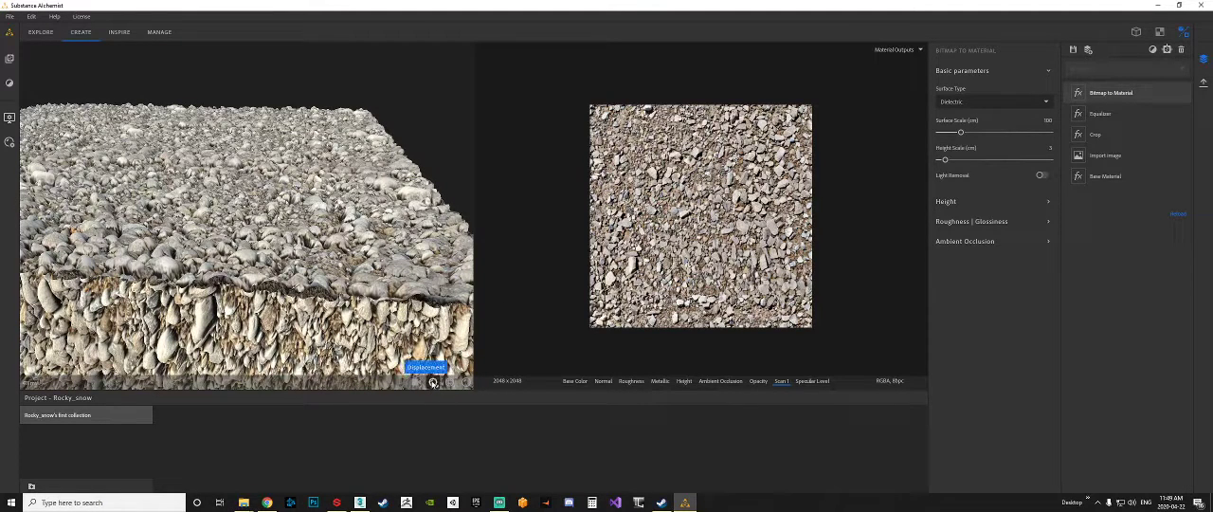
{"action": "left_click", "coordinate": [424, 366]}
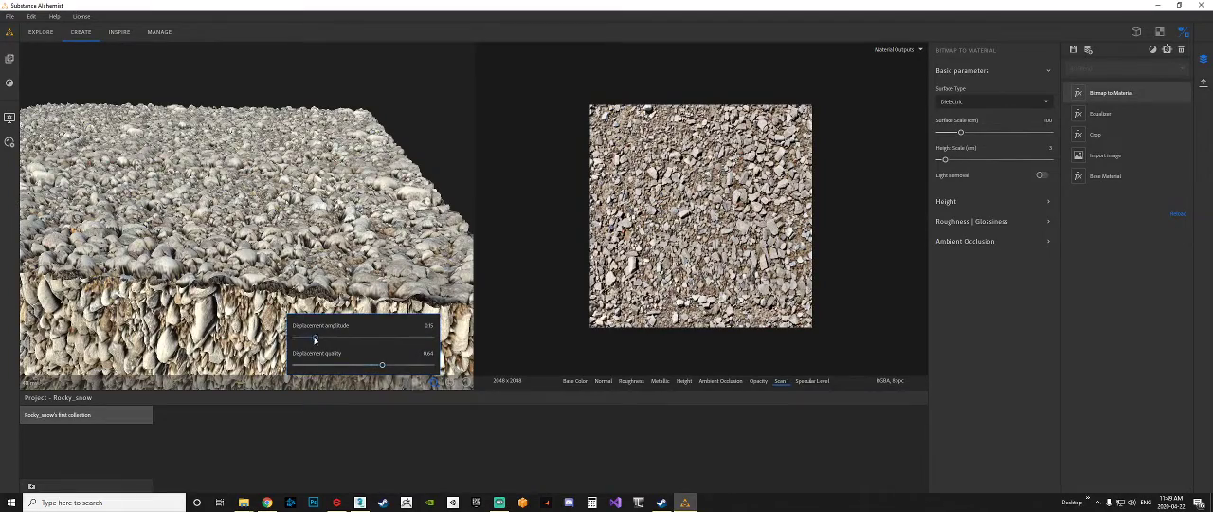
{"action": "left_click_drag", "start_coordinate": [314, 337], "coordinate": [308, 337]}
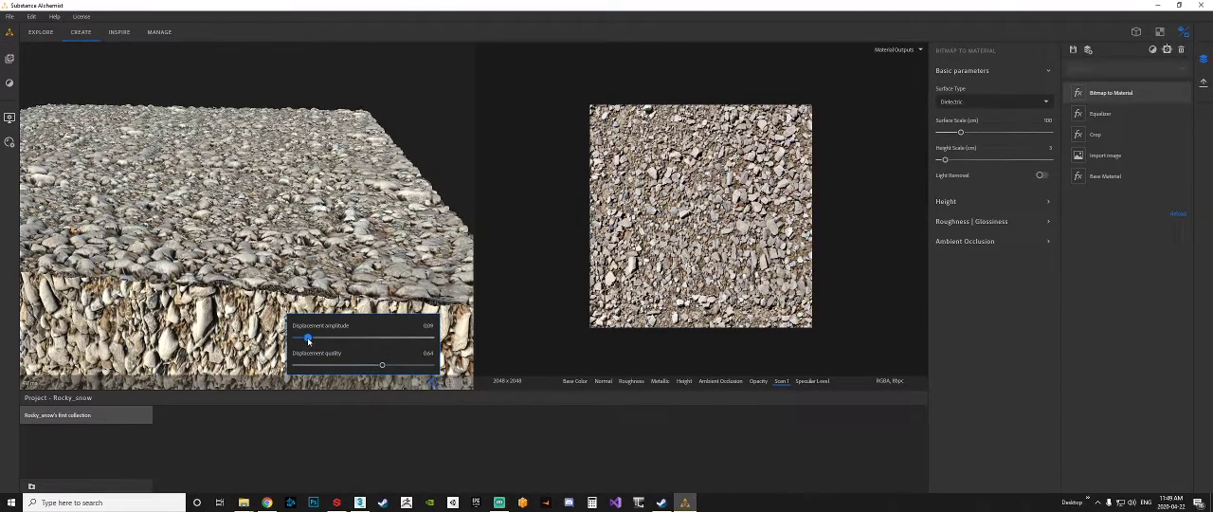
{"action": "left_click_drag", "start_coordinate": [308, 339], "coordinate": [302, 339]}
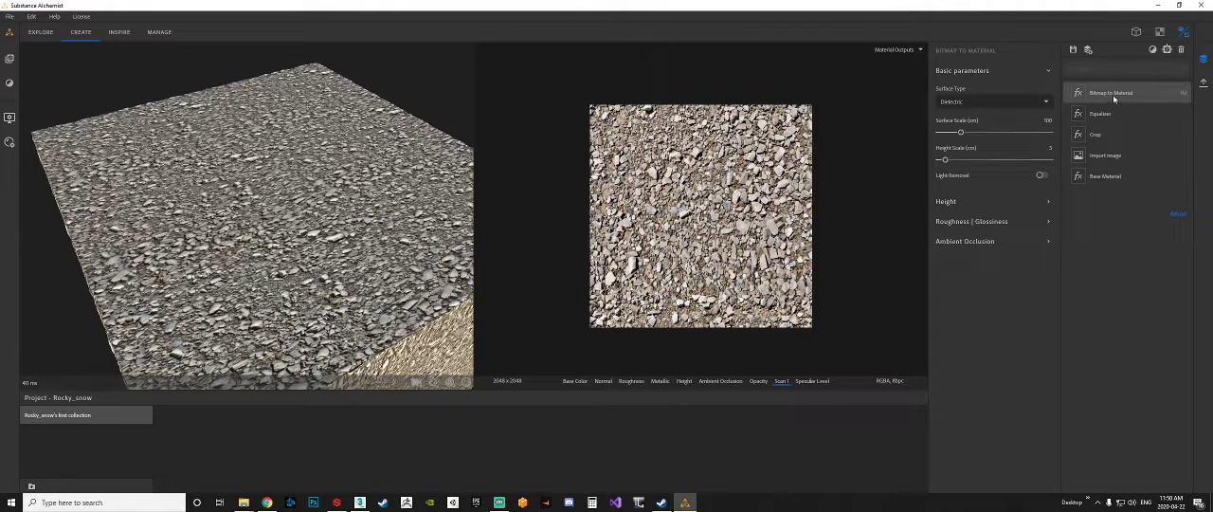
Add a Smart Auto Tile layer and shrink the Crop frame to enlarge the stones
{"action": "left_click", "coordinate": [1146, 34]}
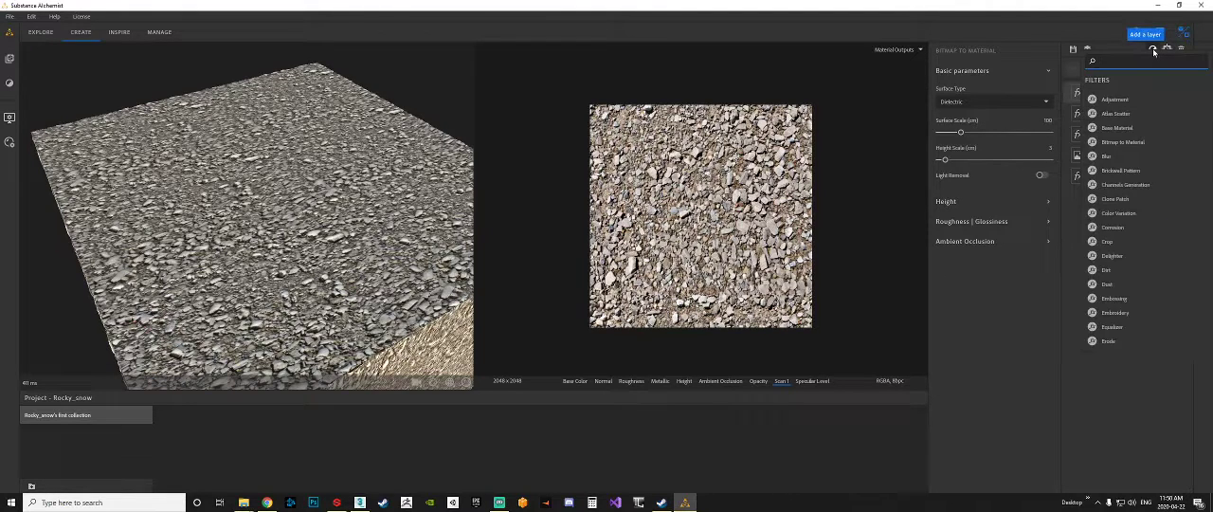
{"action": "type", "text": "m"}
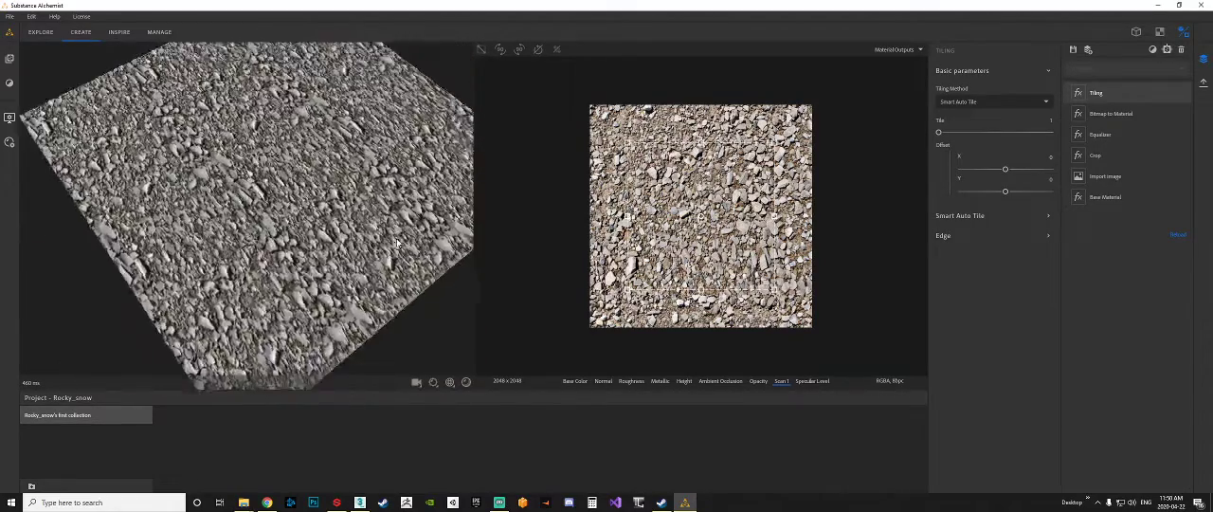
{"action": "left_click", "coordinate": [1095, 155]}
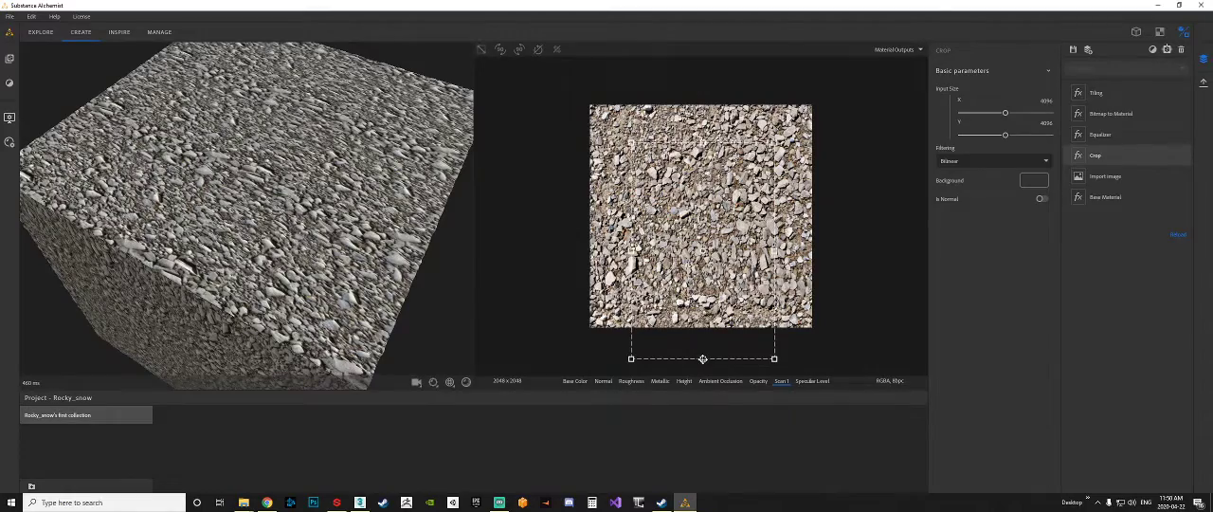
{"action": "left_click_drag", "start_coordinate": [703, 358], "coordinate": [703, 325]}
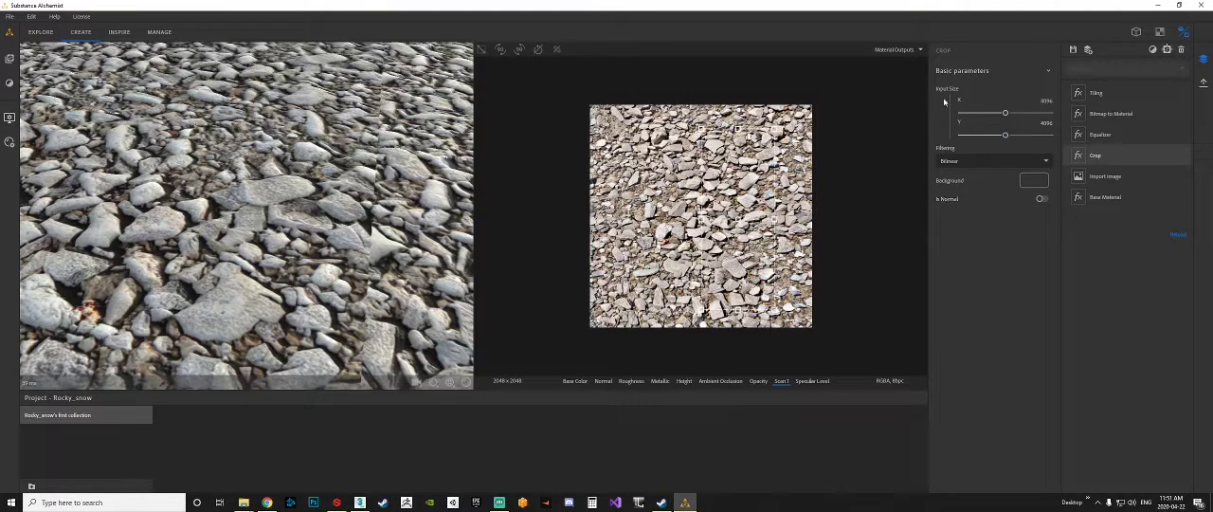
{"action": "left_click", "coordinate": [1096, 92]}
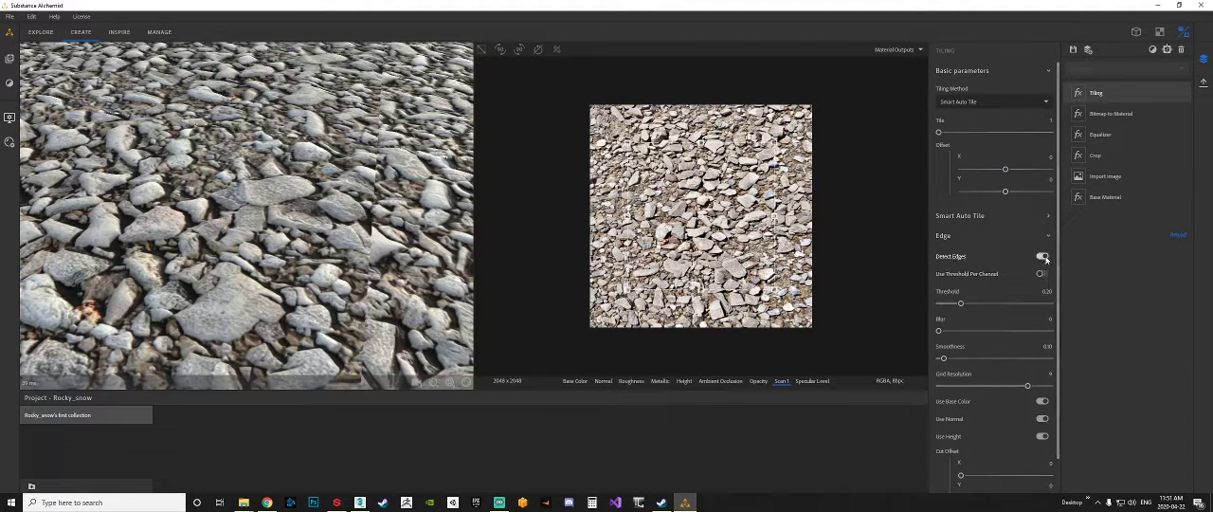
{"action": "left_click", "coordinate": [1043, 256]}
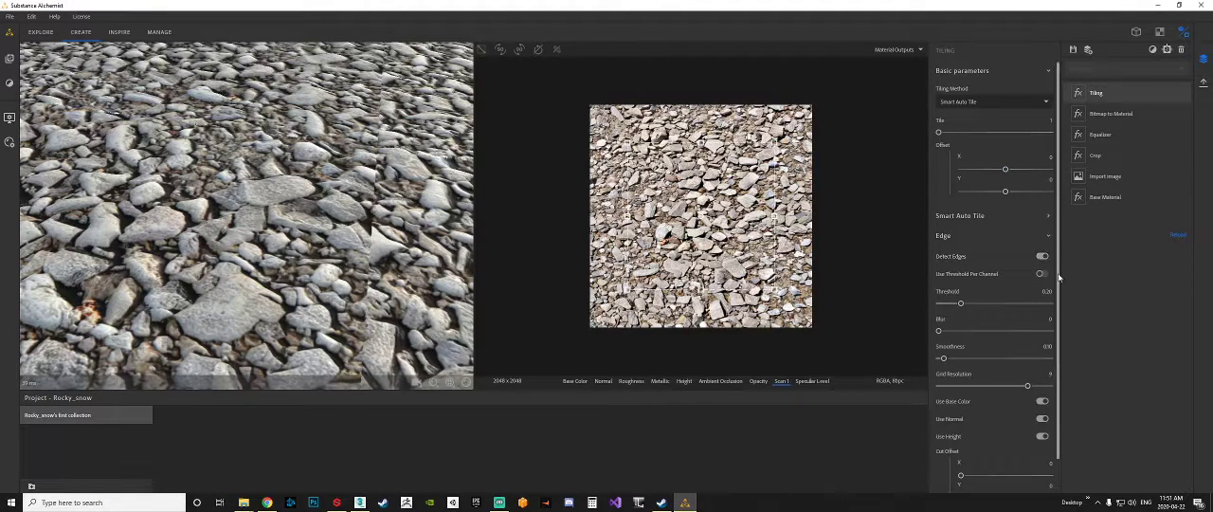
{"action": "left_click", "coordinate": [1042, 256]}
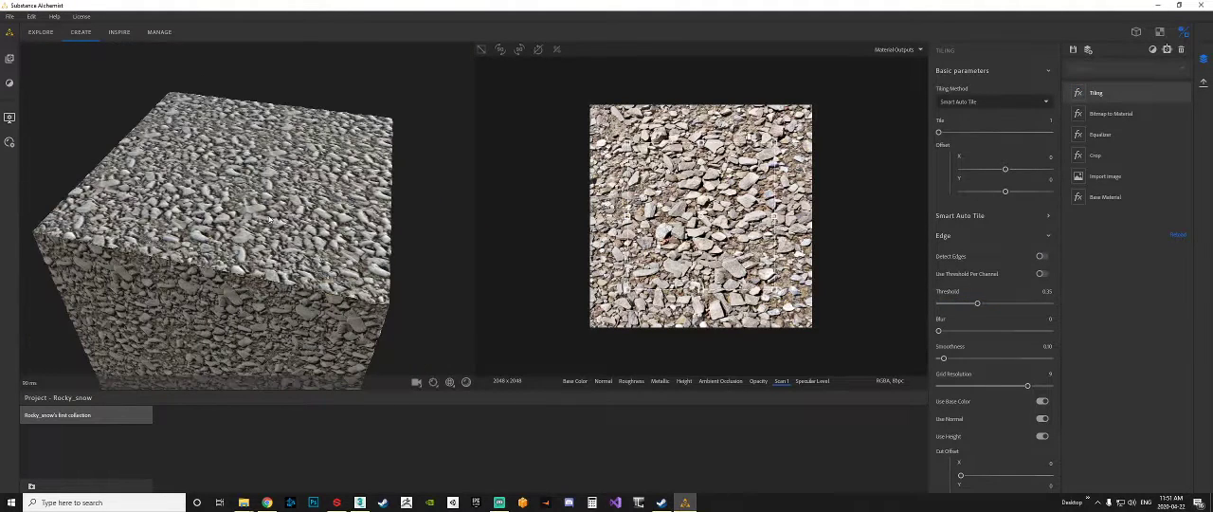
{"action": "left_click_drag", "start_coordinate": [943, 331], "coordinate": [953, 331]}
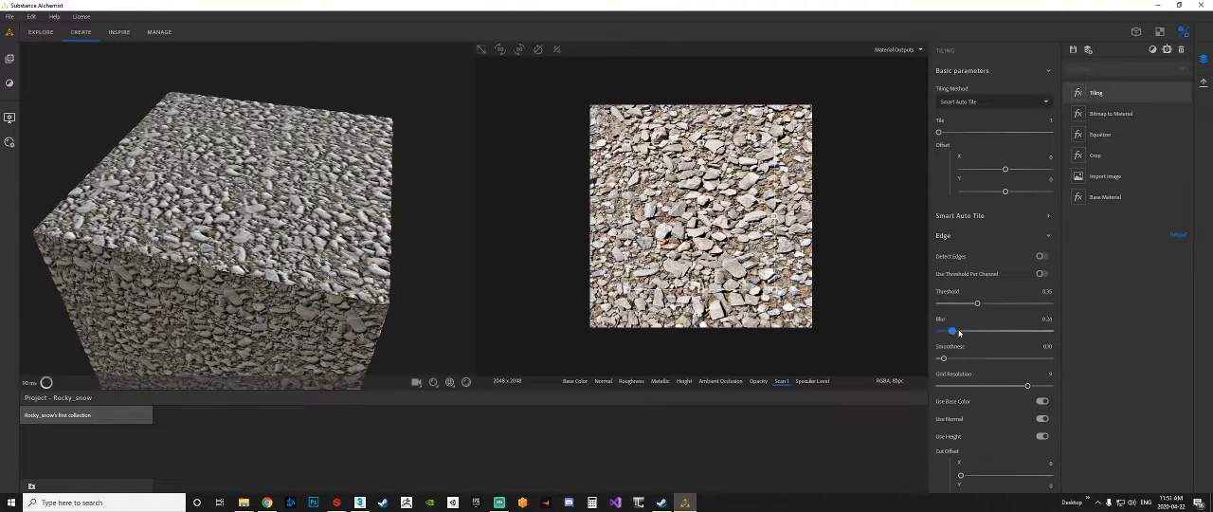
{"action": "left_click_drag", "start_coordinate": [953, 330], "coordinate": [1022, 330]}
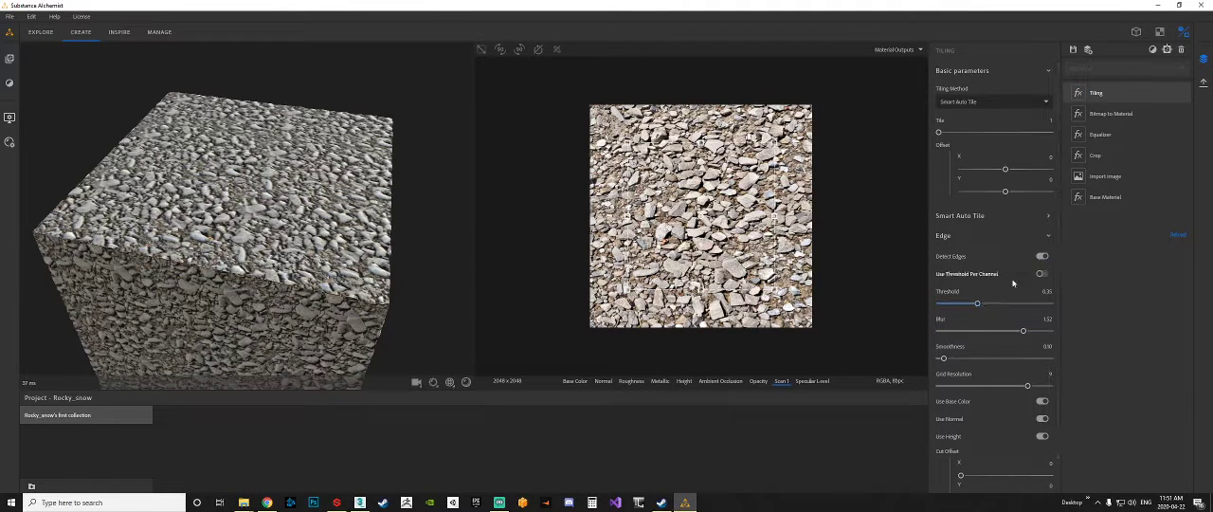
{"action": "left_click_drag", "start_coordinate": [977, 303], "coordinate": [1050, 303]}
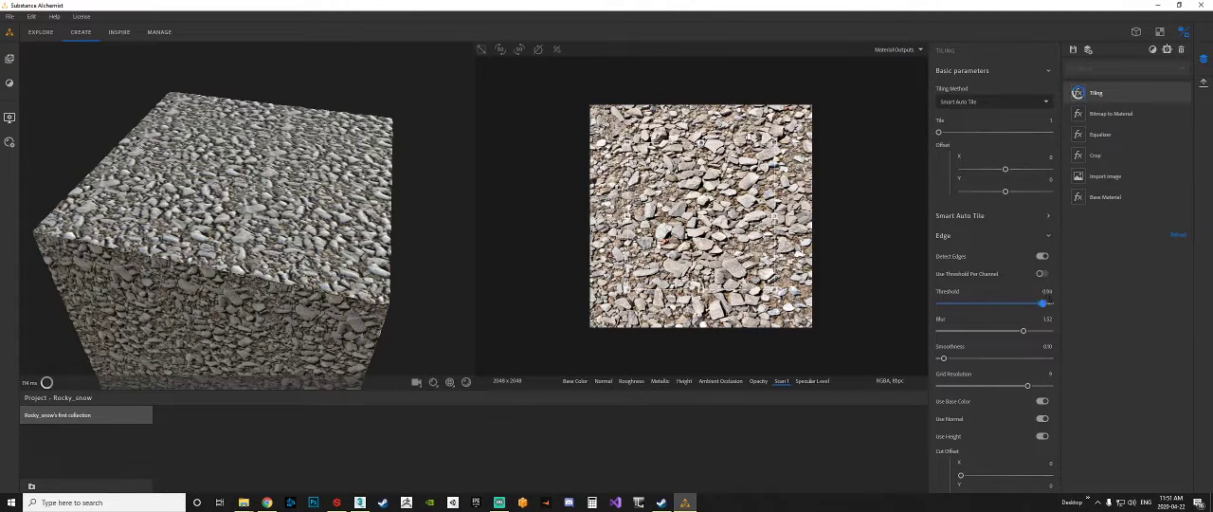
{"action": "left_click_drag", "start_coordinate": [1043, 304], "coordinate": [1029, 303]}
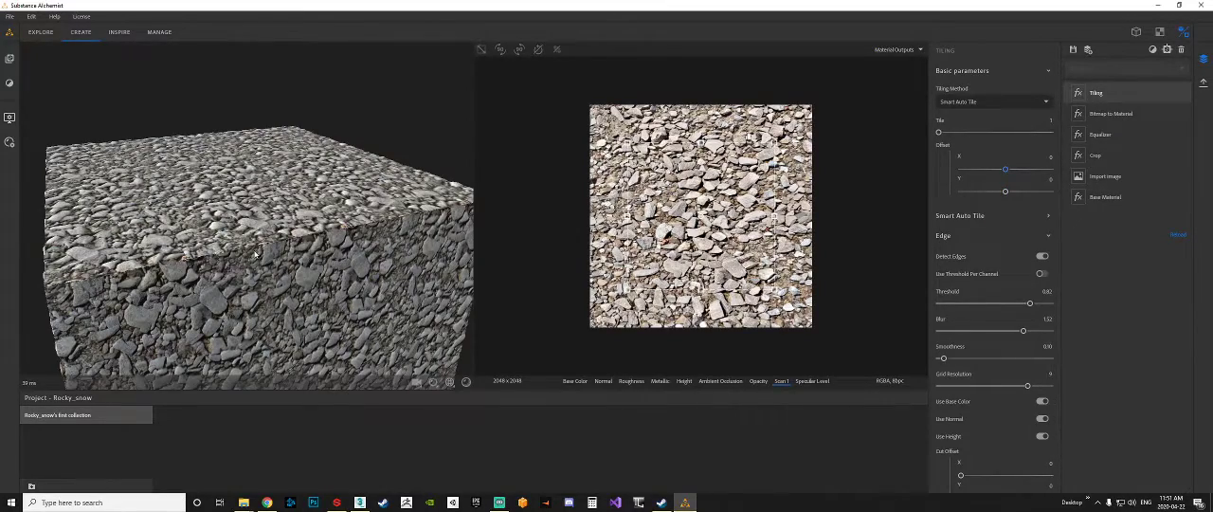
{"action": "left_click_drag", "start_coordinate": [256, 254], "coordinate": [248, 239]}
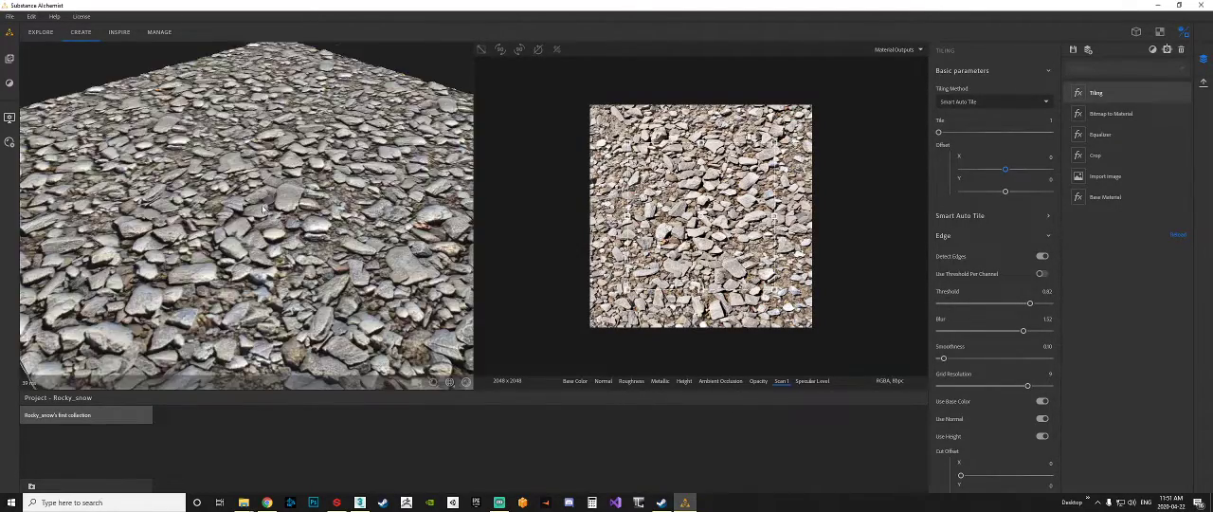
{"action": "left_click_drag", "start_coordinate": [265, 208], "coordinate": [408, 284]}
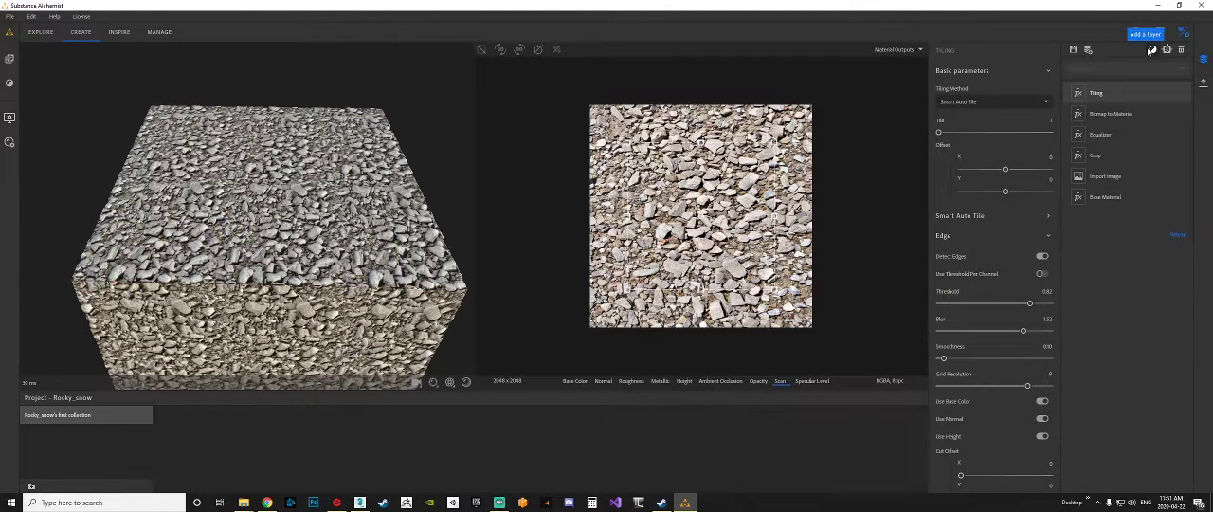
Search for and add the Snow filter, orbit the preview, and open its settings
{"action": "left_click", "coordinate": [1145, 34]}
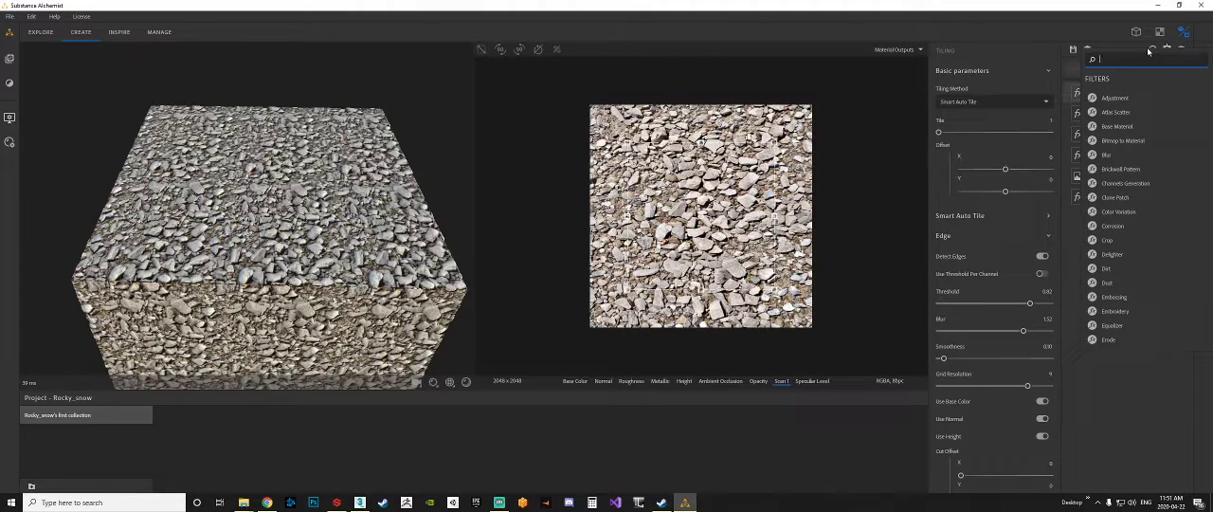
{"action": "type", "text": "snow"}
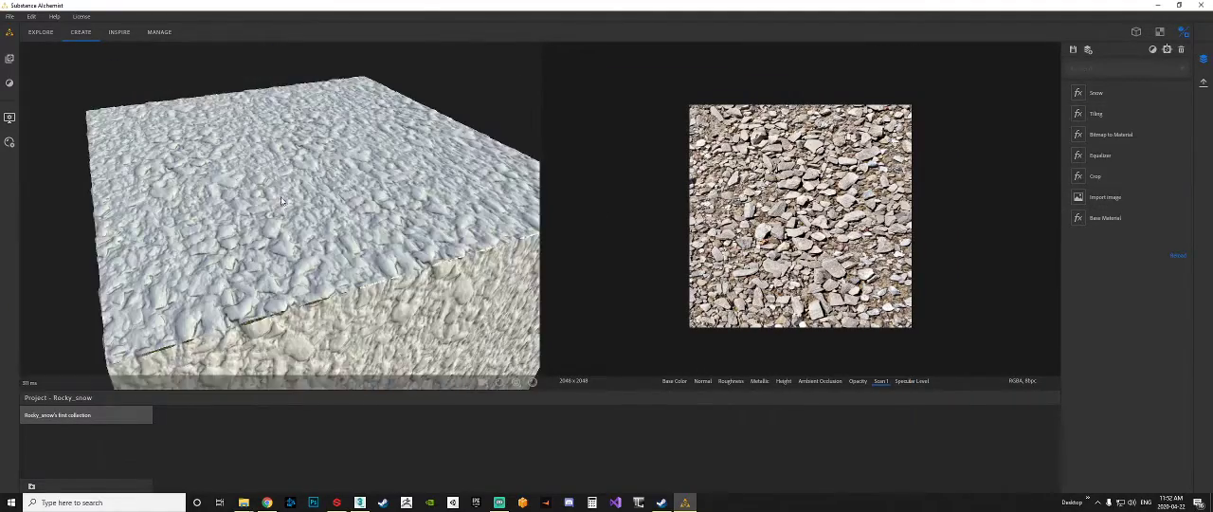
{"action": "left_click_drag", "start_coordinate": [281, 201], "coordinate": [340, 158]}
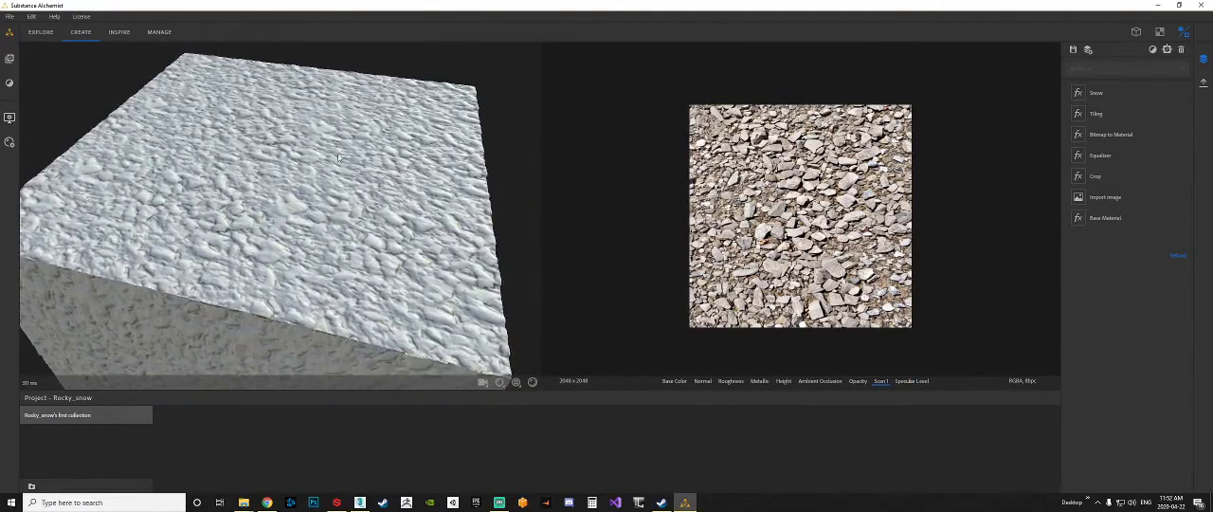
{"action": "left_click_drag", "start_coordinate": [338, 159], "coordinate": [257, 229]}
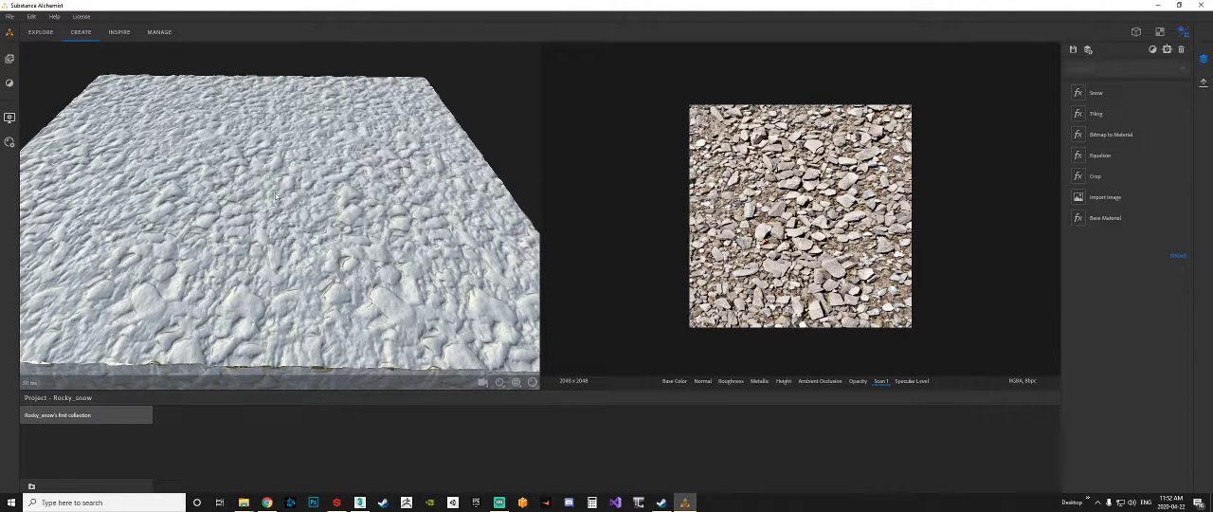
{"action": "left_click", "coordinate": [1097, 92]}
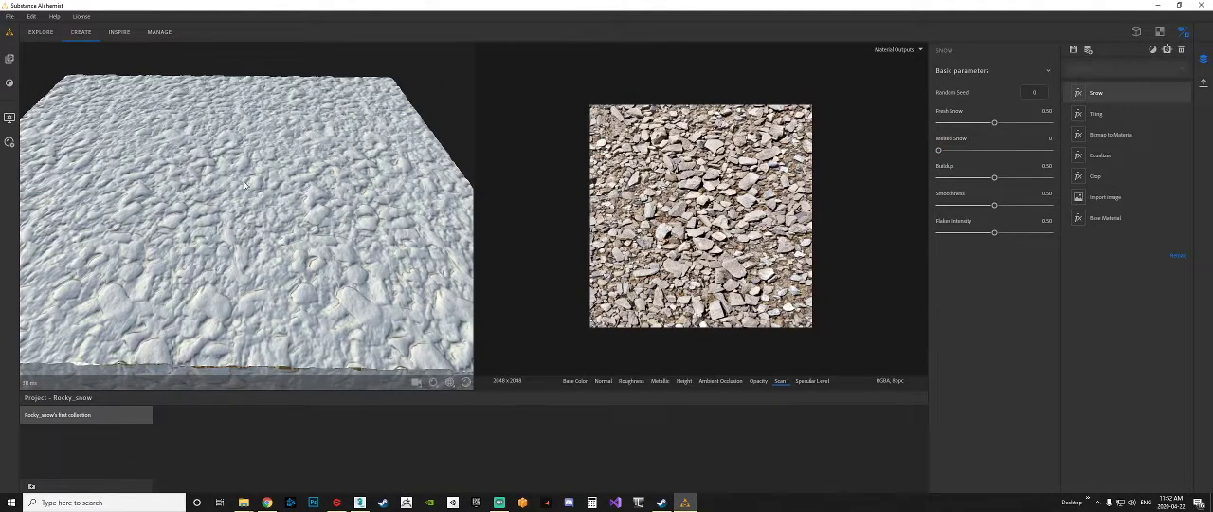
Set the Snow layer's Fresh Snow to 0.23 and Smoothness to 0.60
{"action": "left_click_drag", "start_coordinate": [246, 171], "coordinate": [313, 223]}
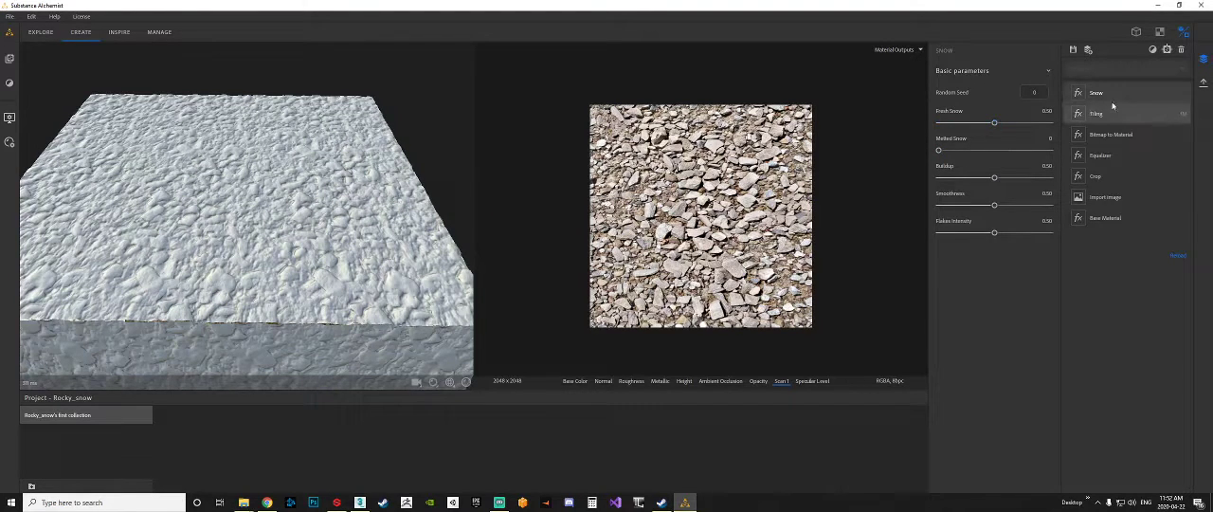
{"action": "left_click_drag", "start_coordinate": [995, 123], "coordinate": [994, 123]}
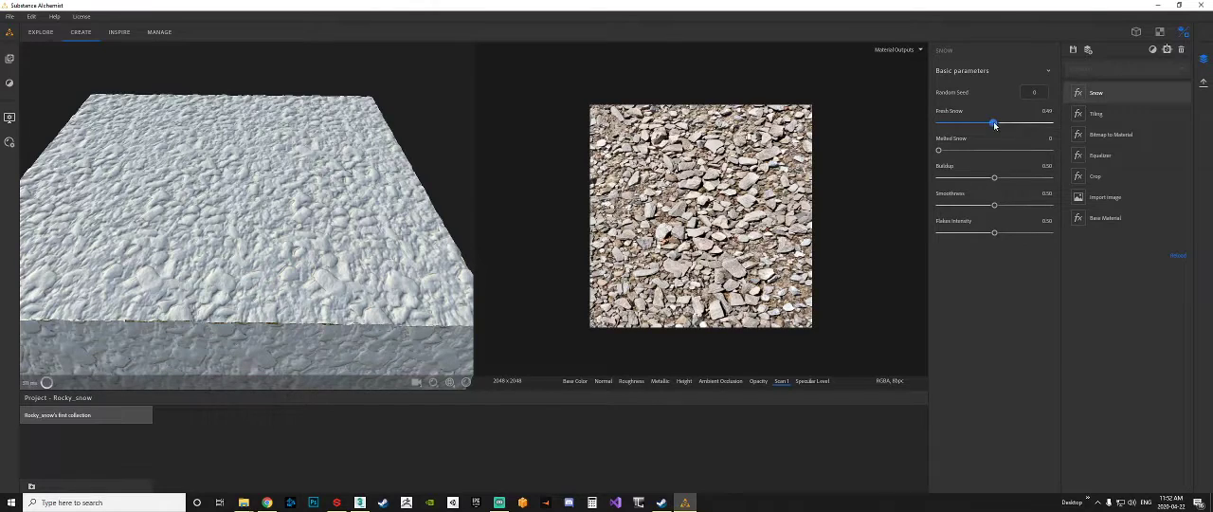
{"action": "left_click_drag", "start_coordinate": [994, 124], "coordinate": [975, 124]}
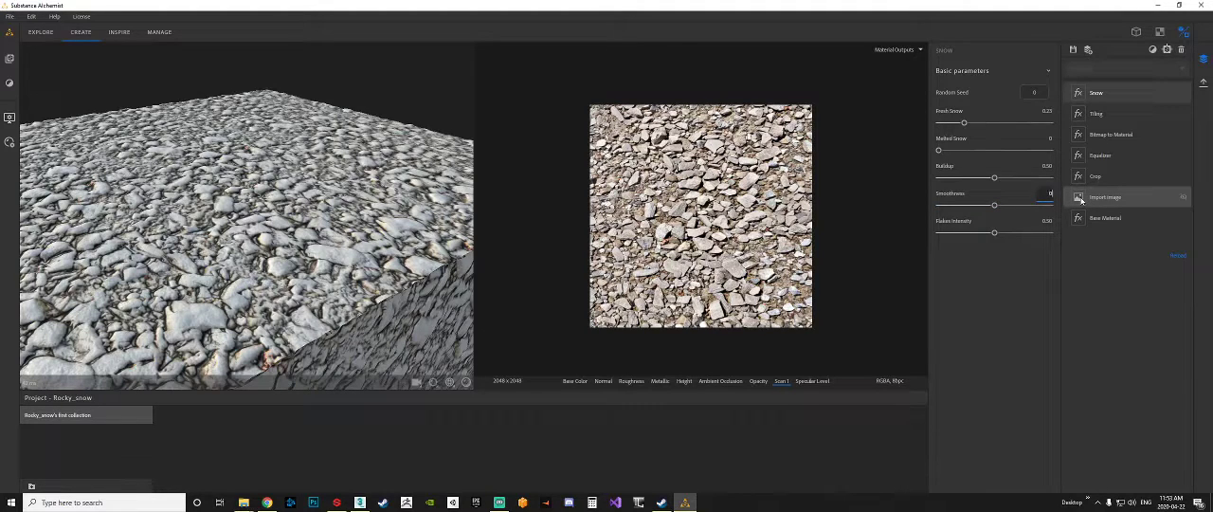
{"action": "left_click_drag", "start_coordinate": [963, 206], "coordinate": [1006, 206]}
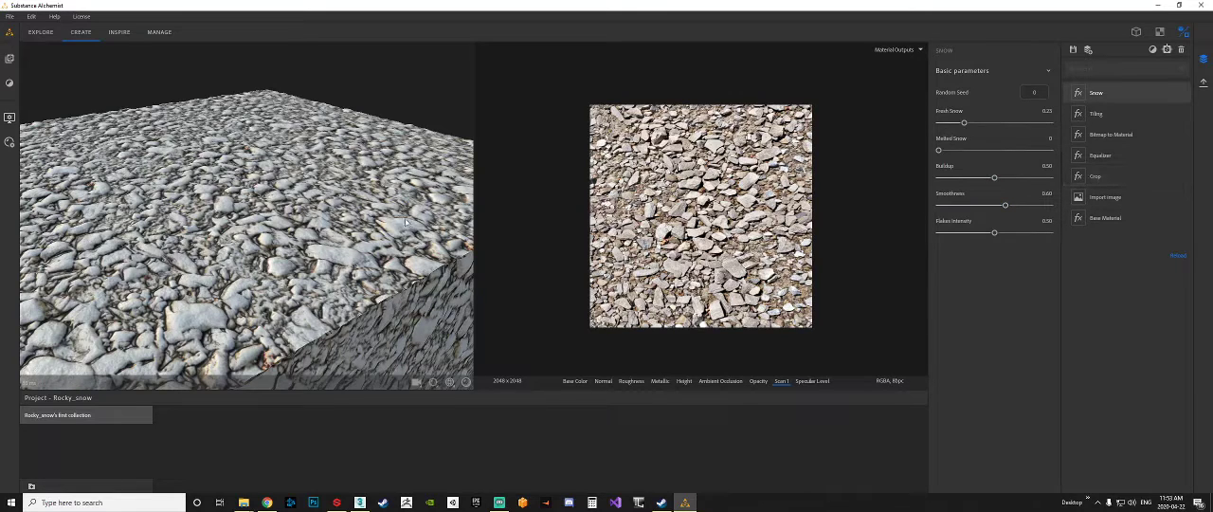
{"action": "mouse_move", "coordinate": [1095, 176]}
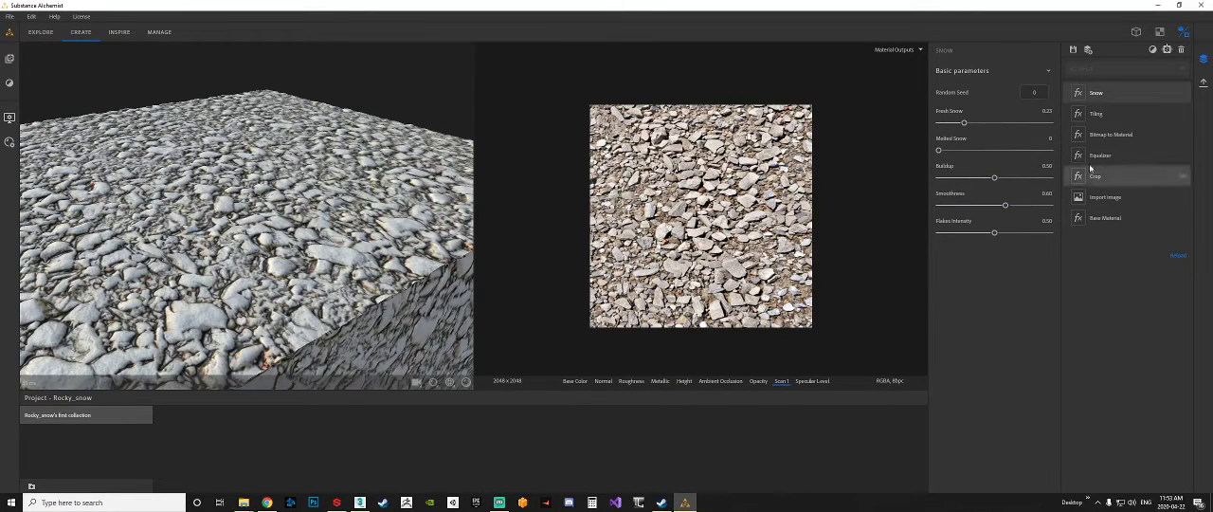
Add a Water filter on top of the snowy rocks layer stack
{"action": "left_click", "coordinate": [1153, 49]}
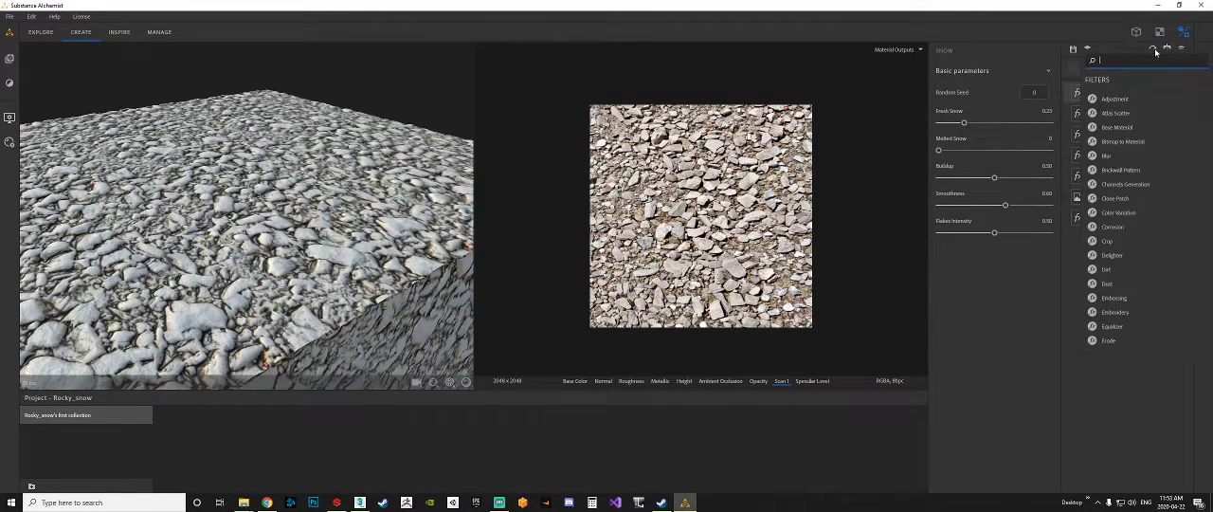
{"action": "type", "text": "wat"}
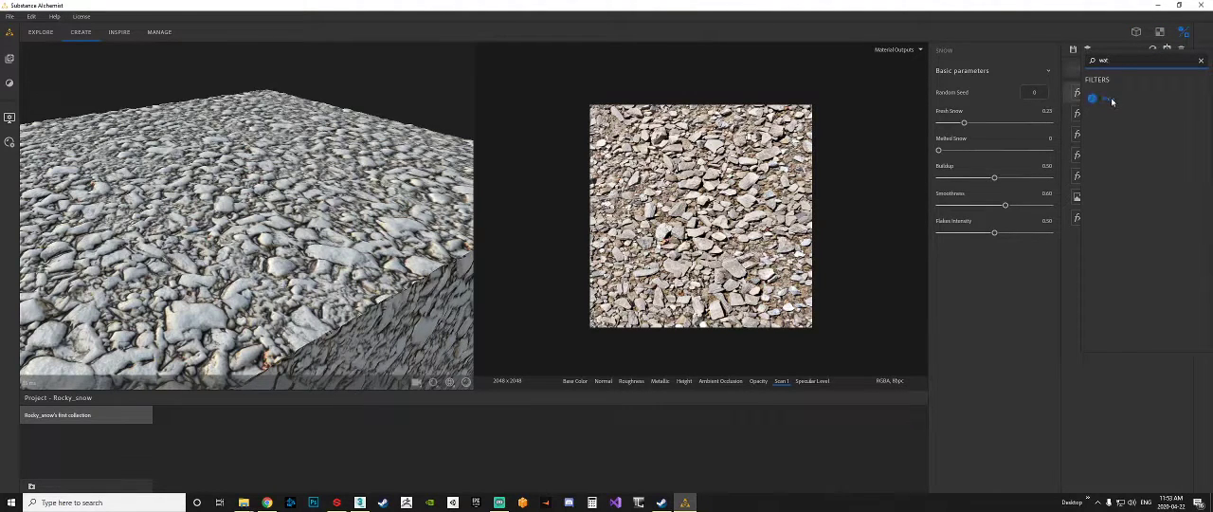
{"action": "left_click", "coordinate": [1096, 92]}
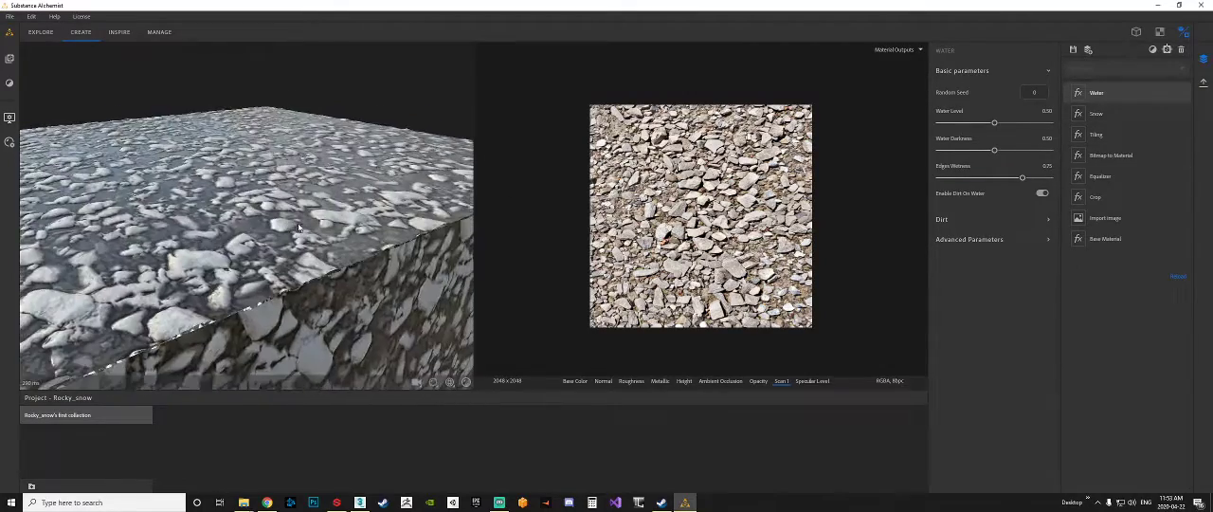
{"action": "left_click_drag", "start_coordinate": [284, 227], "coordinate": [274, 190]}
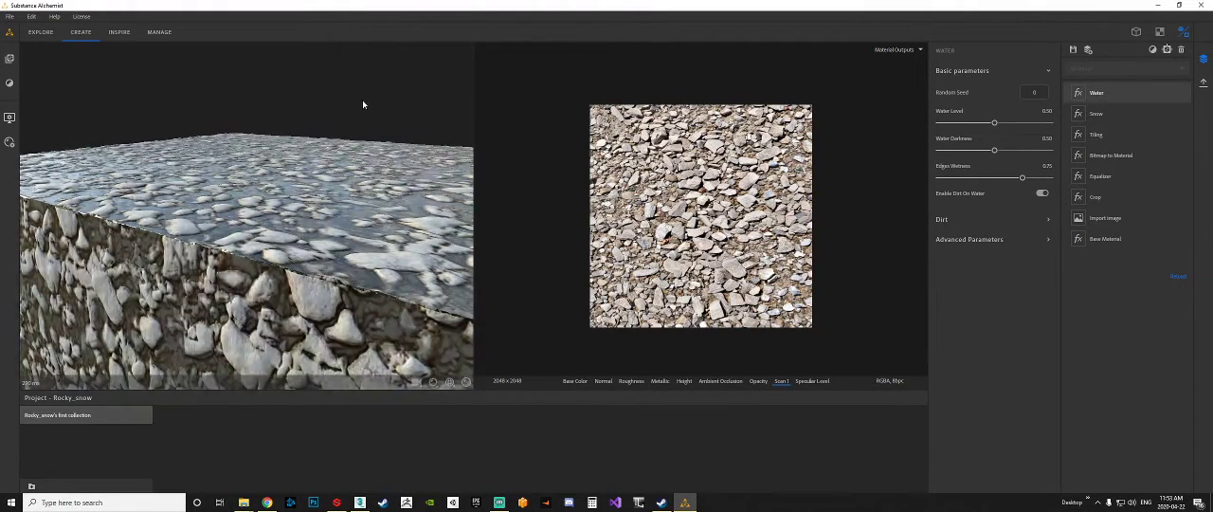
Raise the preview's displacement amplitude to 0.10 while orbiting the block corner
{"action": "left_click_drag", "start_coordinate": [362, 104], "coordinate": [323, 119]}
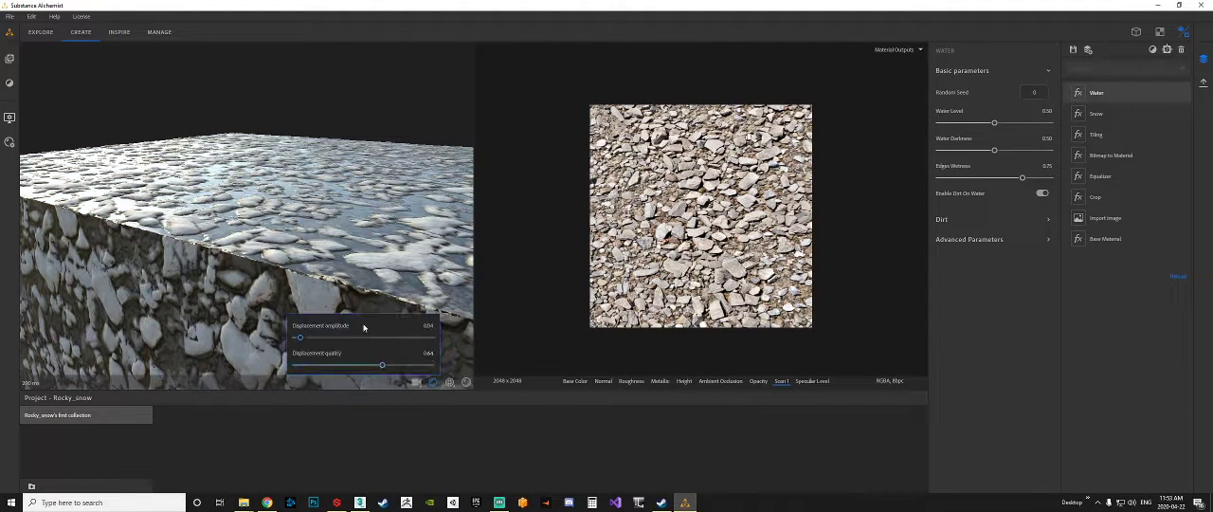
{"action": "left_click_drag", "start_coordinate": [301, 337], "coordinate": [300, 338]}
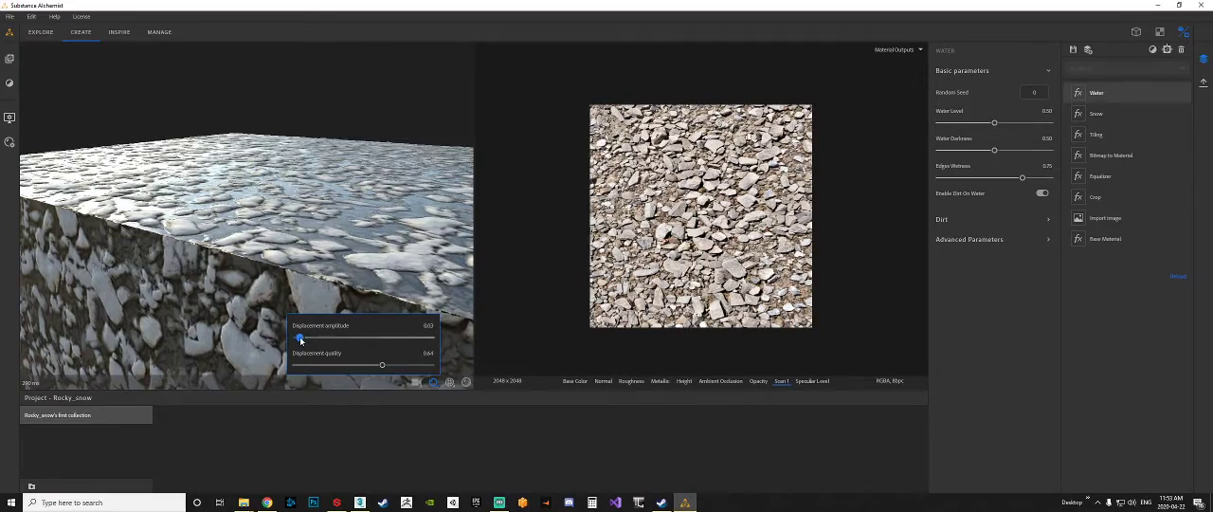
{"action": "left_click_drag", "start_coordinate": [299, 339], "coordinate": [307, 338]}
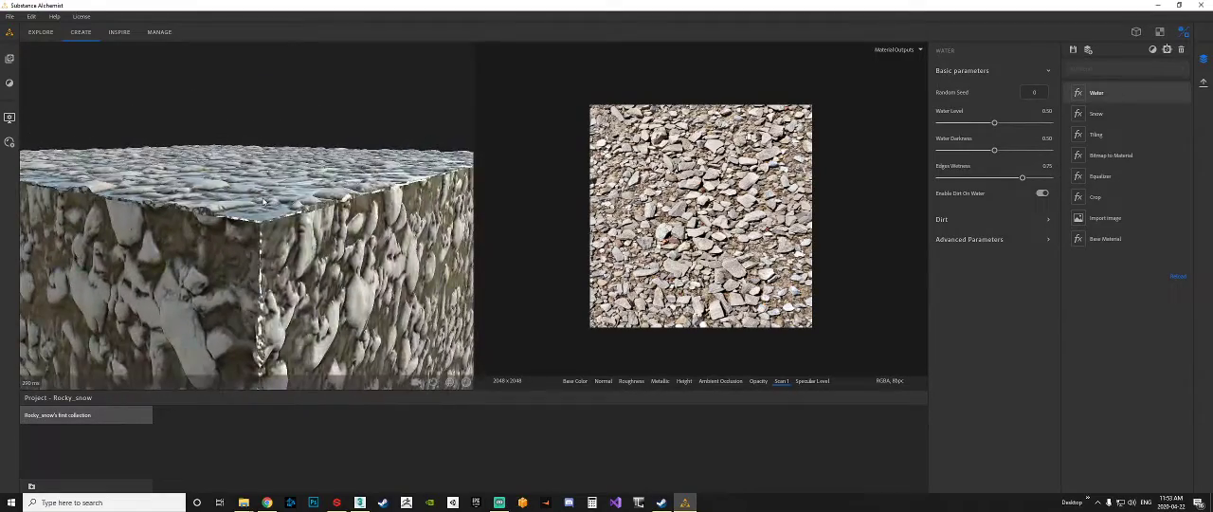
{"action": "left_click_drag", "start_coordinate": [266, 202], "coordinate": [343, 316]}
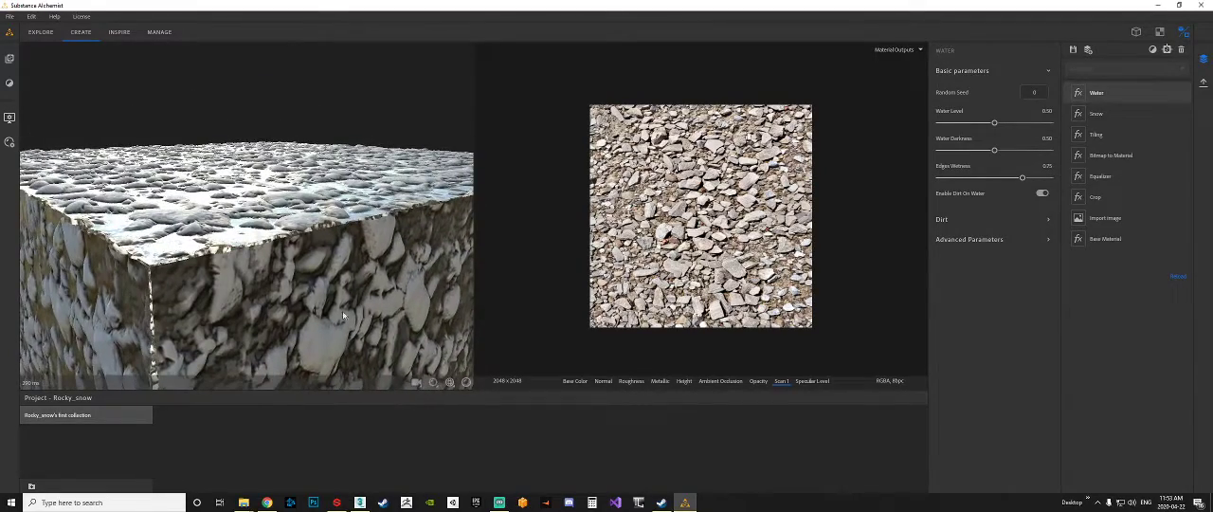
{"action": "left_click", "coordinate": [434, 382]}
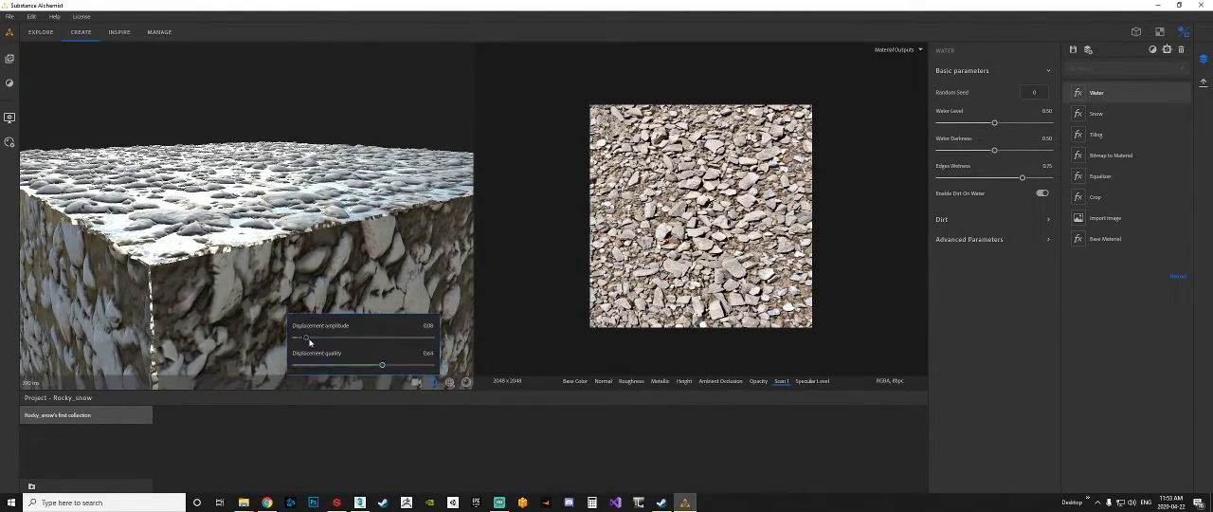
{"action": "left_click_drag", "start_coordinate": [306, 337], "coordinate": [310, 338]}
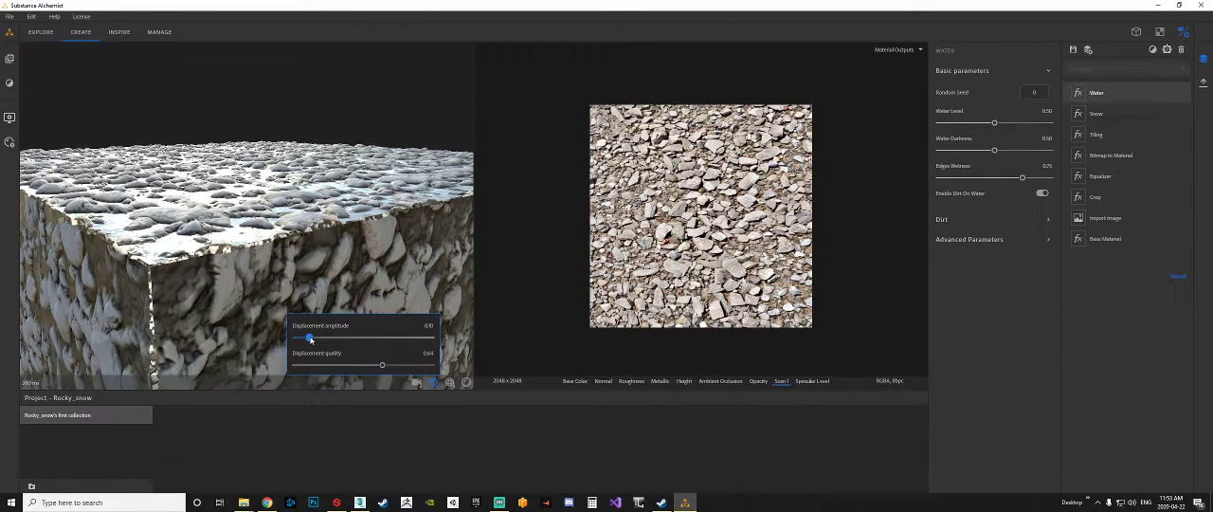
{"action": "left_click_drag", "start_coordinate": [310, 337], "coordinate": [310, 337]}
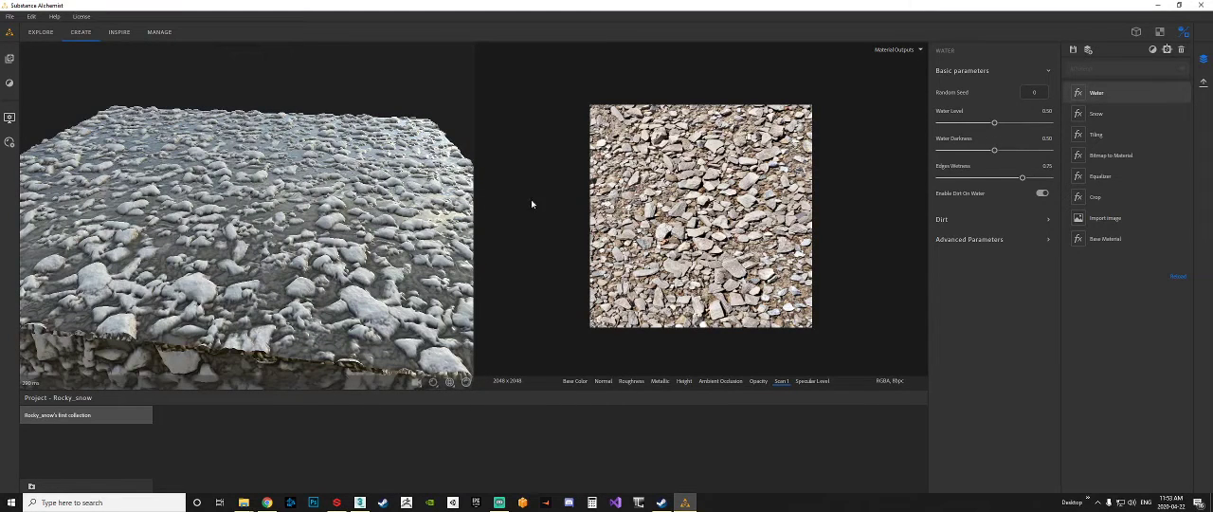
{"action": "mouse_move", "coordinate": [1004, 203]}
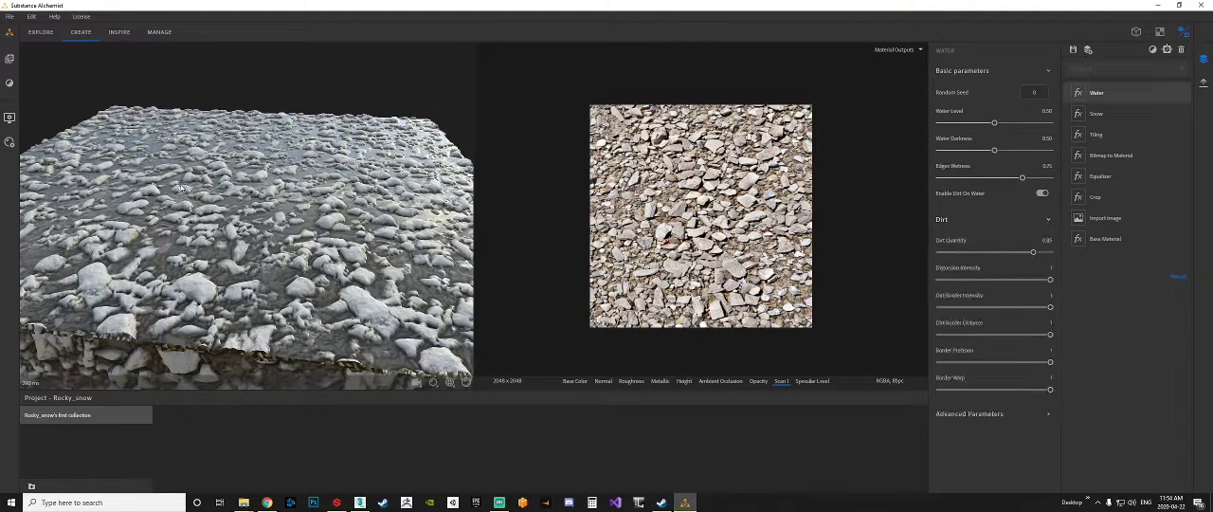
Zoom in on the rocks and toggle the water's dirt off and back on
{"action": "left_click_drag", "start_coordinate": [180, 190], "coordinate": [284, 232]}
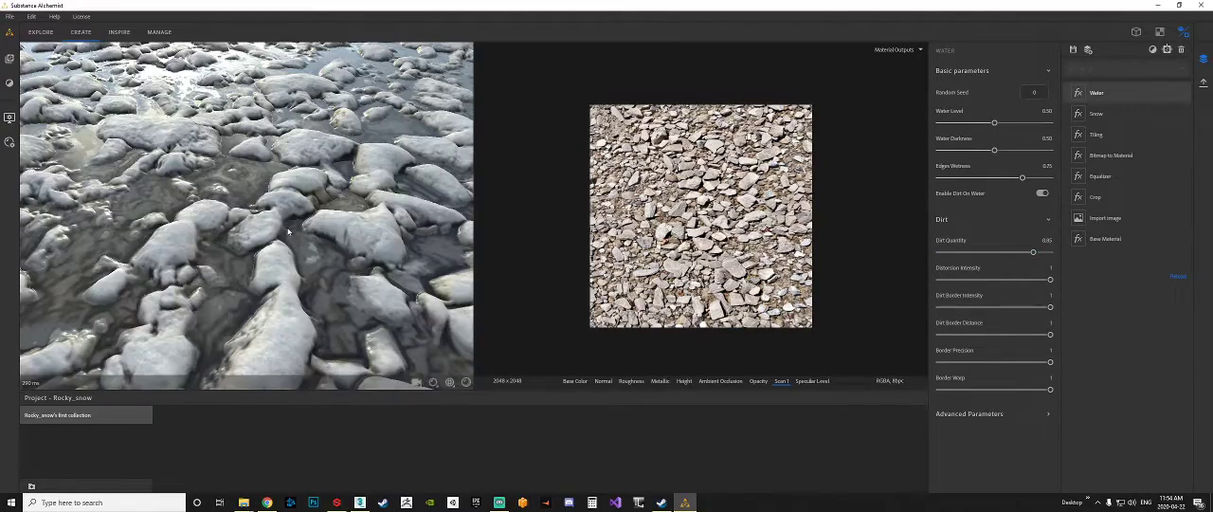
{"action": "left_click", "coordinate": [1043, 193]}
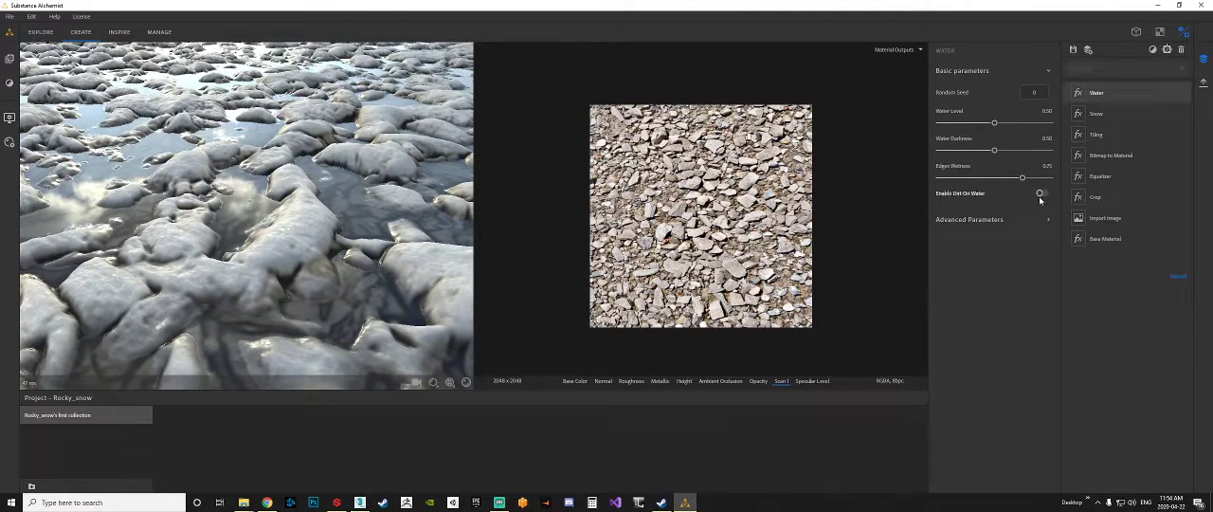
{"action": "left_click", "coordinate": [1042, 193]}
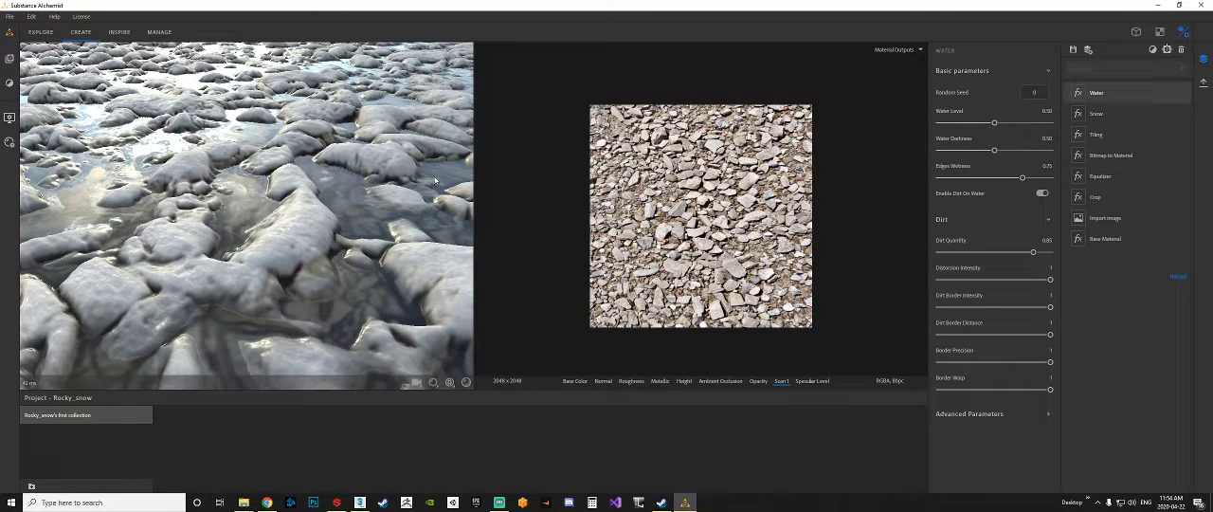
{"action": "mouse_move", "coordinate": [387, 156]}
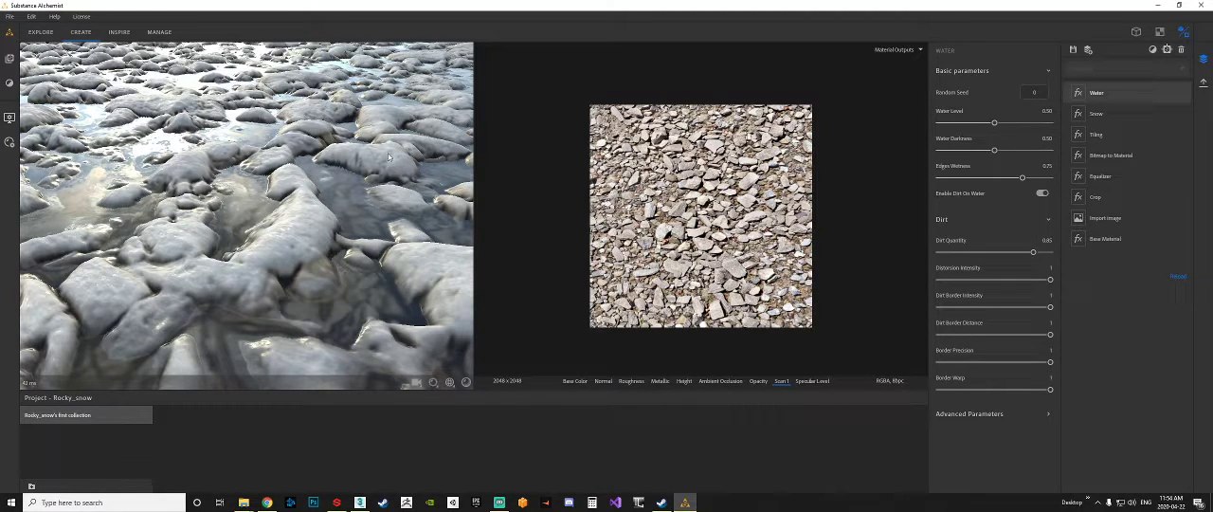
{"action": "mouse_move", "coordinate": [362, 234]}
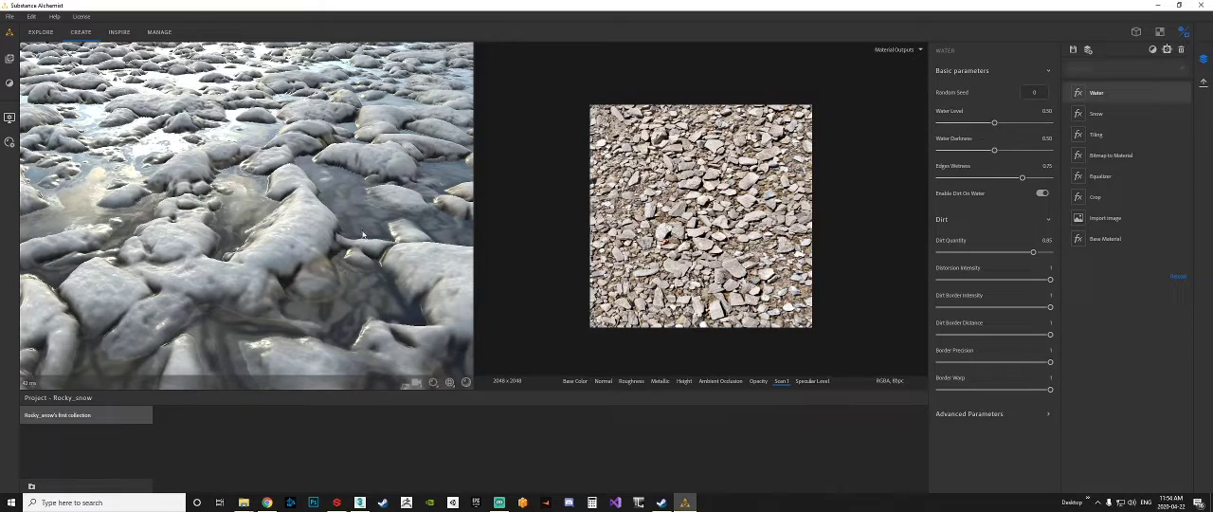
{"action": "mouse_move", "coordinate": [337, 165]}
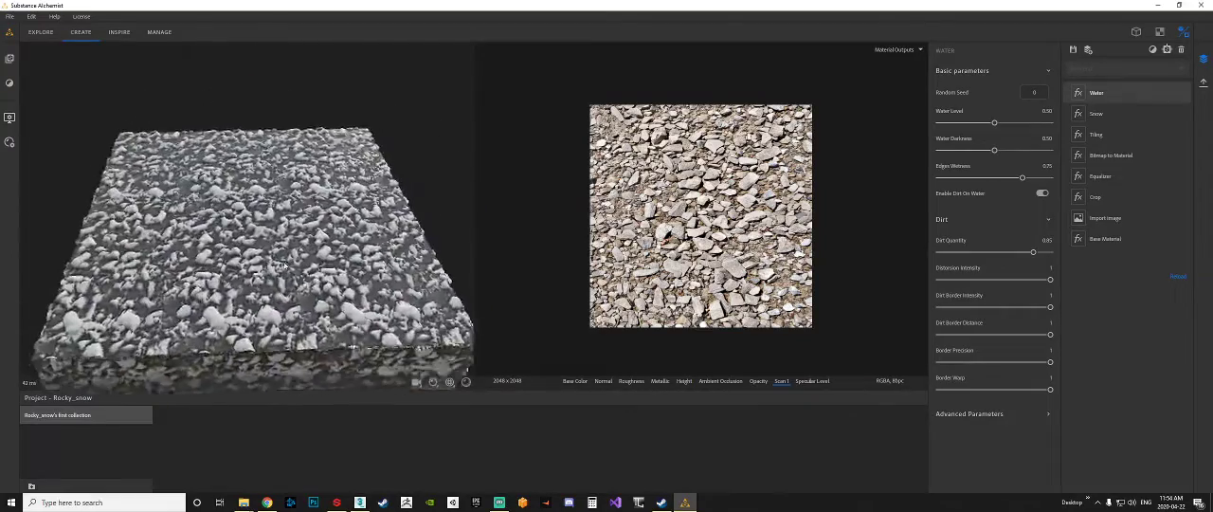
Try a water level of 0.22, then set it back to 0.50
{"action": "left_click_drag", "start_coordinate": [283, 265], "coordinate": [337, 225]}
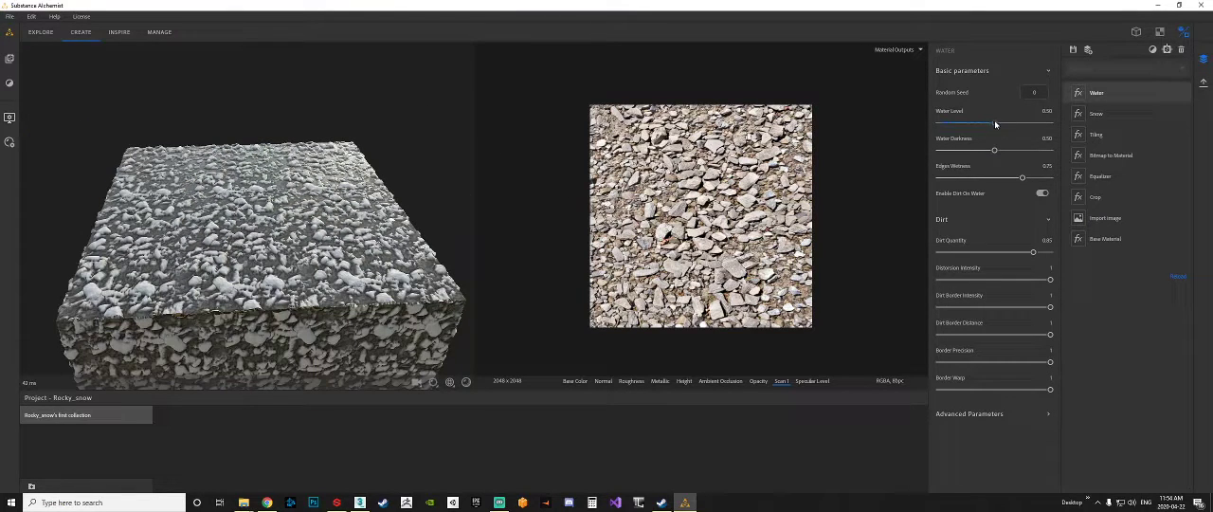
{"action": "left_click_drag", "start_coordinate": [995, 124], "coordinate": [953, 124]}
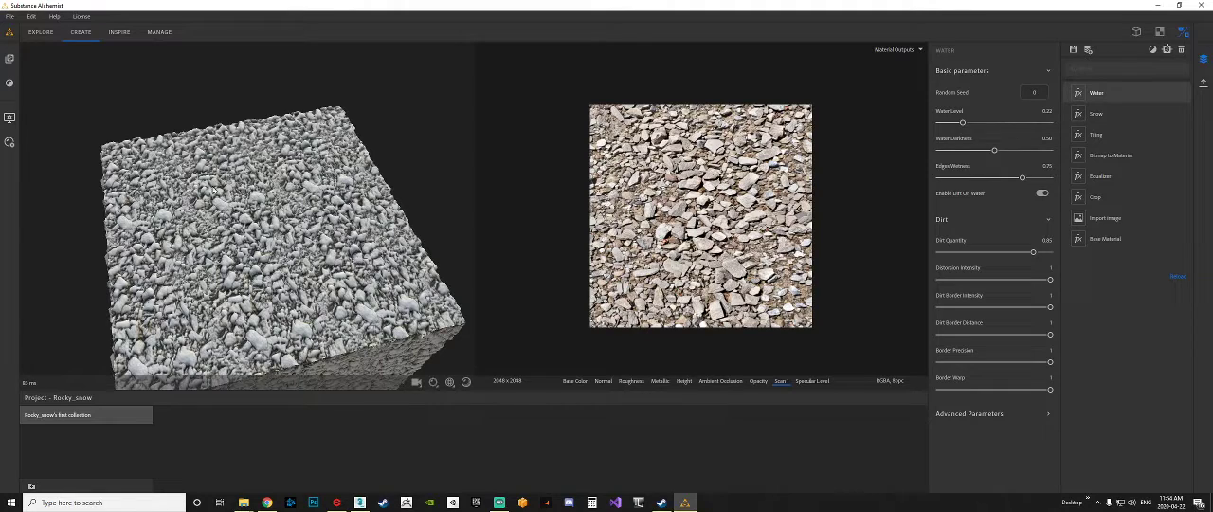
{"action": "mouse_move", "coordinate": [149, 267]}
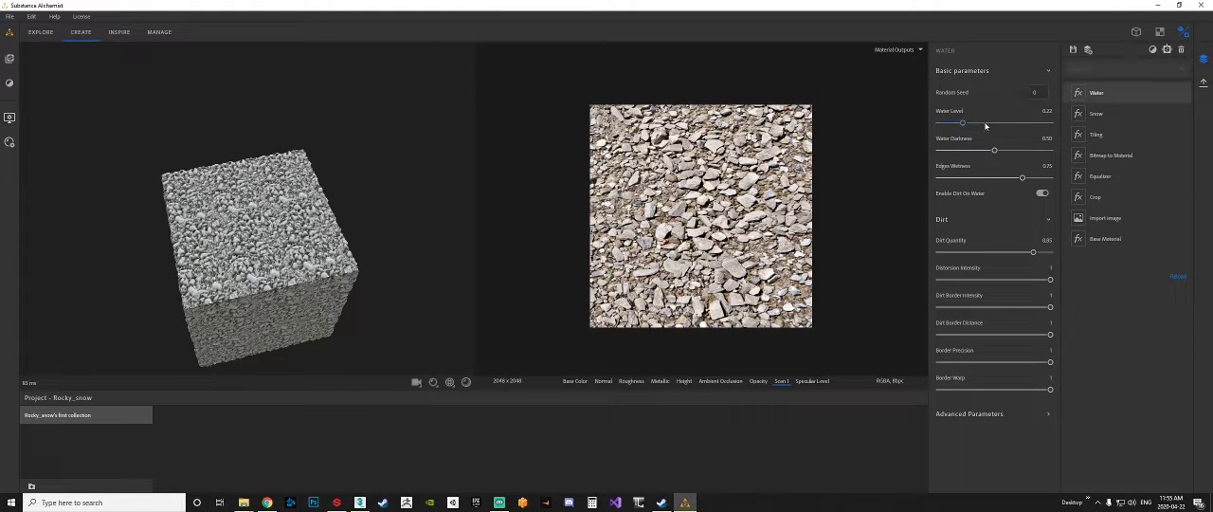
{"action": "left_click_drag", "start_coordinate": [963, 123], "coordinate": [998, 123]}
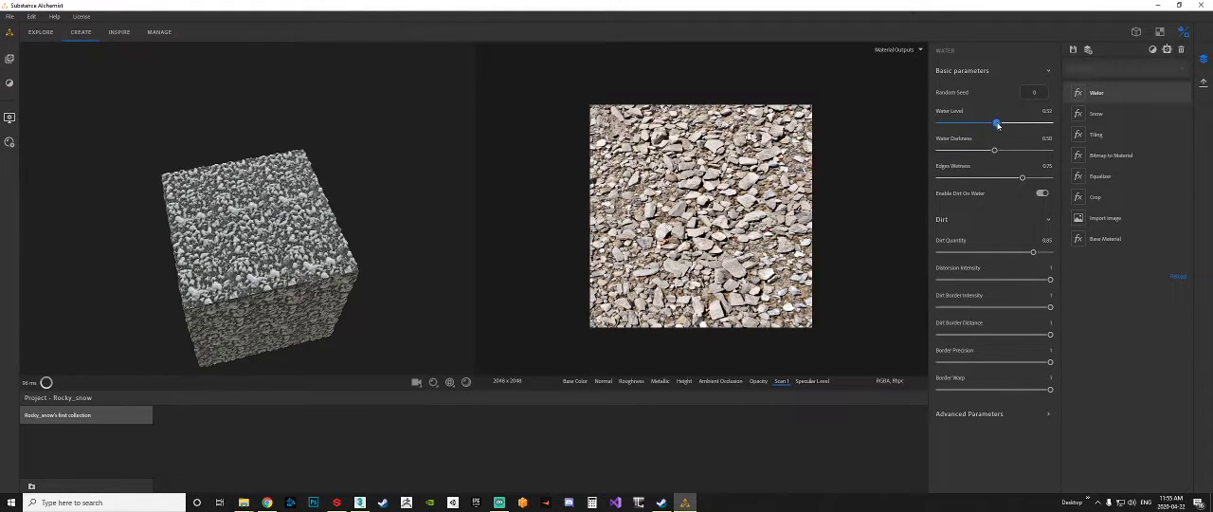
{"action": "left_click_drag", "start_coordinate": [997, 123], "coordinate": [995, 123]}
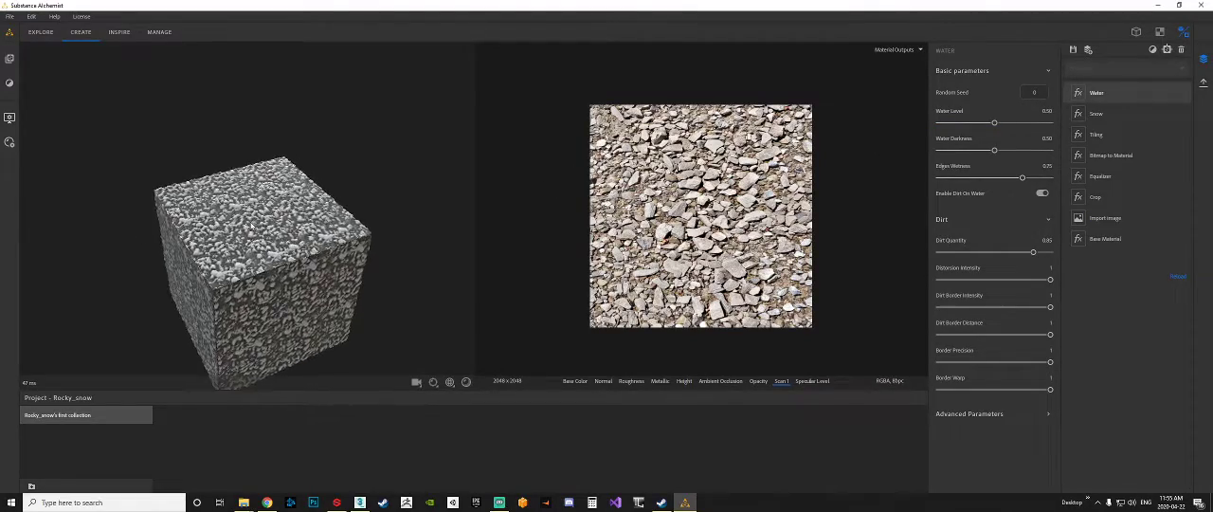
{"action": "left_click_drag", "start_coordinate": [284, 275], "coordinate": [332, 175]}
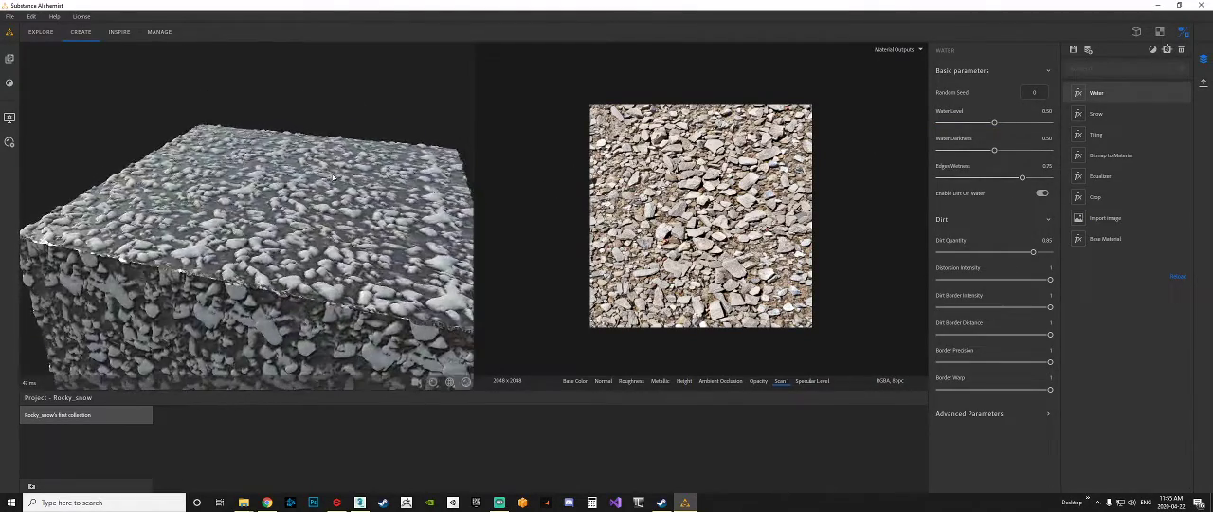
{"action": "left_click_drag", "start_coordinate": [332, 177], "coordinate": [256, 240]}
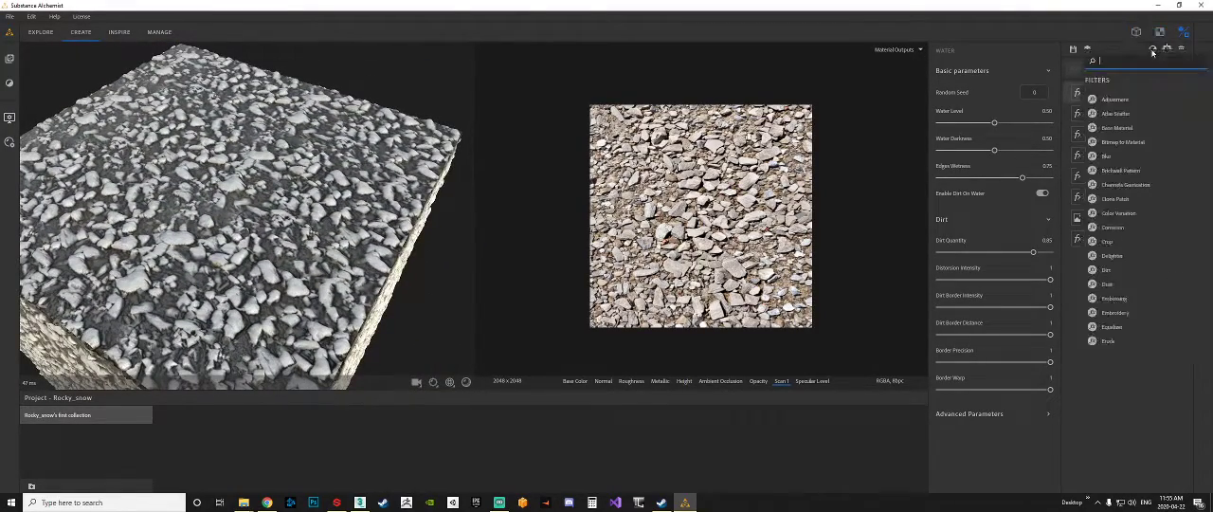
Browse the Filters list down to its end and back up
{"action": "scroll", "scroll_direction": "down", "scroll_amount": 3}
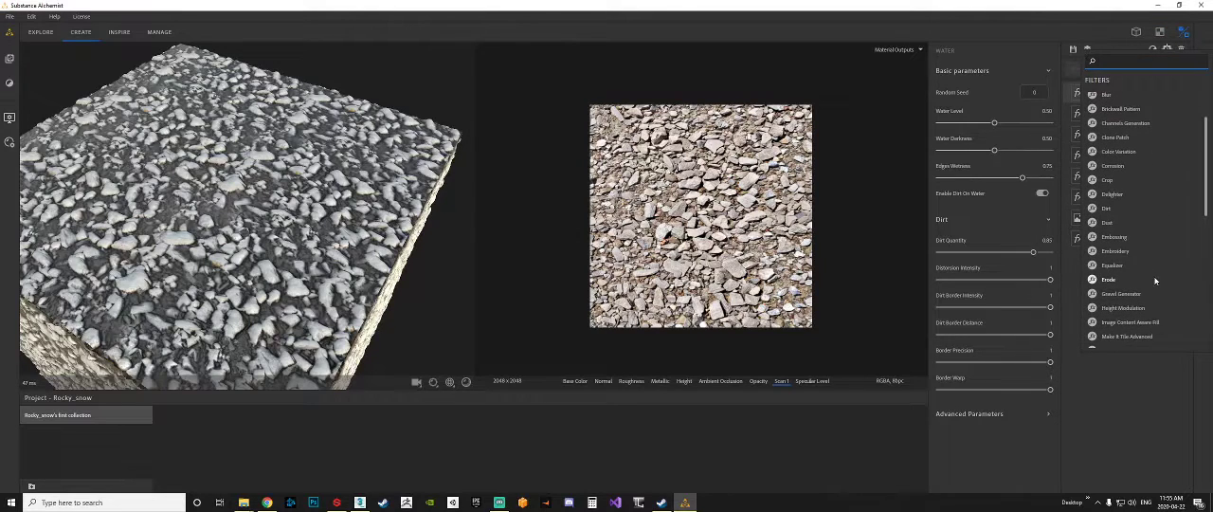
{"action": "scroll", "scroll_direction": "down", "scroll_amount": 3}
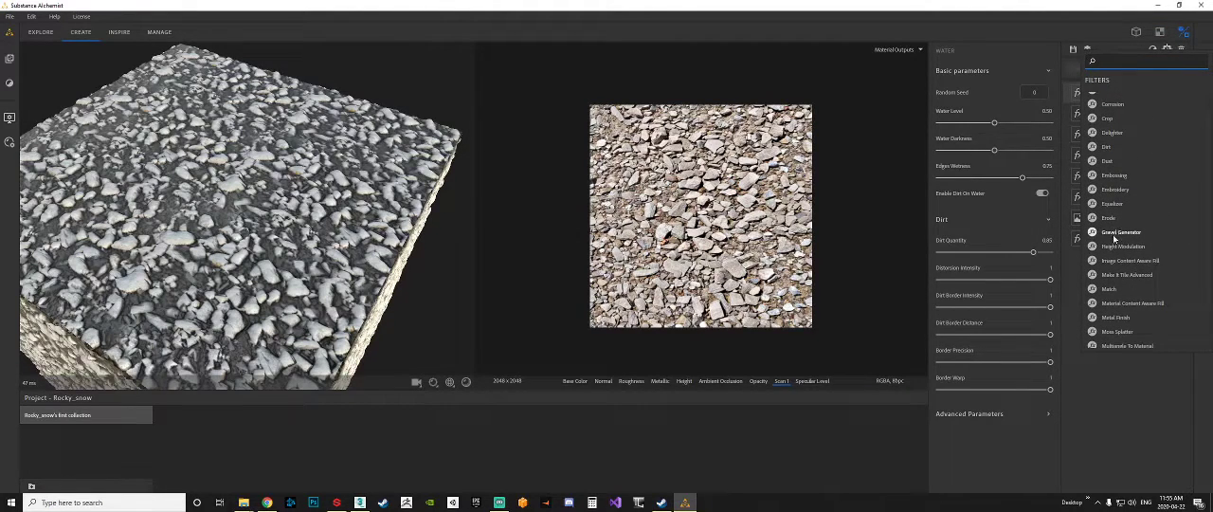
{"action": "scroll", "scroll_direction": "down", "scroll_amount": 3}
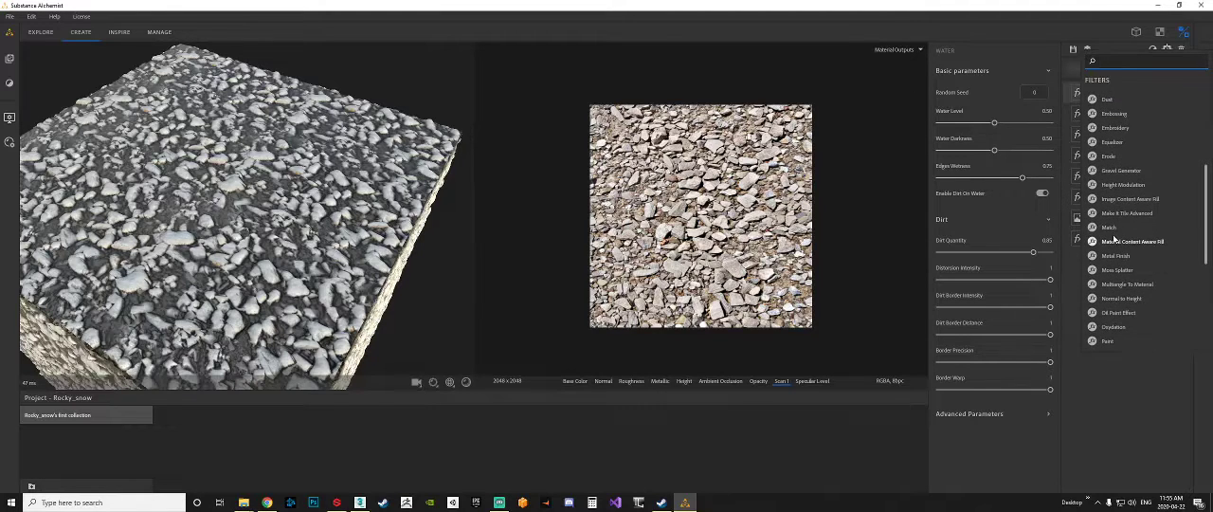
{"action": "mouse_move", "coordinate": [1130, 199]}
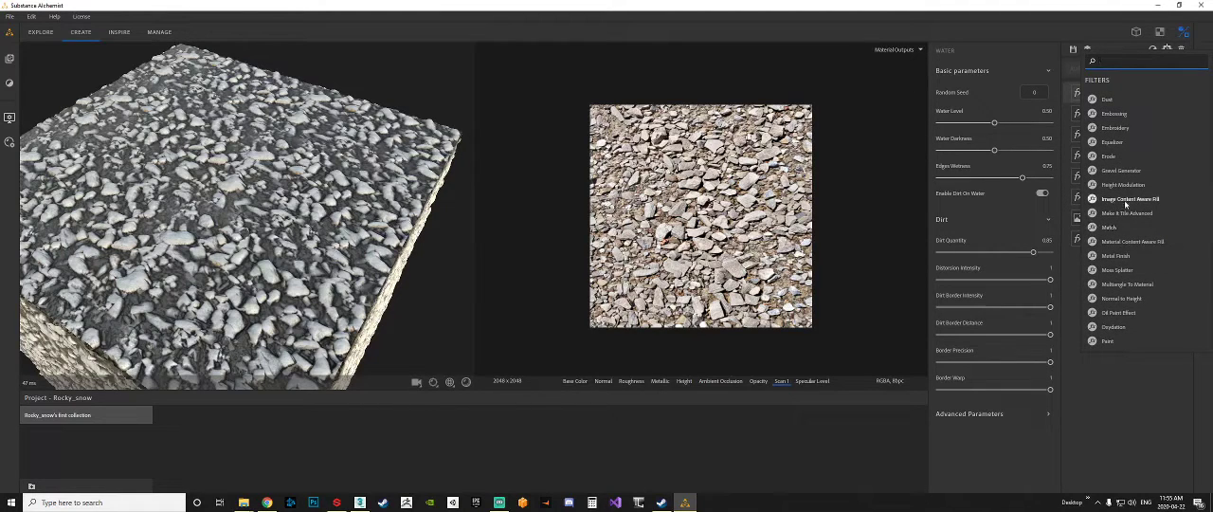
{"action": "scroll", "scroll_direction": "down", "scroll_amount": 3}
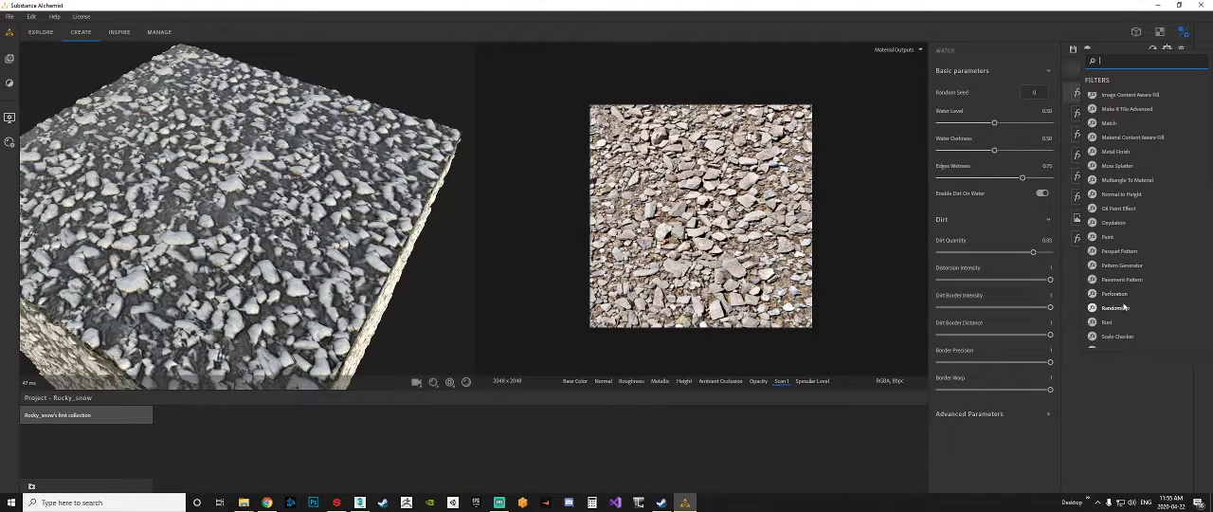
{"action": "scroll", "scroll_direction": "down", "scroll_amount": 3}
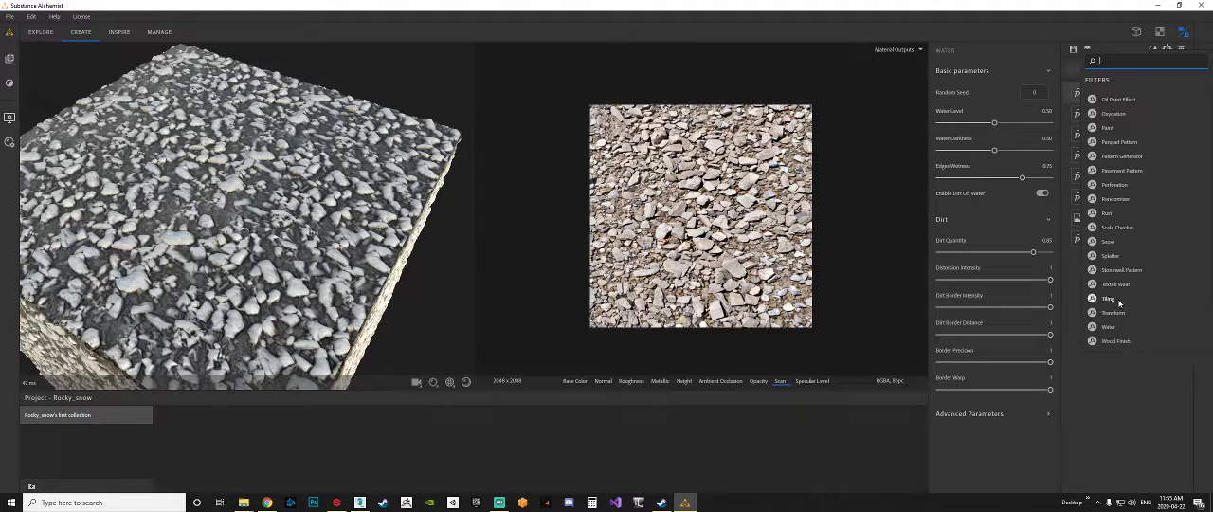
{"action": "mouse_move", "coordinate": [1115, 199]}
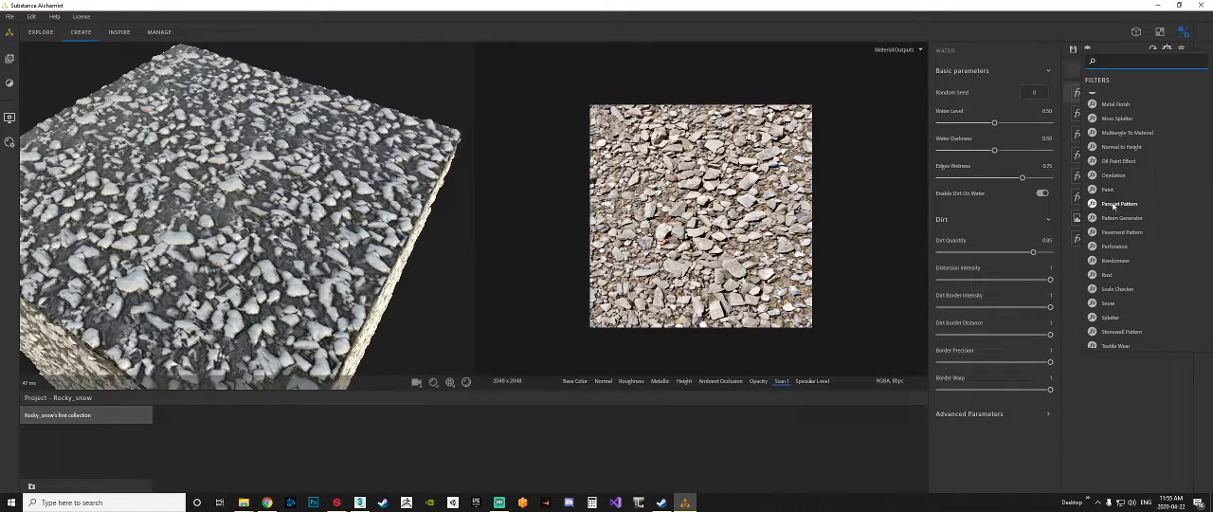
{"action": "scroll", "scroll_direction": "up", "scroll_amount": 3}
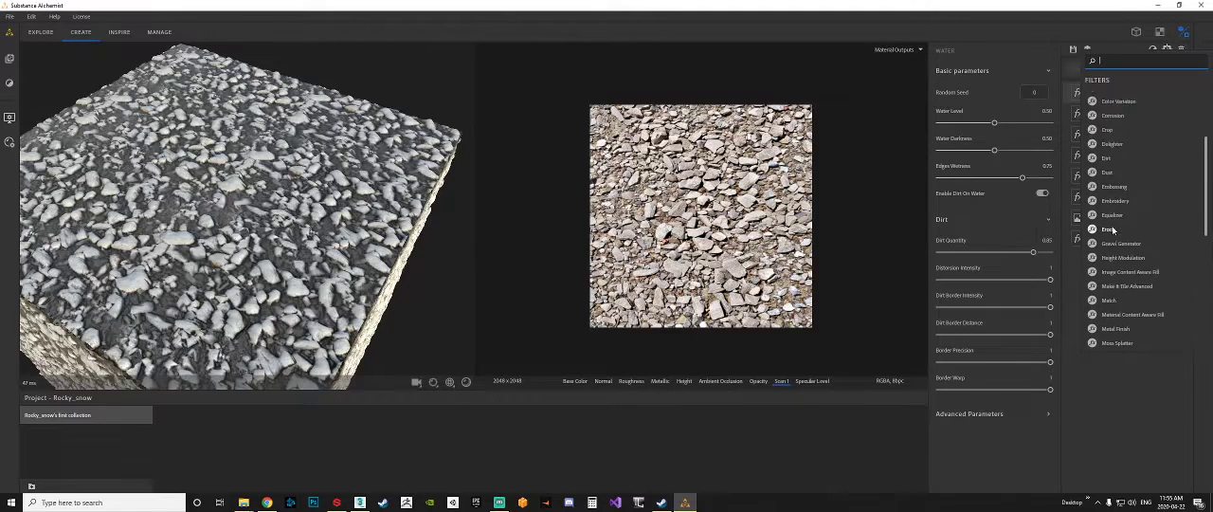
{"action": "scroll", "scroll_direction": "up", "scroll_amount": 3}
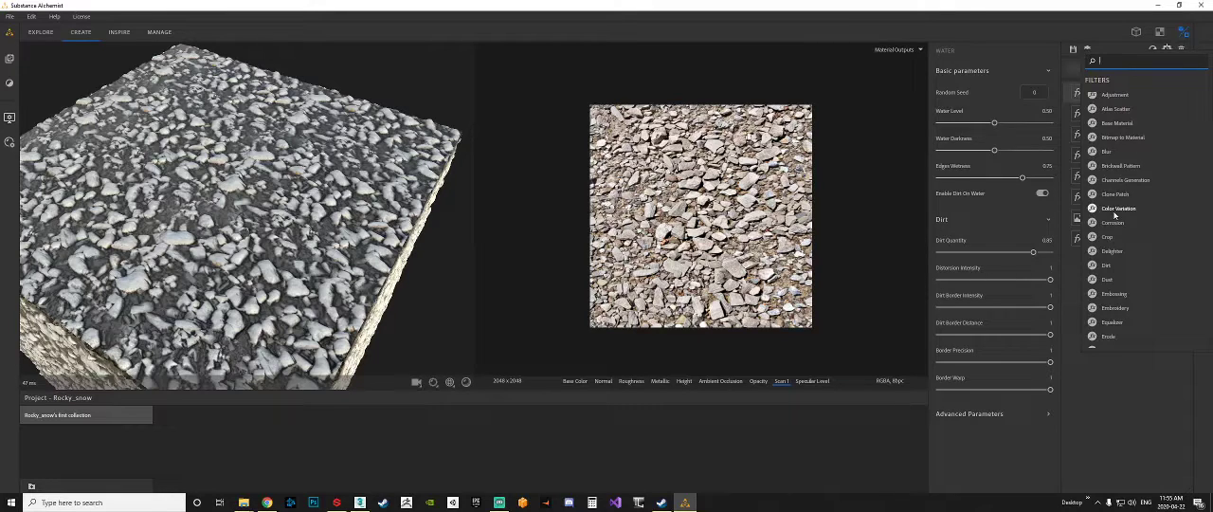
{"action": "mouse_move", "coordinate": [1126, 180]}
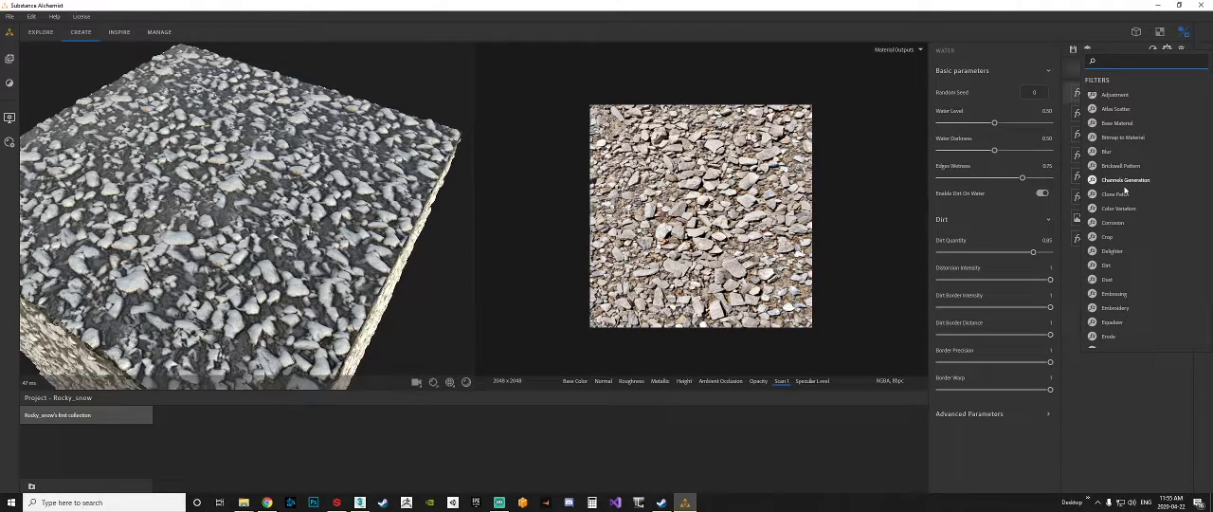
{"action": "mouse_move", "coordinate": [1123, 166]}
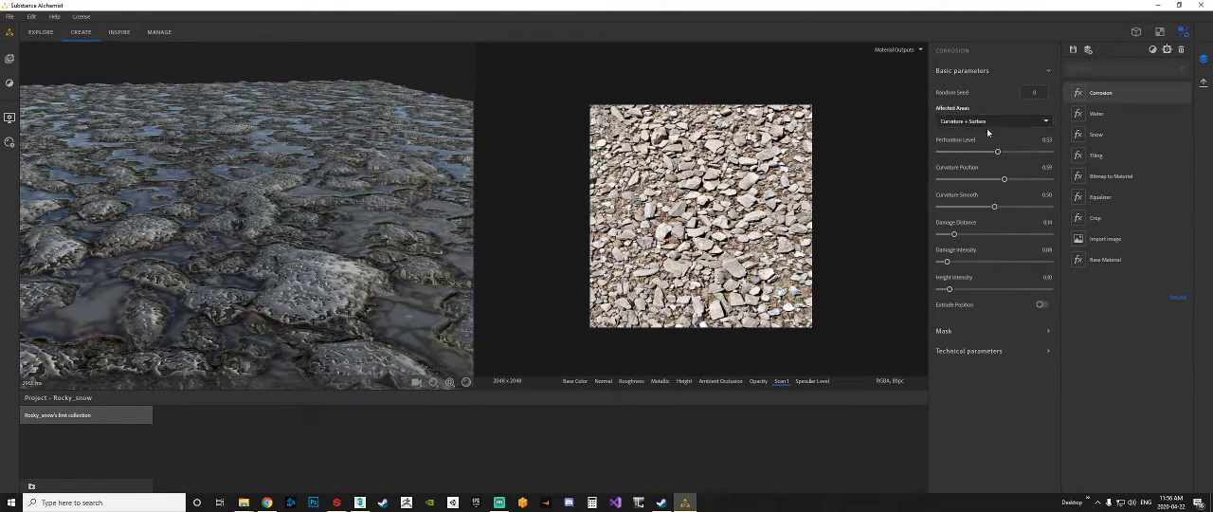
Test Corrosion Perforation Level down to 0 and back, then select Corrosion for removal
{"action": "left_click_drag", "start_coordinate": [997, 152], "coordinate": [965, 152]}
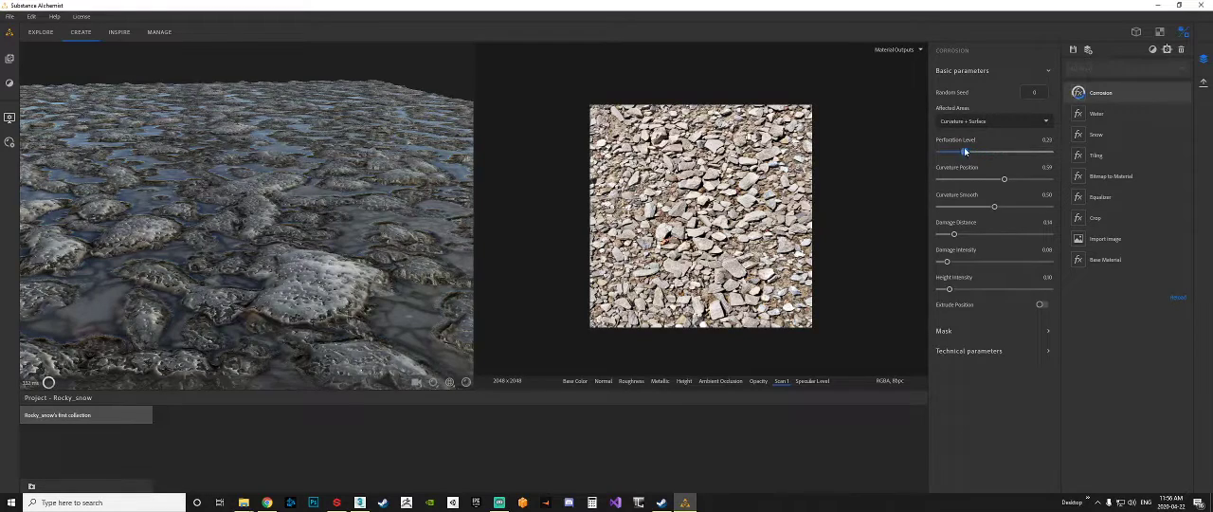
{"action": "left_click_drag", "start_coordinate": [965, 152], "coordinate": [939, 152]}
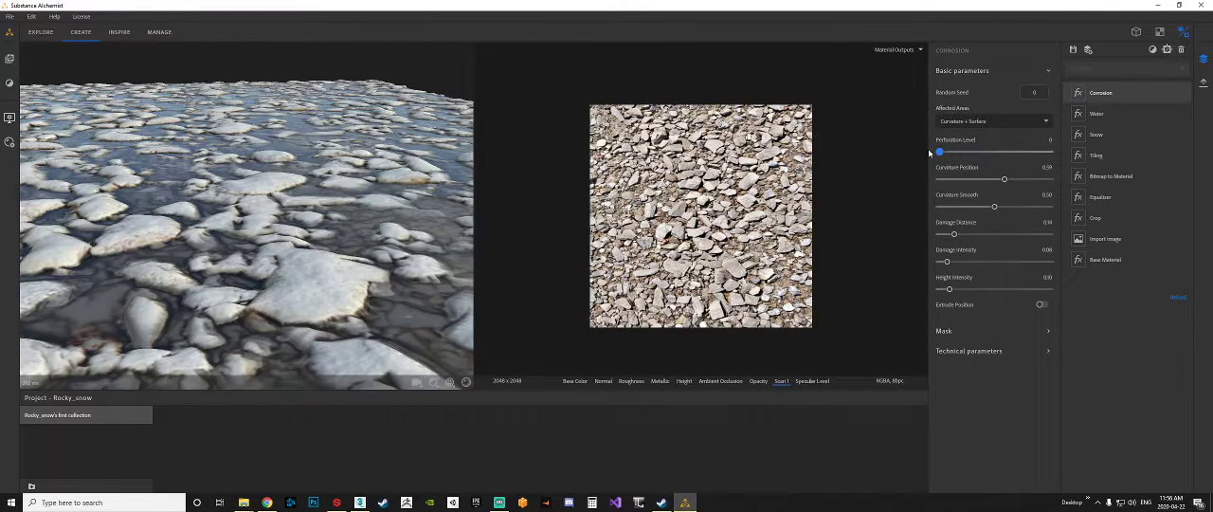
{"action": "left_click_drag", "start_coordinate": [939, 152], "coordinate": [944, 153]}
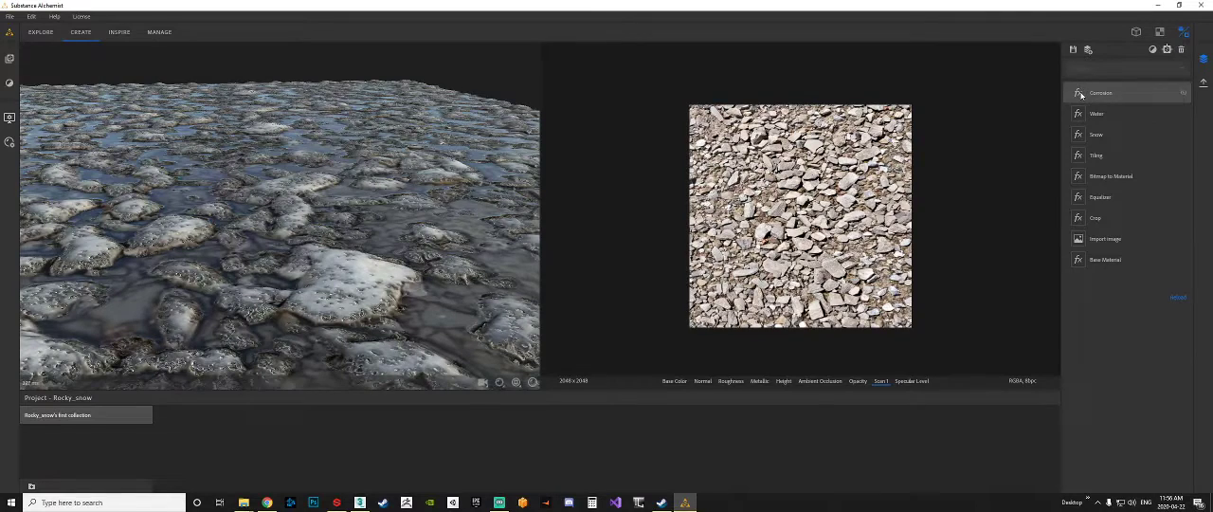
{"action": "left_click", "coordinate": [1100, 93]}
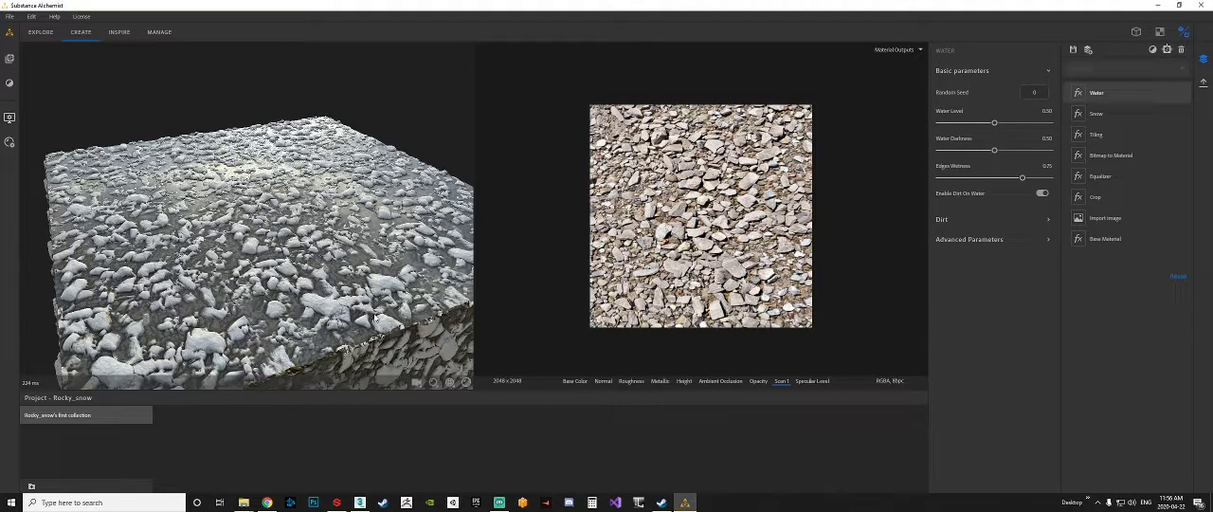
{"action": "mouse_move", "coordinate": [141, 58]}
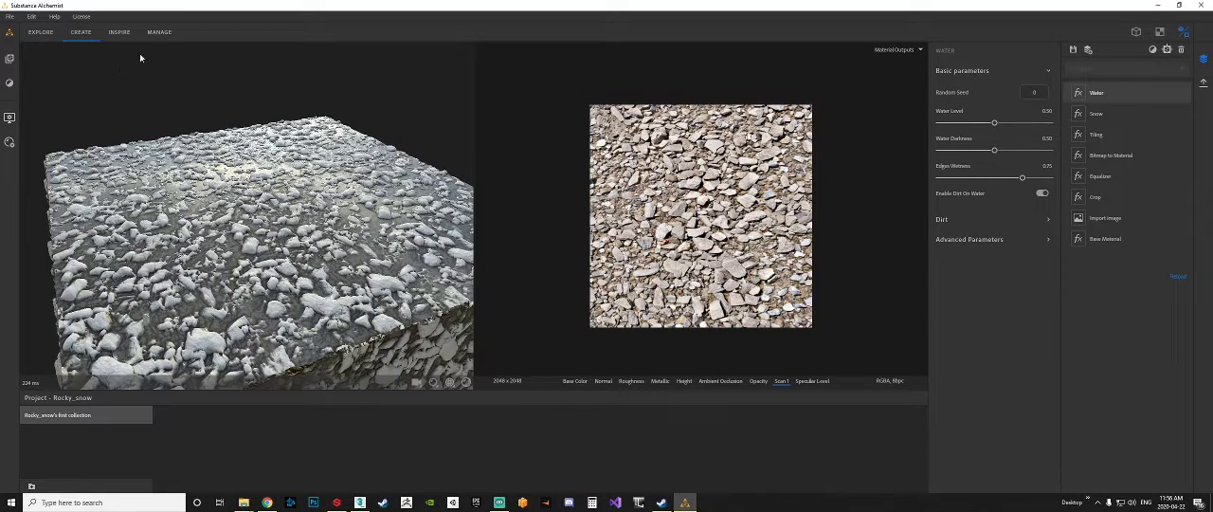
Switch to the Manage workspace and open the Export current view settings
{"action": "left_click", "coordinate": [159, 31]}
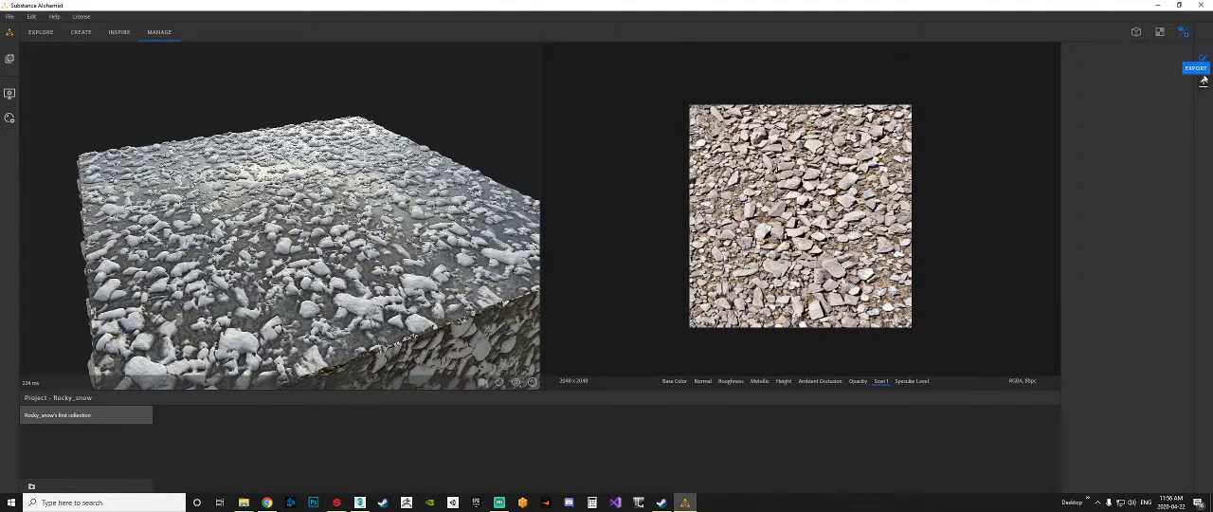
{"action": "left_click", "coordinate": [1197, 67]}
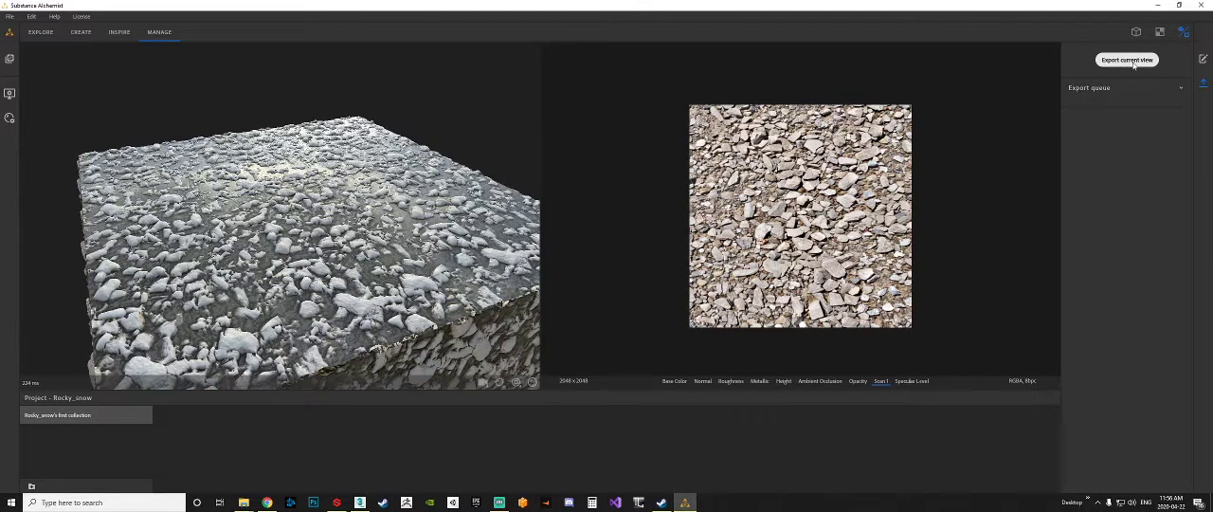
{"action": "left_click", "coordinate": [1126, 59]}
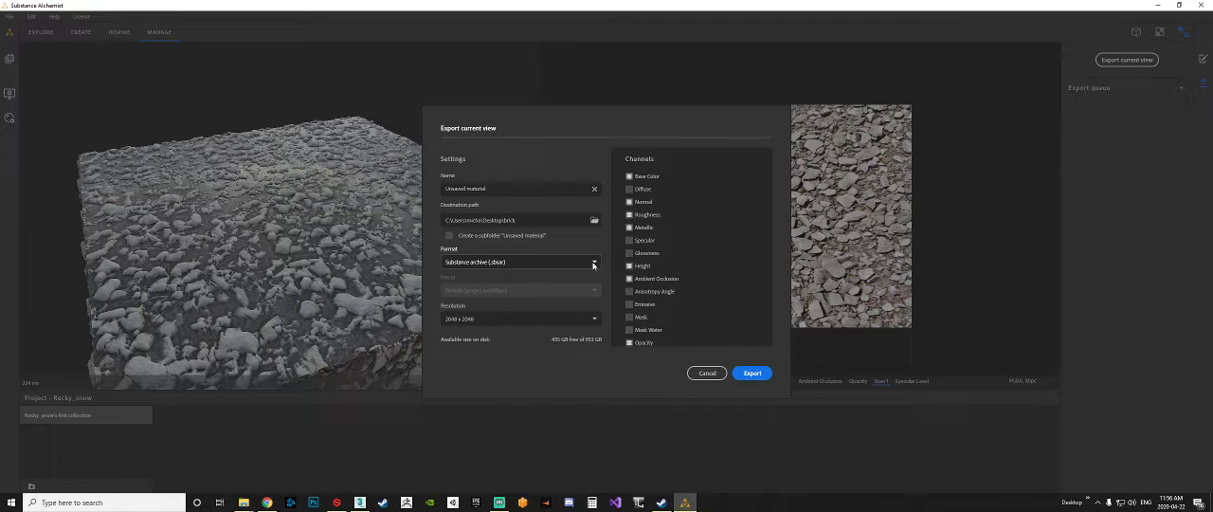
Name the exported material Snowy_rocks
{"action": "scroll", "scroll_direction": "down", "scroll_amount": 3}
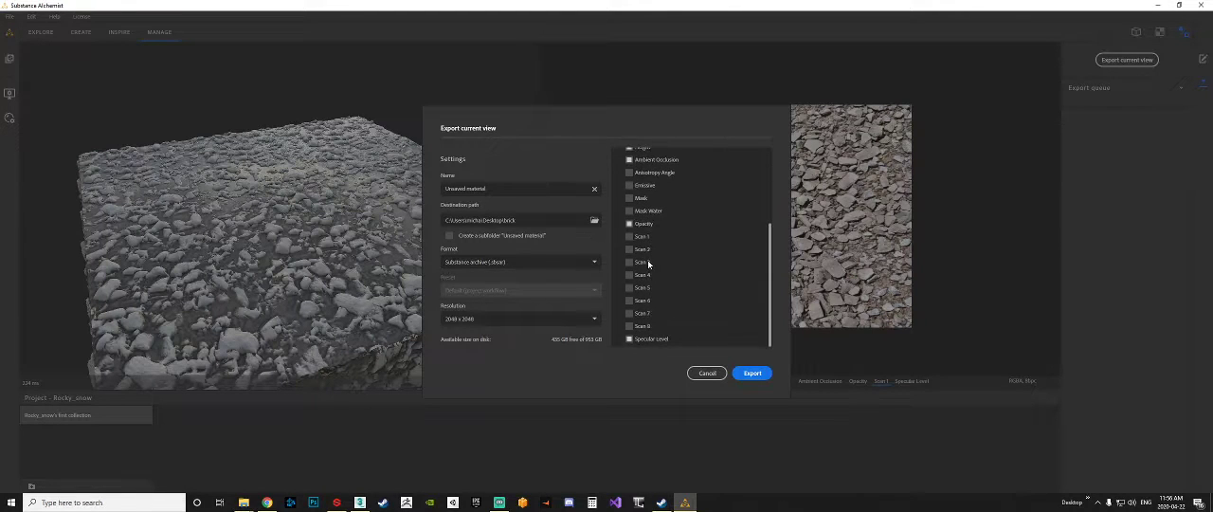
{"action": "scroll", "scroll_direction": "up", "scroll_amount": 3}
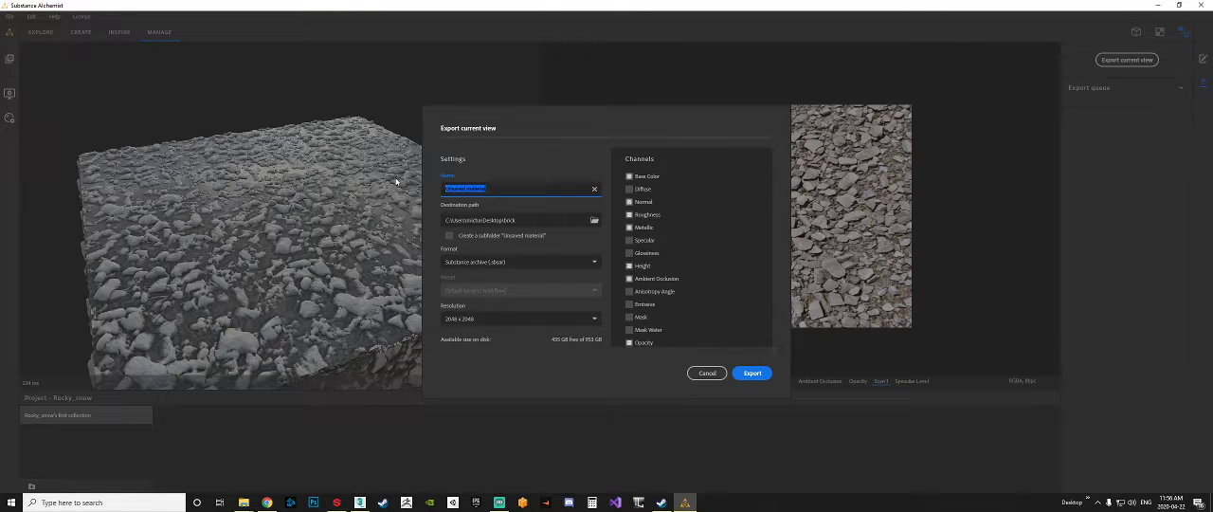
{"action": "type", "text": "Snow"}
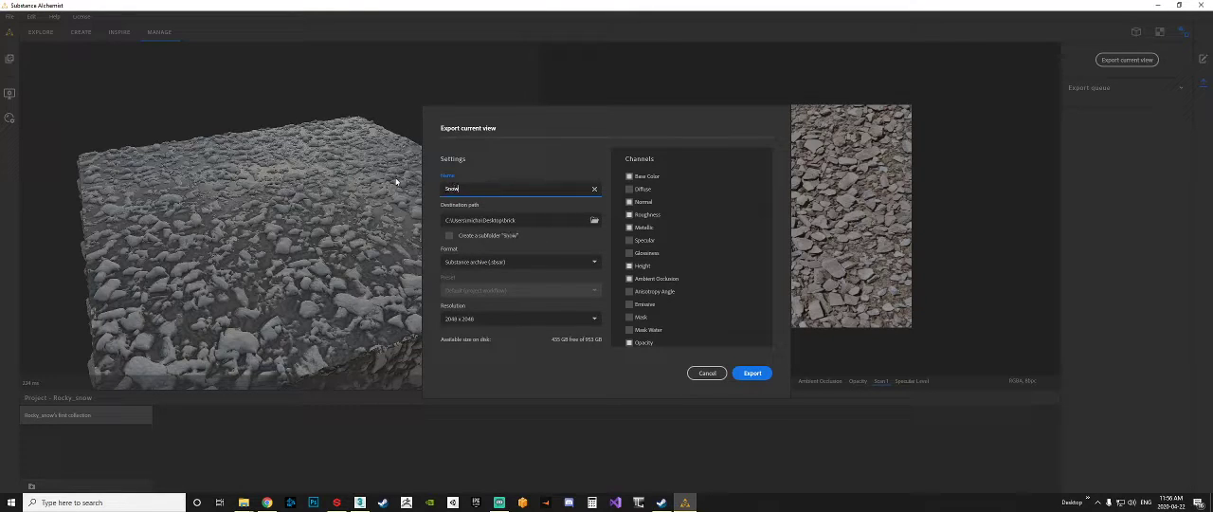
{"action": "type", "text": "Snowy_rock"}
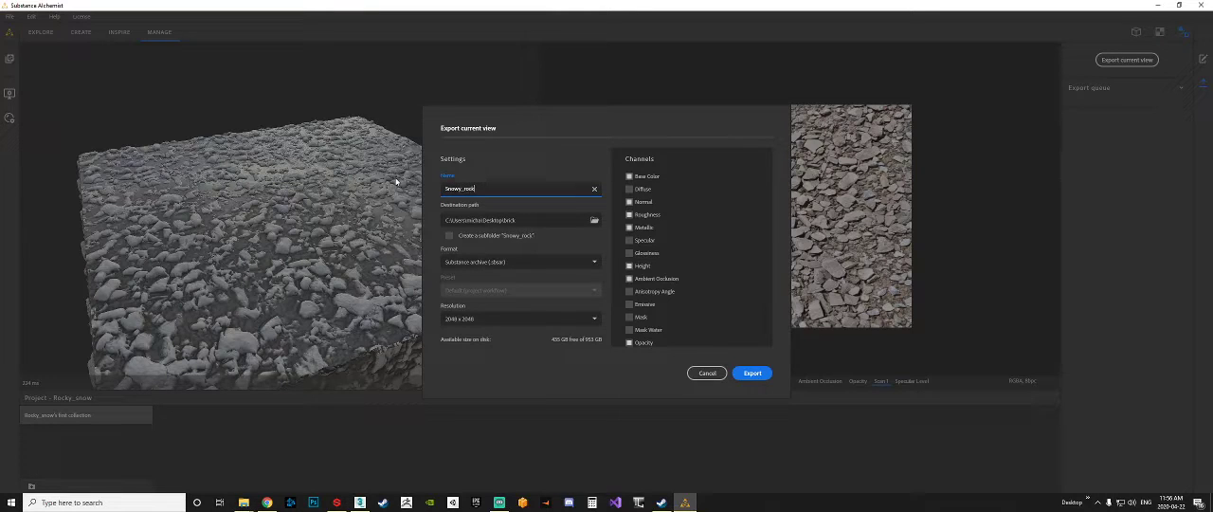
{"action": "type", "text": "s"}
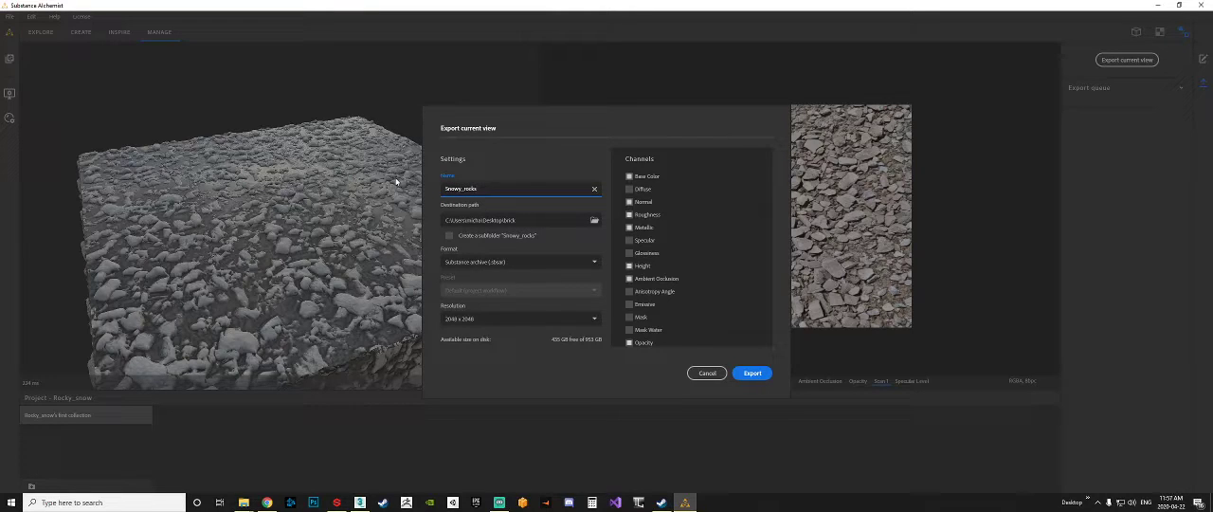
Keep Substance archive (.sbsar) format, set the Desktop as destination, and export
{"action": "left_click", "coordinate": [520, 261]}
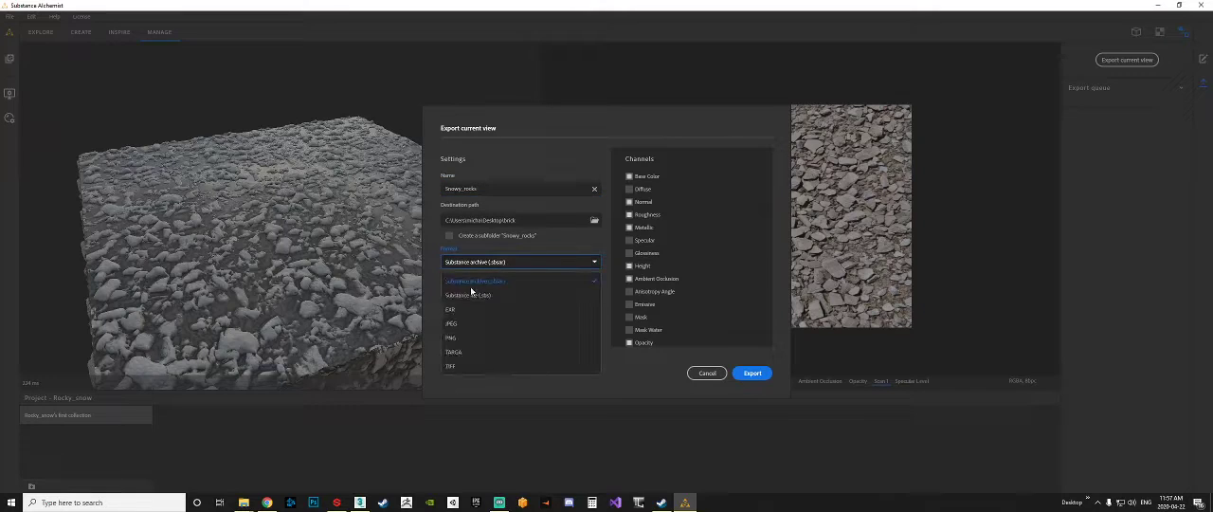
{"action": "mouse_move", "coordinate": [503, 286]}
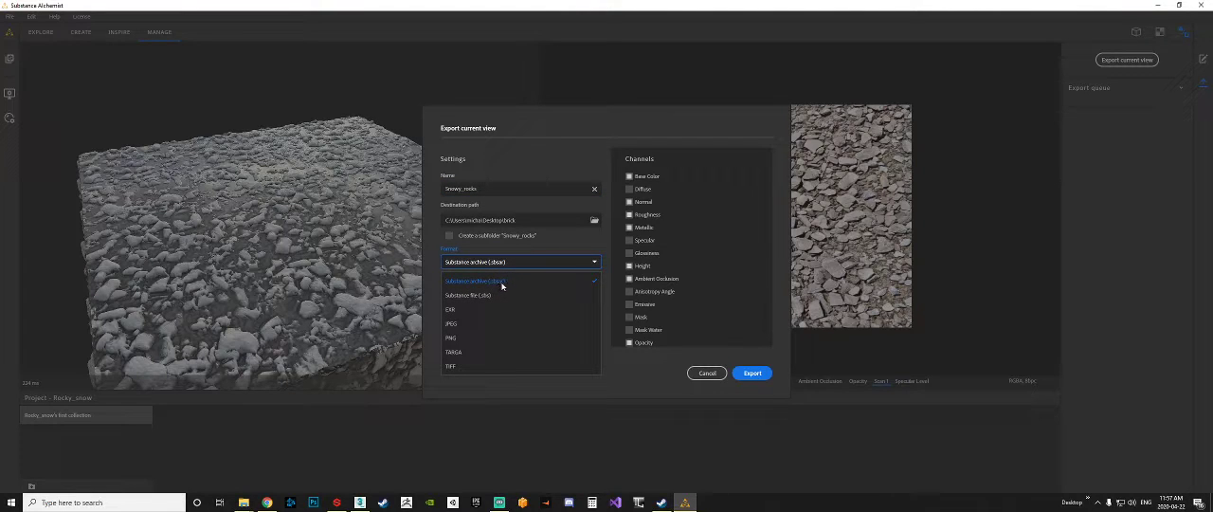
{"action": "mouse_move", "coordinate": [472, 352]}
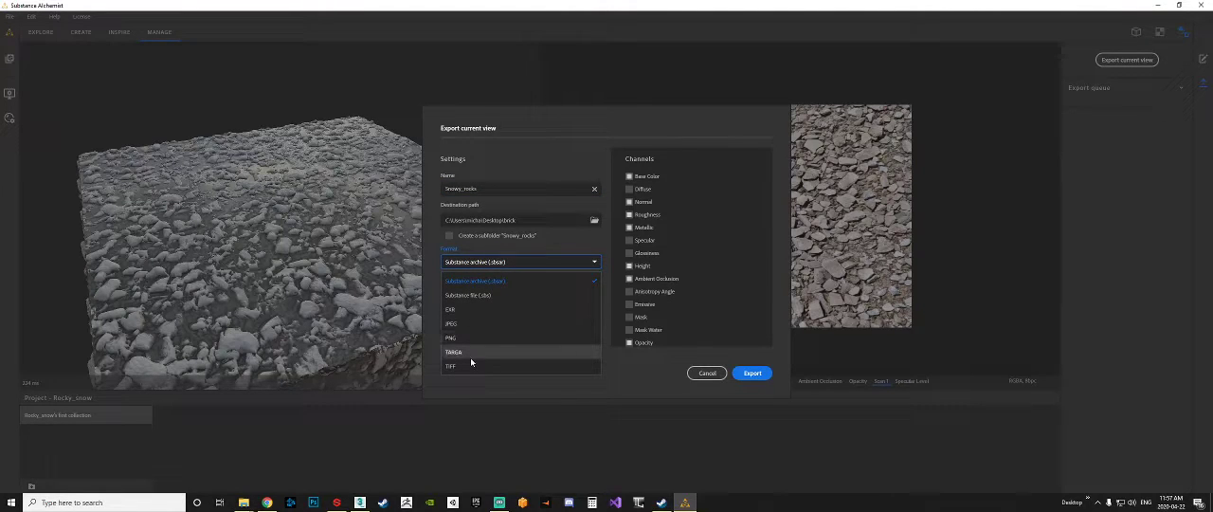
{"action": "mouse_move", "coordinate": [498, 287]}
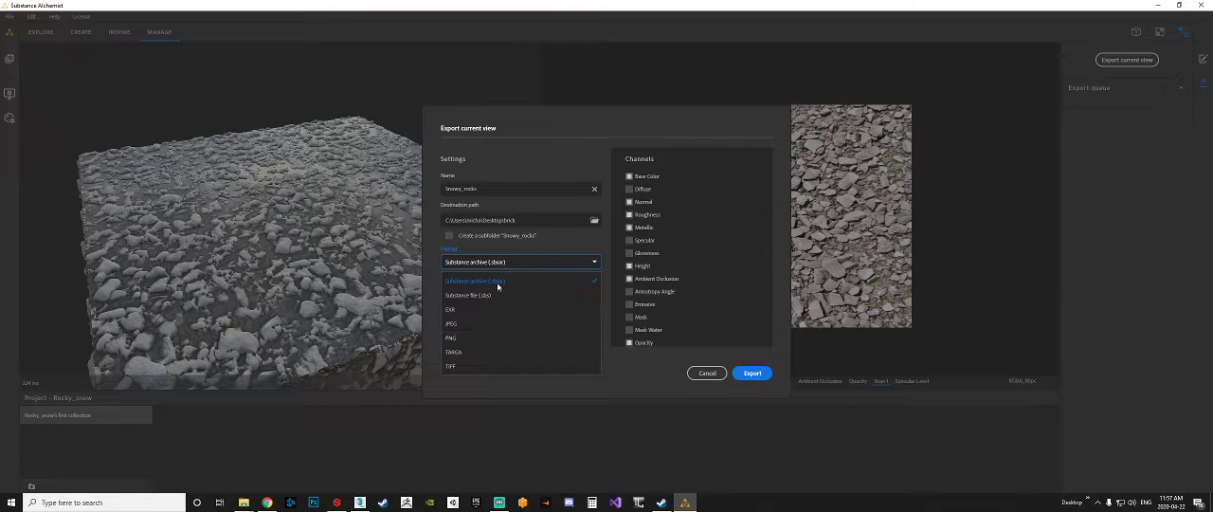
{"action": "mouse_move", "coordinate": [496, 285]}
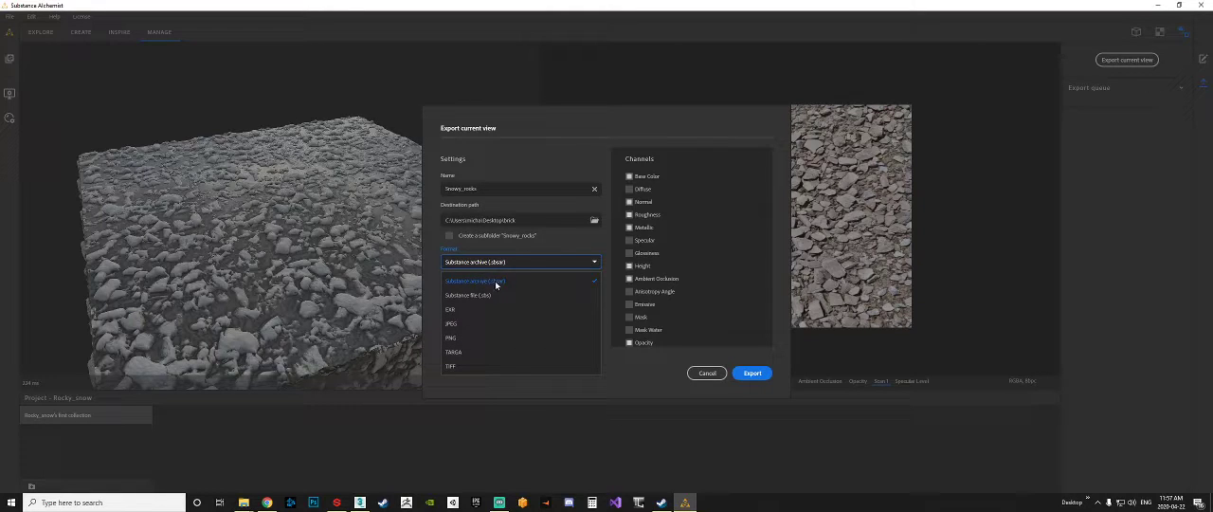
{"action": "mouse_move", "coordinate": [492, 285]}
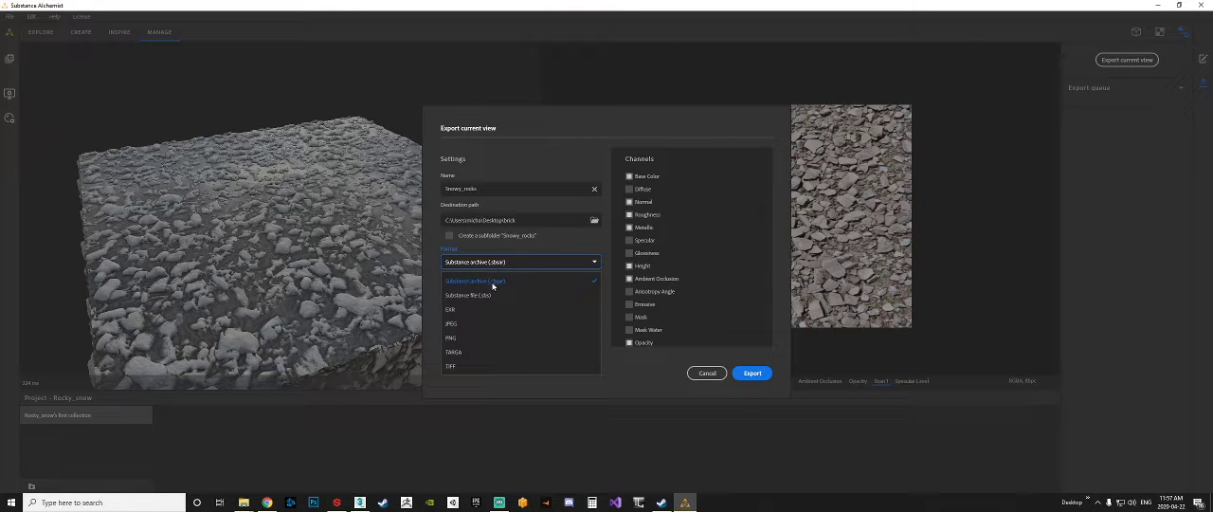
{"action": "mouse_move", "coordinate": [495, 291]}
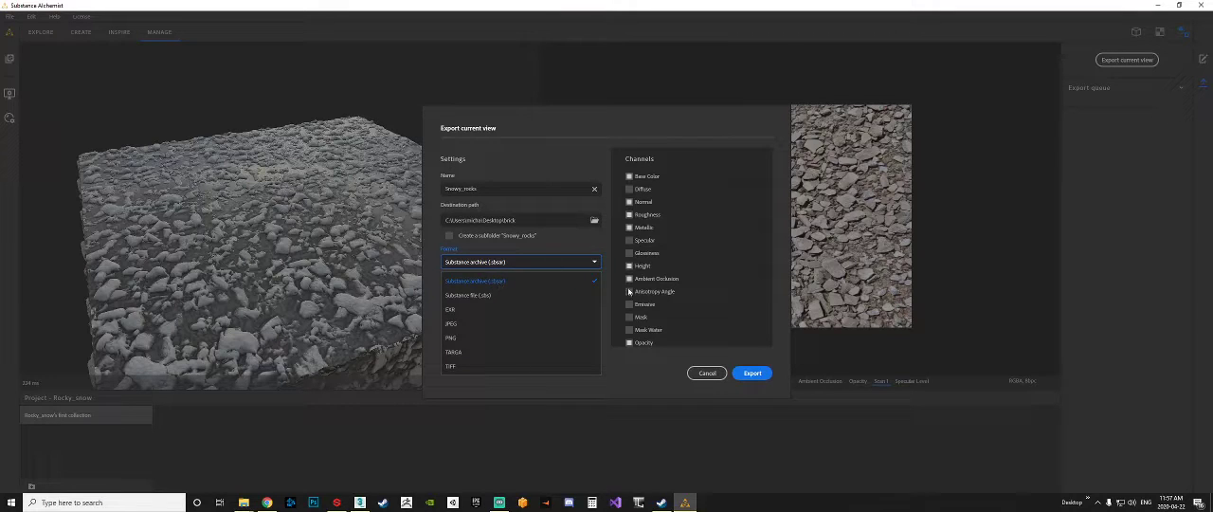
{"action": "left_click", "coordinate": [474, 281]}
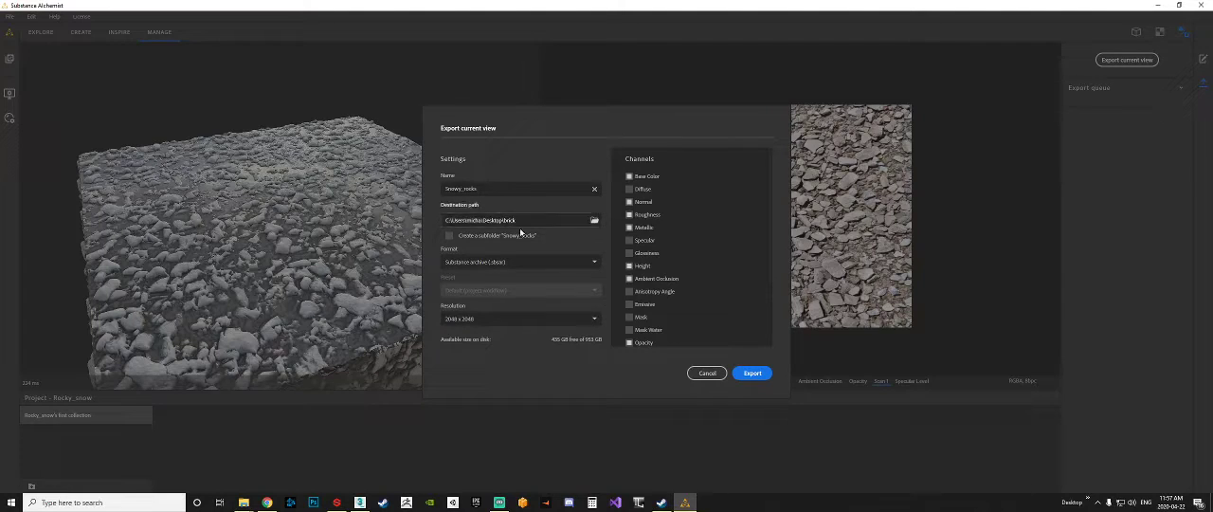
{"action": "left_click", "coordinate": [594, 220]}
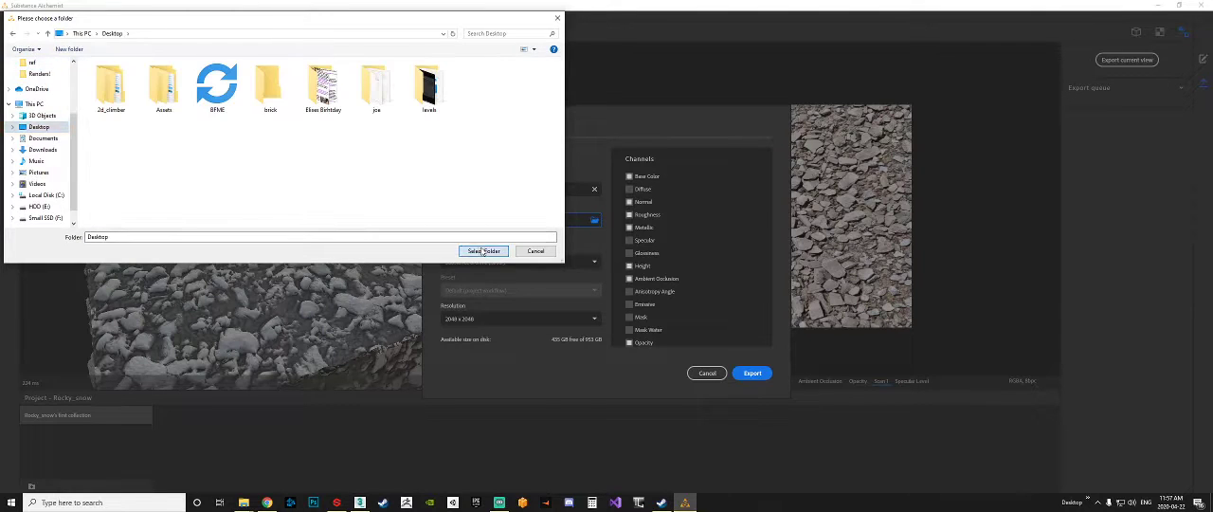
{"action": "left_click", "coordinate": [484, 251]}
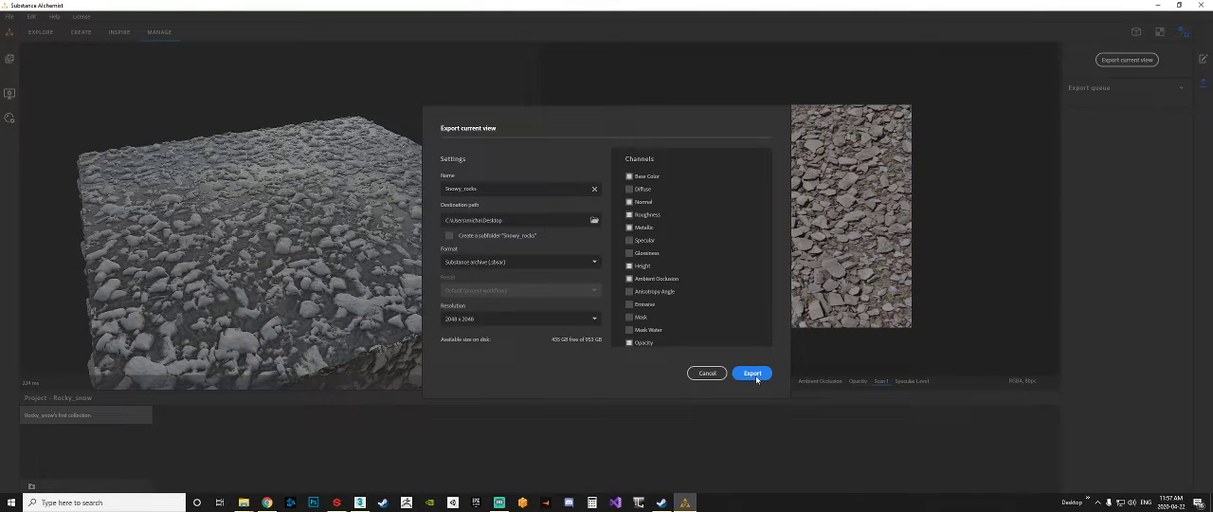
{"action": "left_click", "coordinate": [751, 373]}
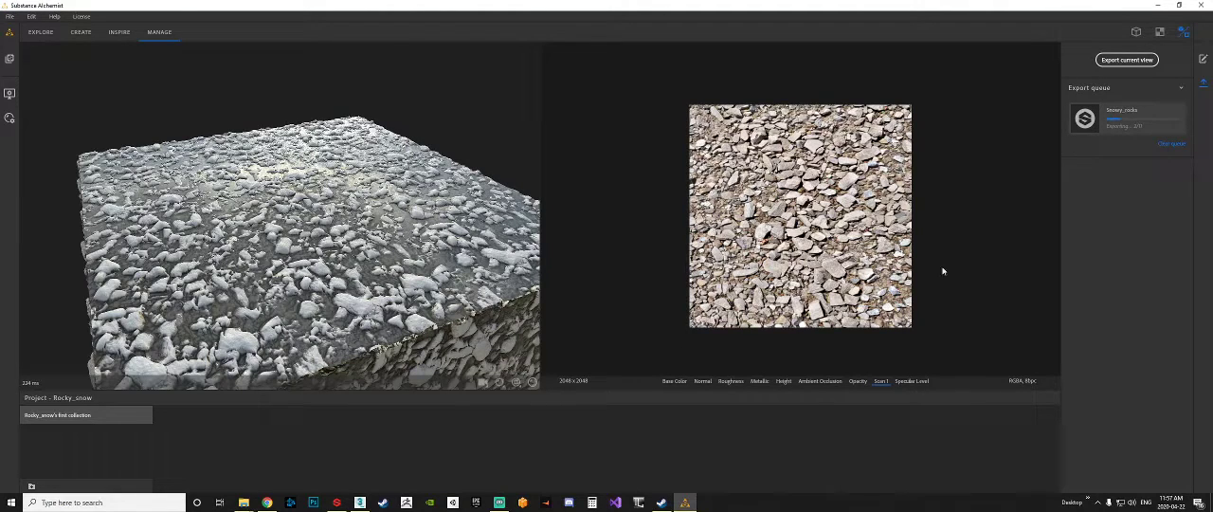
{"action": "mouse_move", "coordinate": [337, 501]}
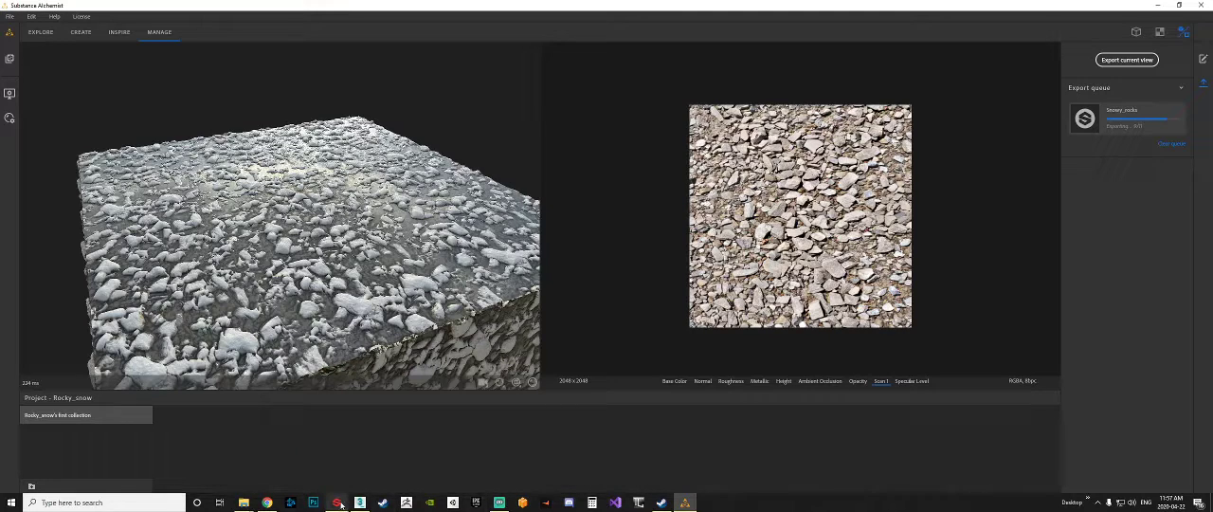
{"action": "mouse_move", "coordinate": [337, 502]}
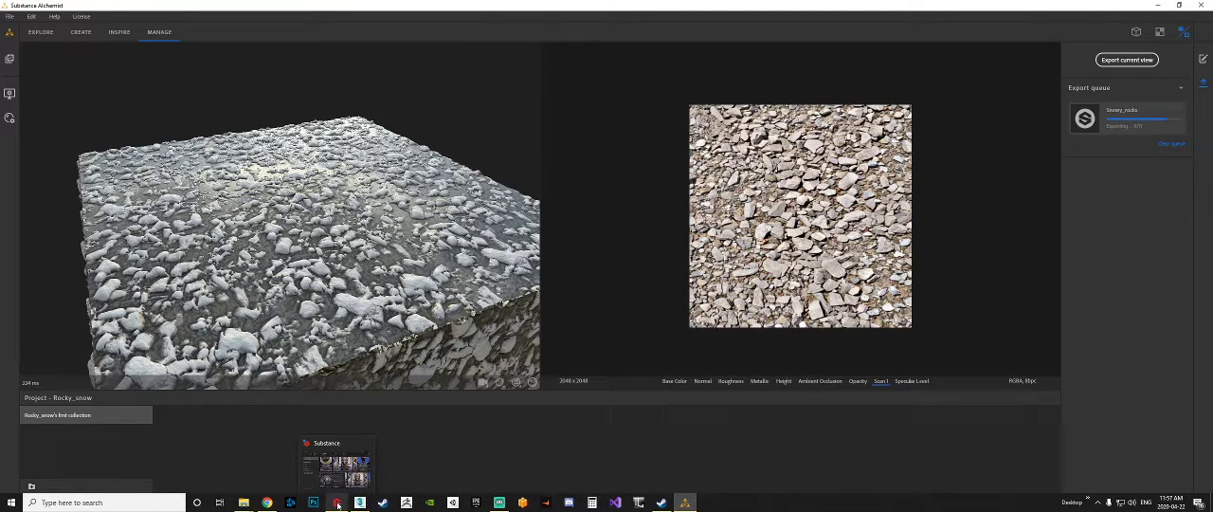
Open the Substance Launcher shortcut's file location through its Properties
{"action": "right_click", "coordinate": [336, 501]}
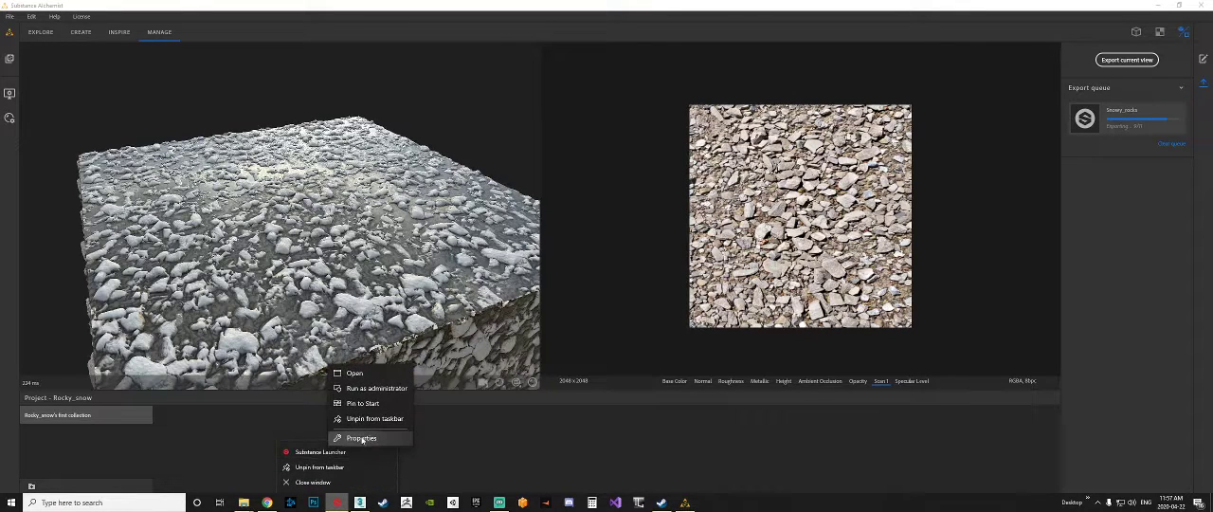
{"action": "left_click", "coordinate": [362, 438]}
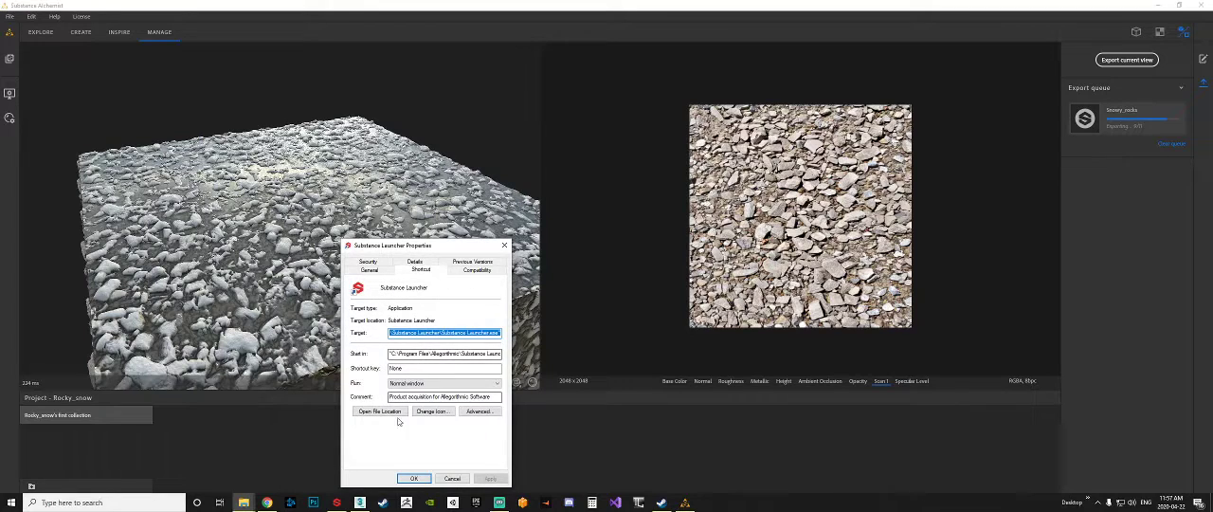
{"action": "left_click", "coordinate": [379, 411]}
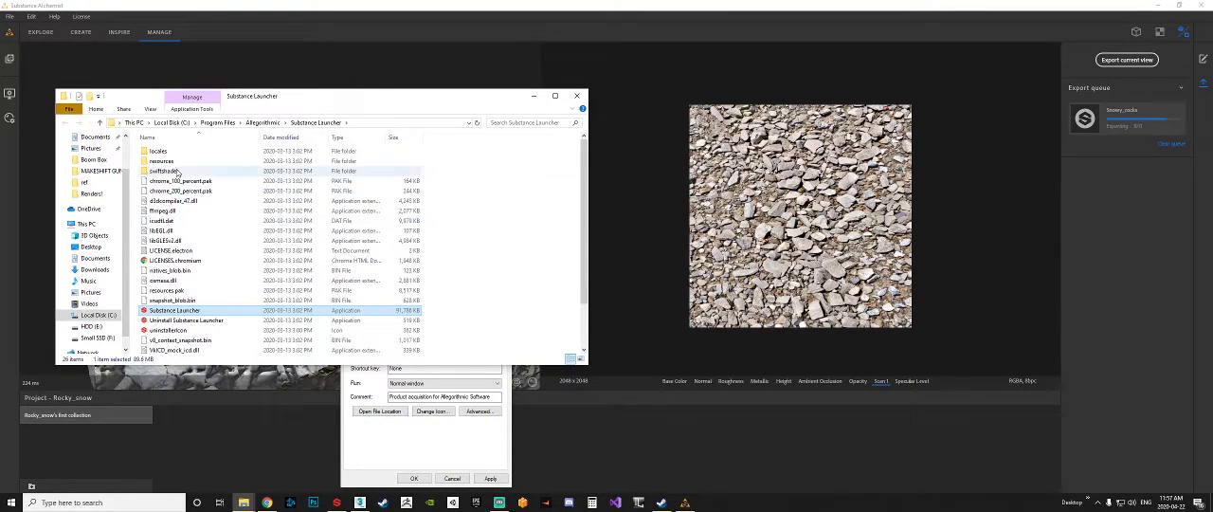
{"action": "double_click", "coordinate": [162, 160]}
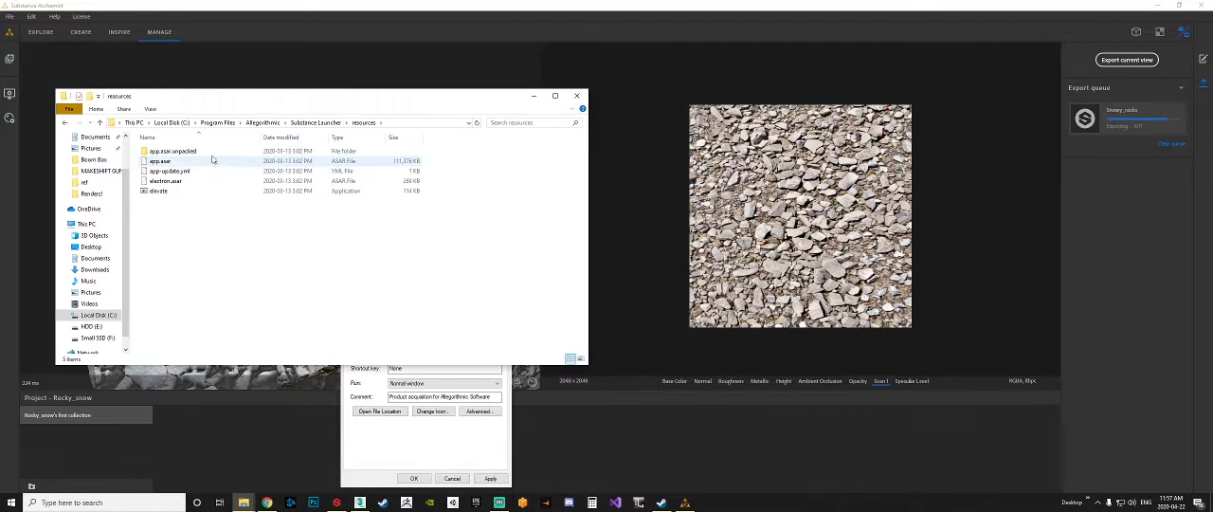
{"action": "left_click", "coordinate": [313, 123]}
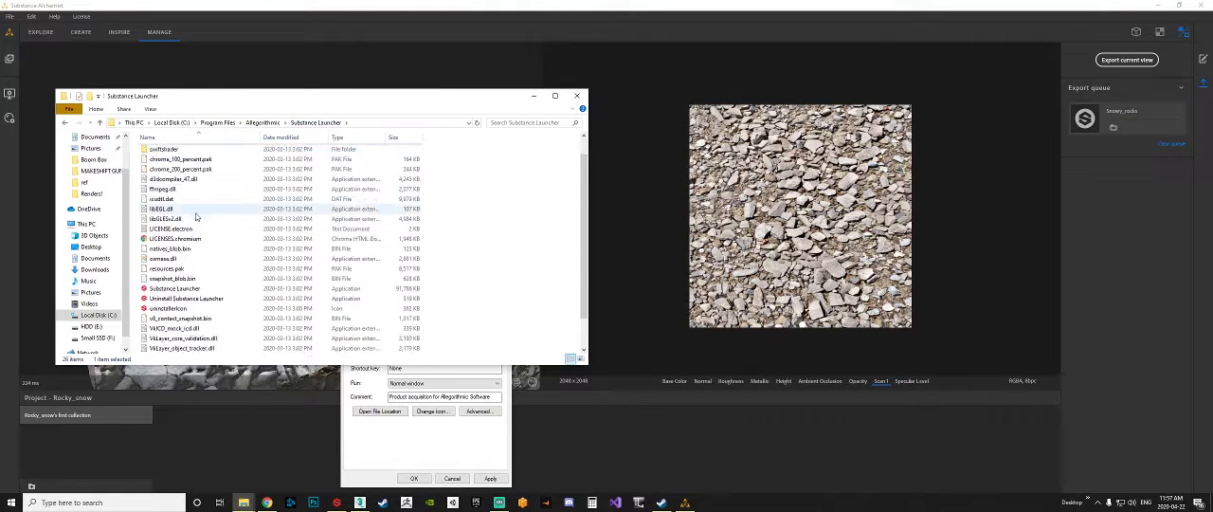
Launch Substance Painter and hide the launcher window
{"action": "scroll", "scroll_direction": "up", "scroll_amount": 3}
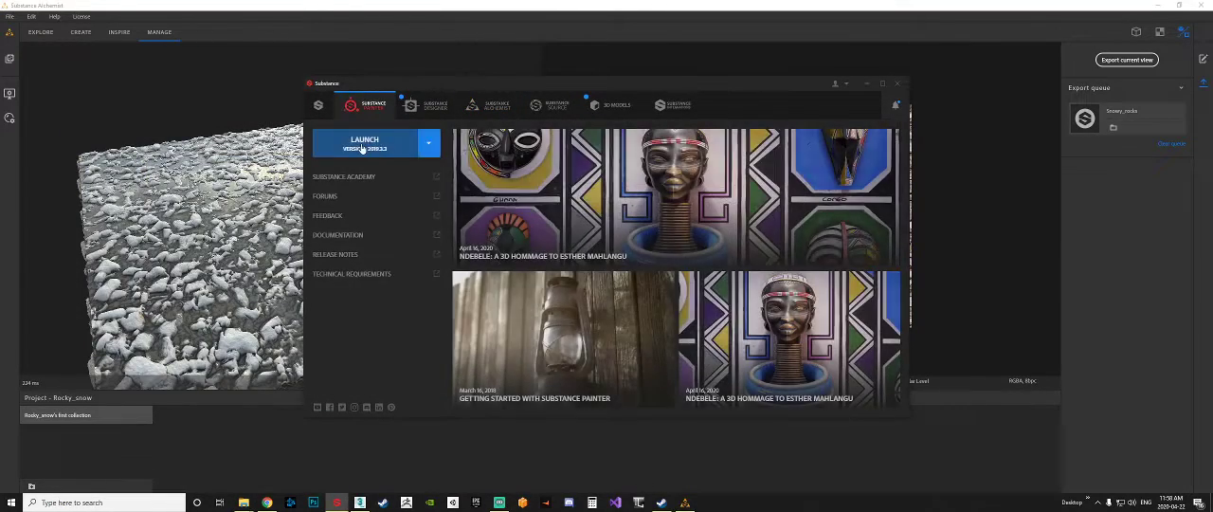
{"action": "left_click", "coordinate": [364, 142]}
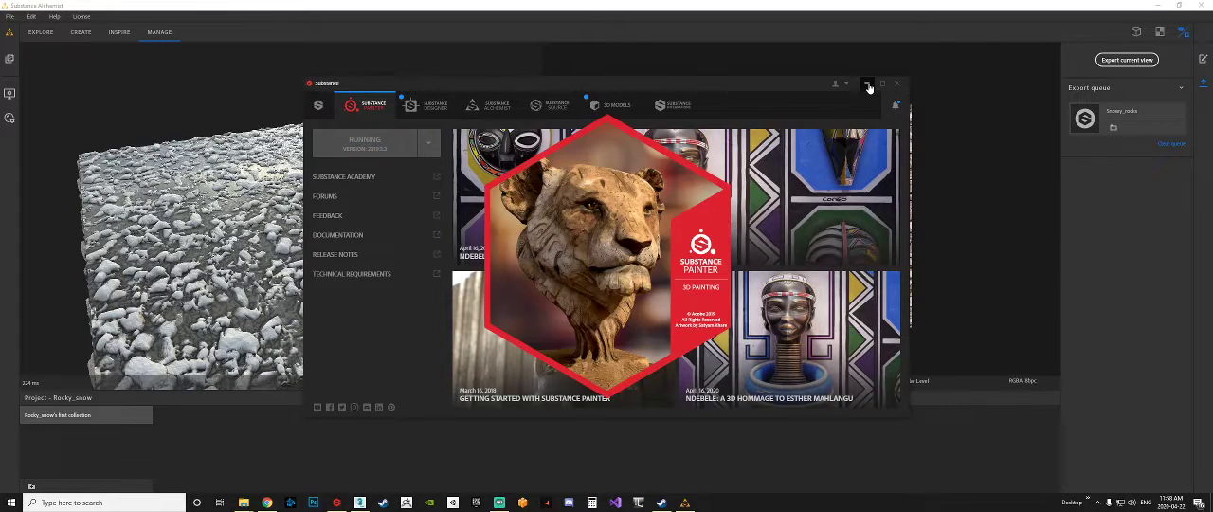
{"action": "left_click", "coordinate": [867, 83]}
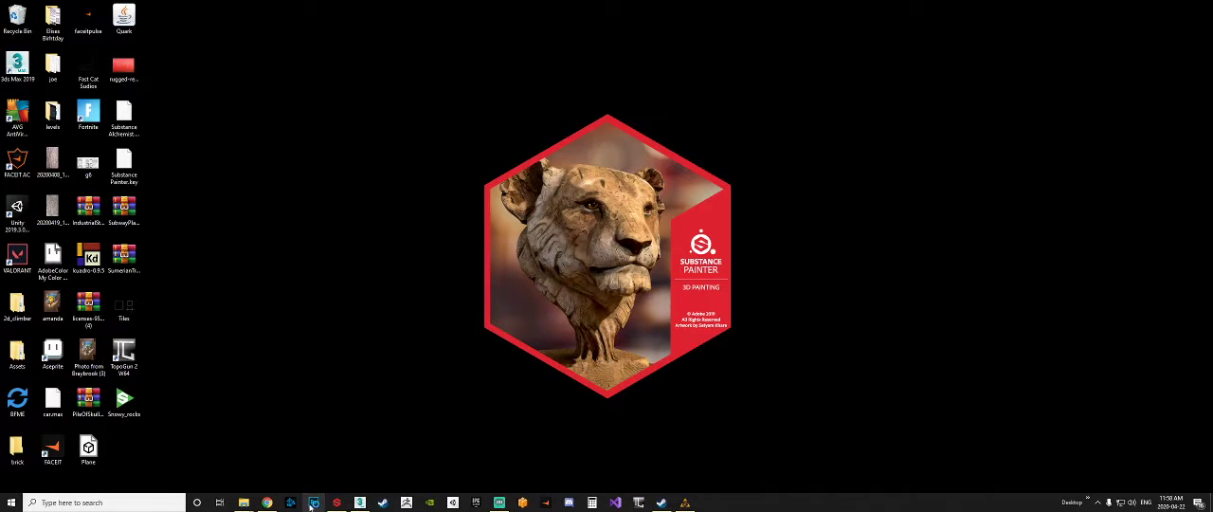
Put Snowy_rocks into Painter's shelf > allegorithmic > materials folder and close Explorer
{"action": "left_click_drag", "start_coordinate": [123, 398], "coordinate": [336, 66]}
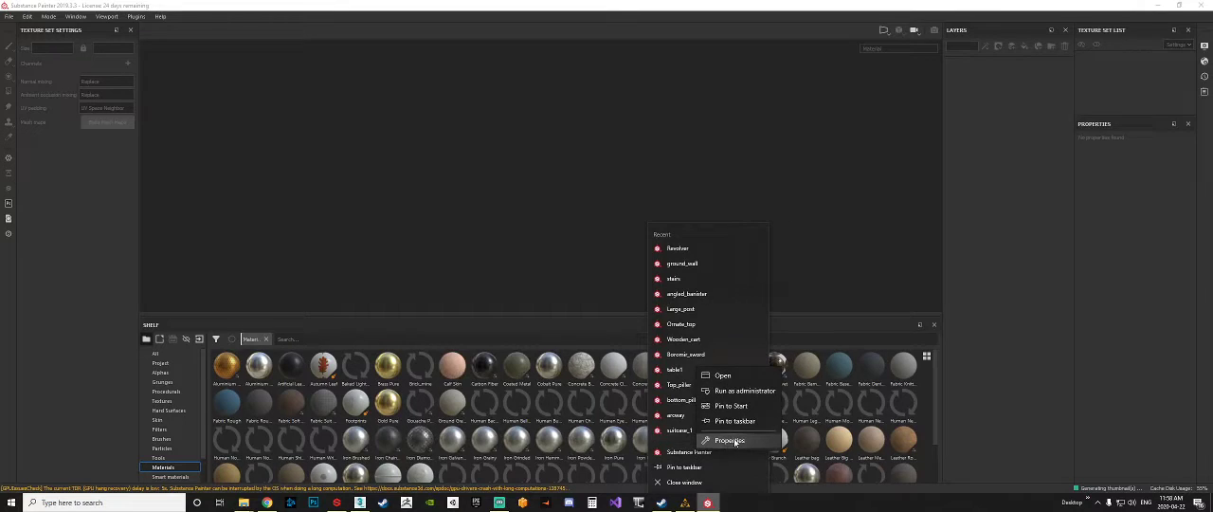
{"action": "left_click", "coordinate": [730, 440]}
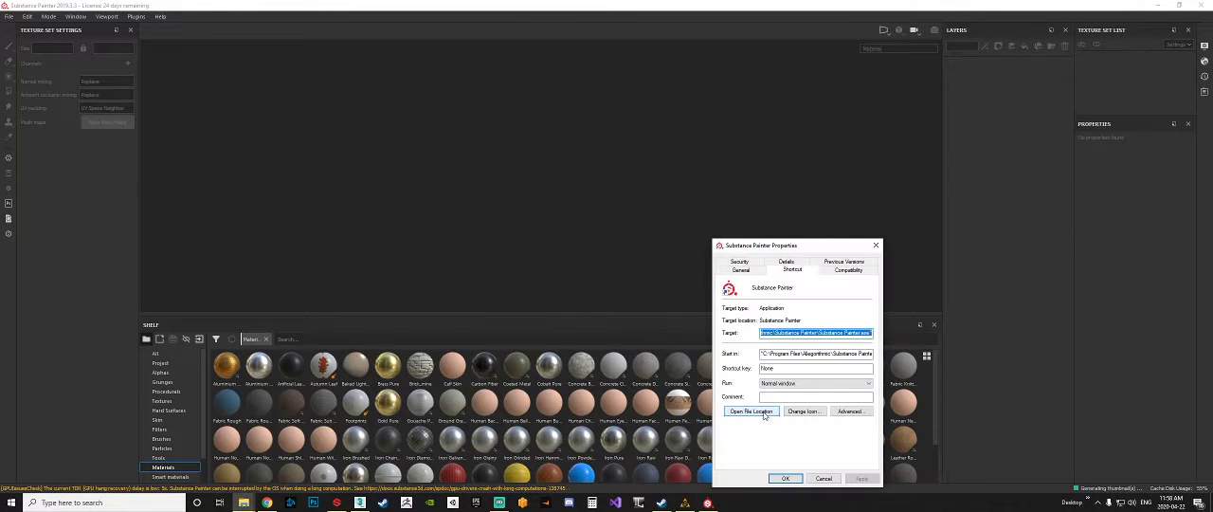
{"action": "left_click", "coordinate": [752, 411]}
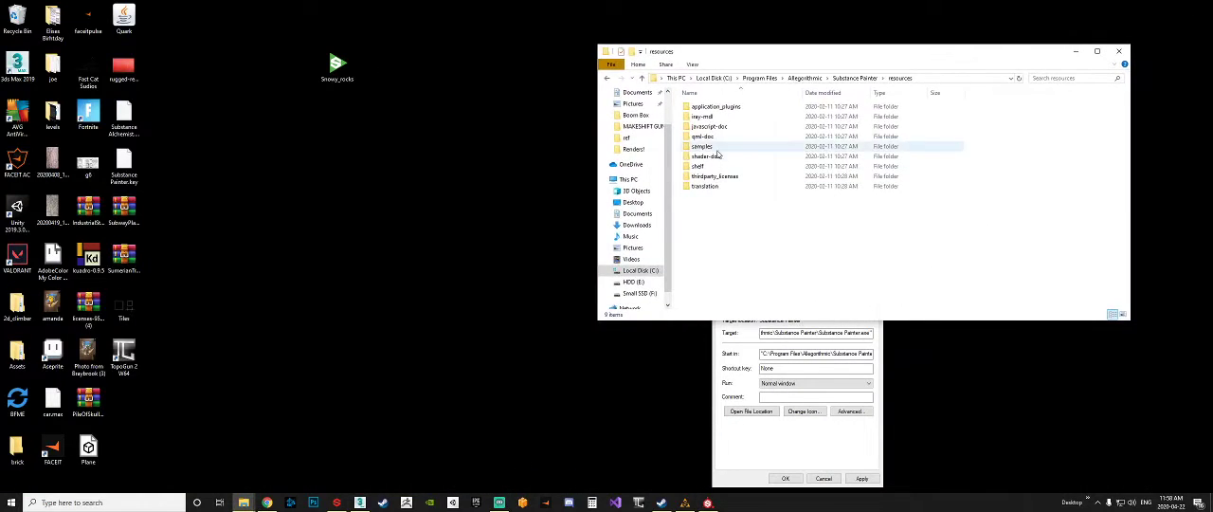
{"action": "double_click", "coordinate": [698, 165]}
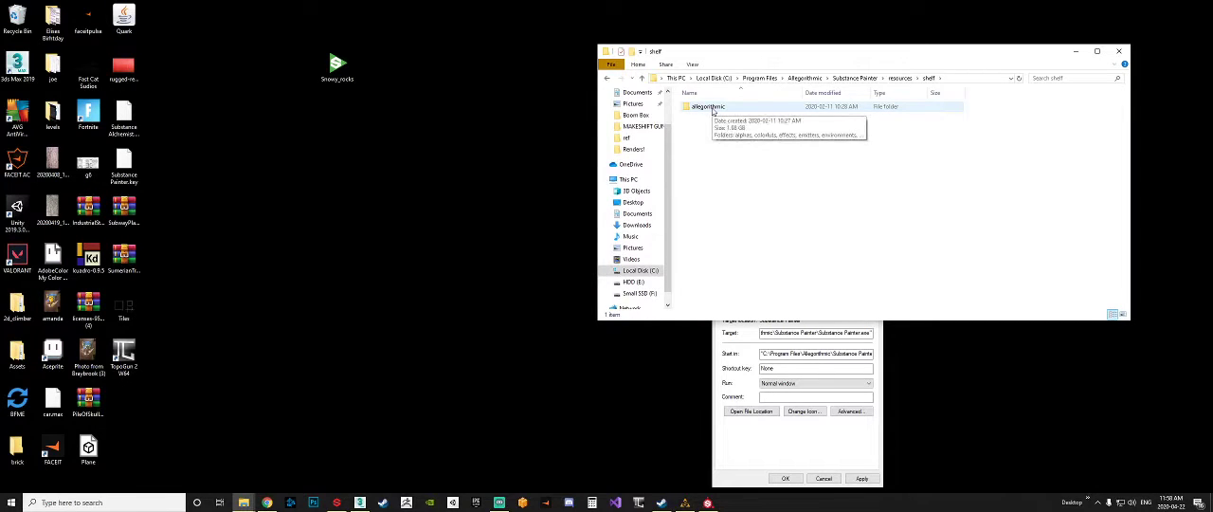
{"action": "double_click", "coordinate": [708, 106]}
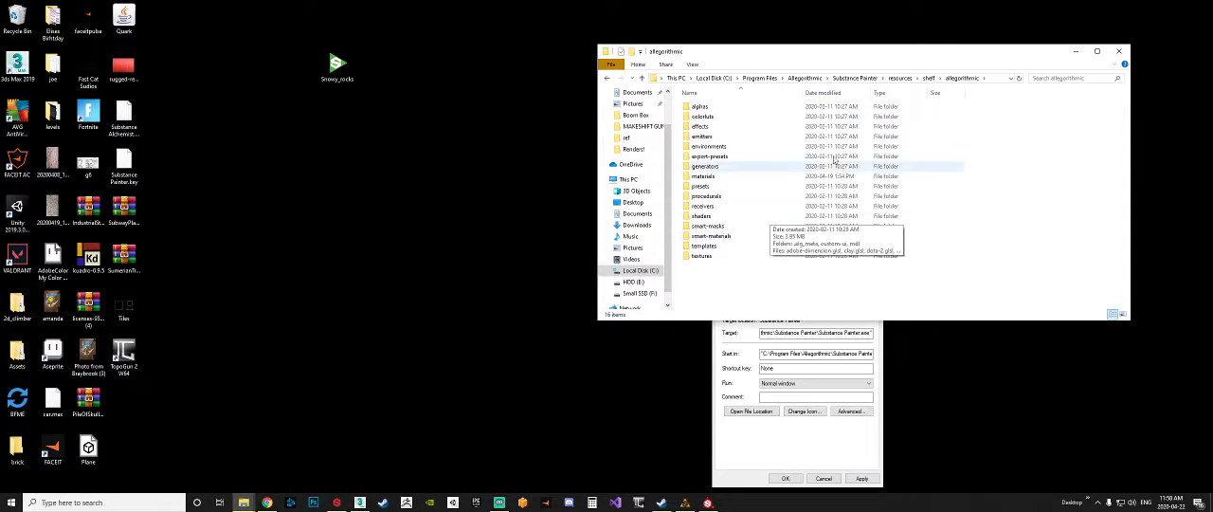
{"action": "double_click", "coordinate": [702, 176]}
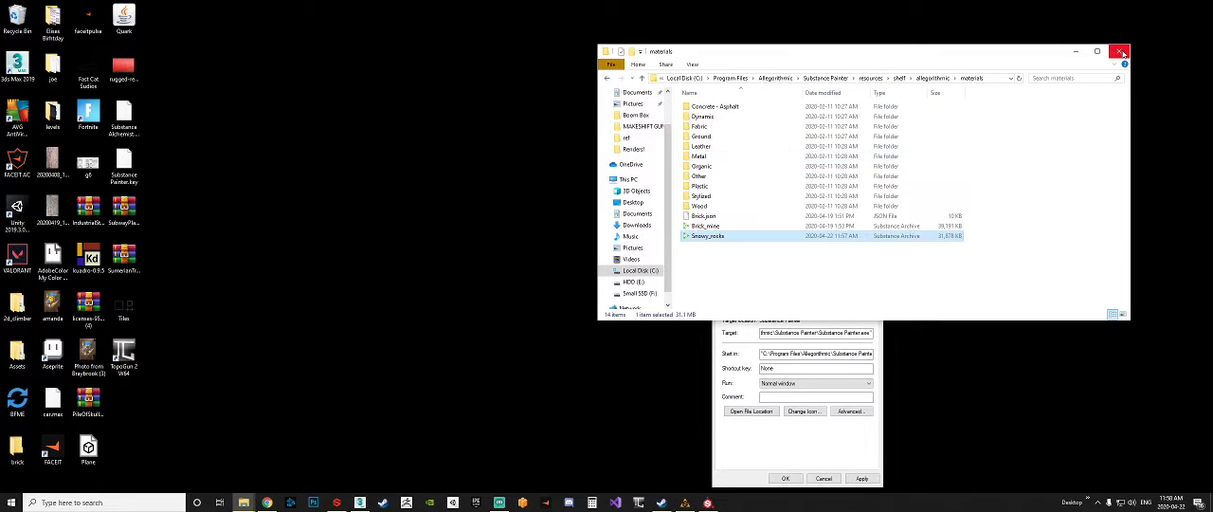
{"action": "left_click", "coordinate": [1119, 53]}
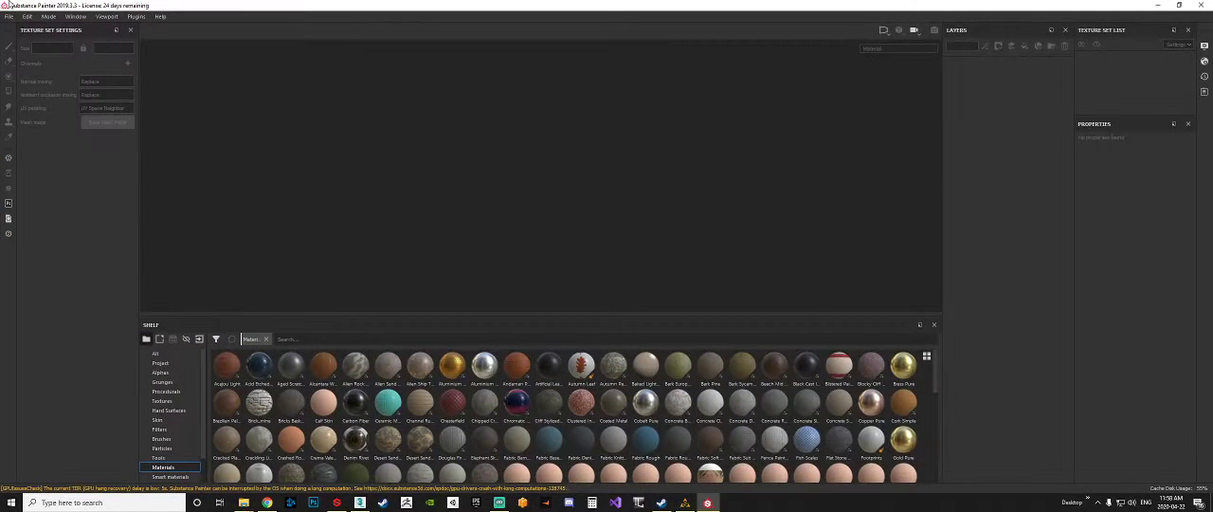
Create a new project using the Gun mesh from Assets > MAKESHIFT GUN
{"action": "left_click", "coordinate": [8, 17]}
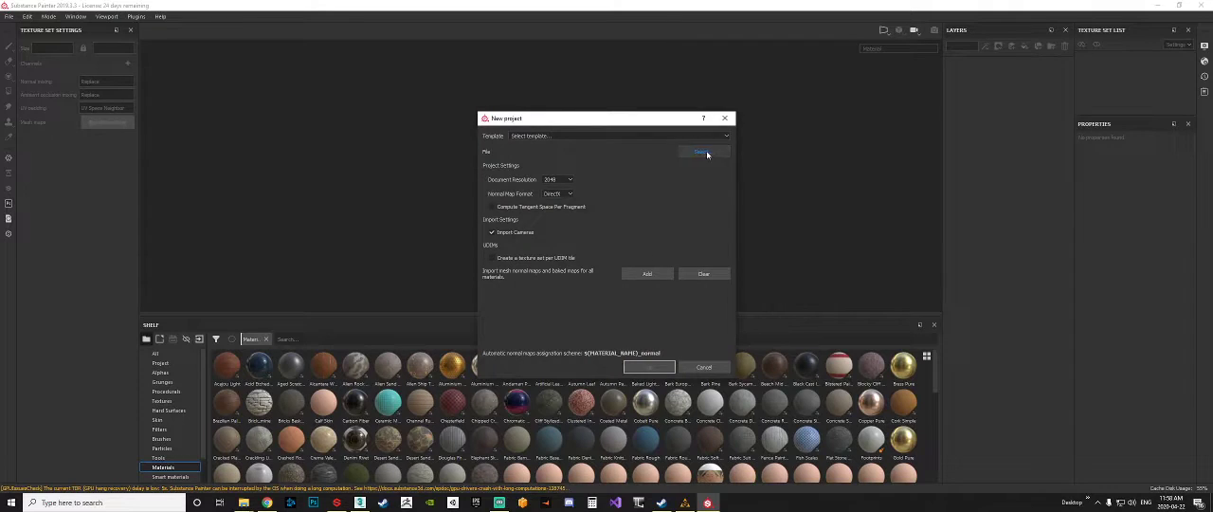
{"action": "left_click", "coordinate": [701, 152]}
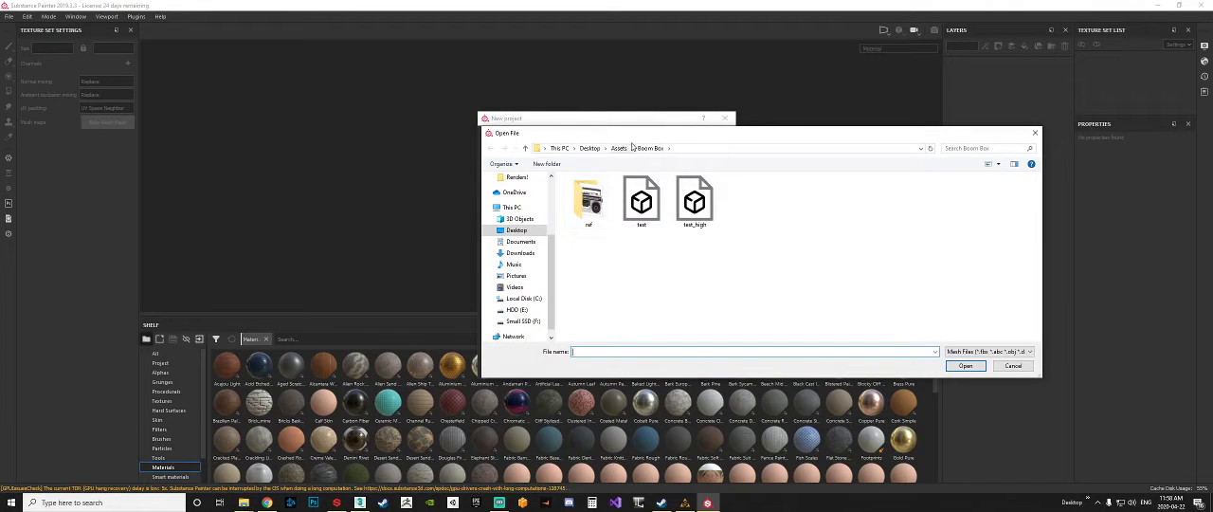
{"action": "left_click", "coordinate": [619, 148]}
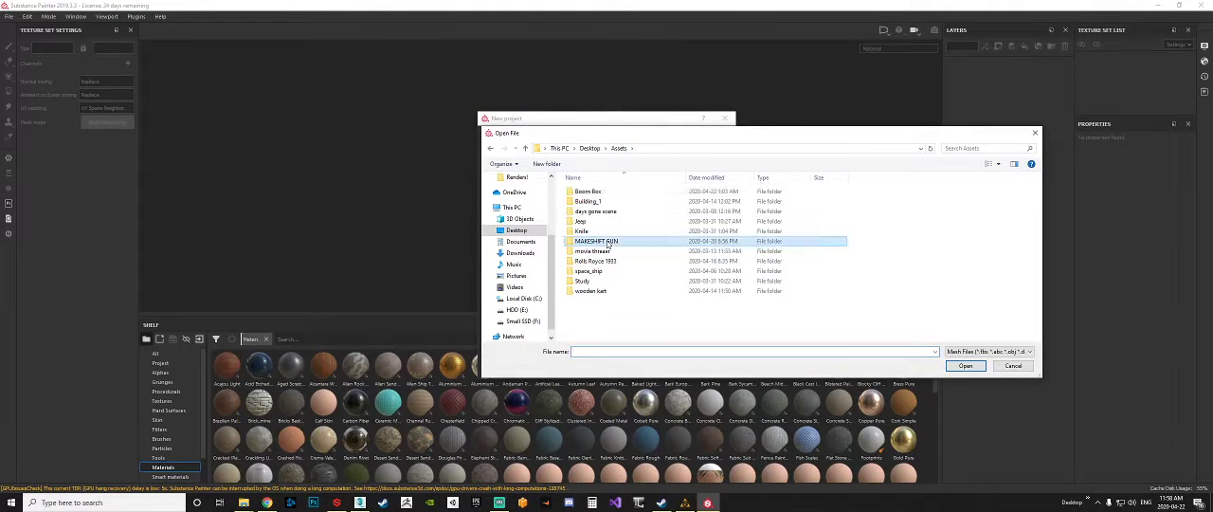
{"action": "double_click", "coordinate": [596, 241]}
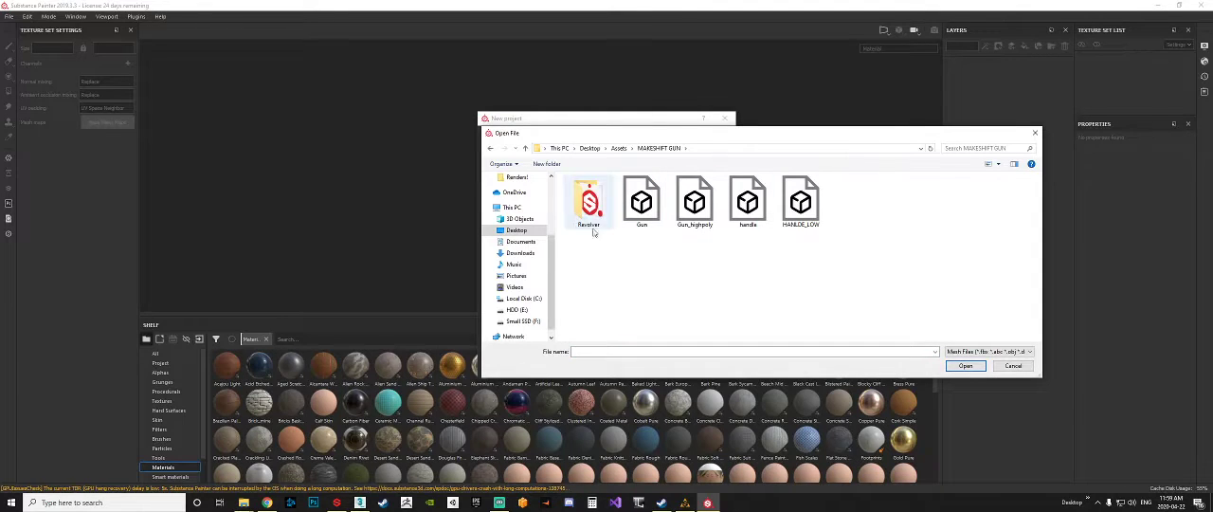
{"action": "left_click", "coordinate": [642, 200]}
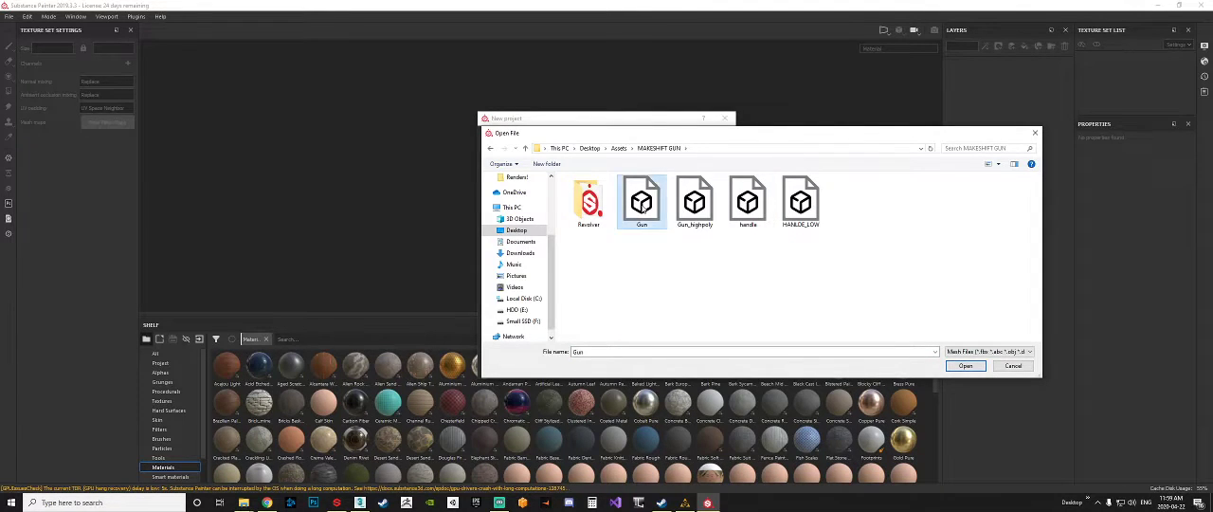
{"action": "left_click", "coordinate": [965, 366]}
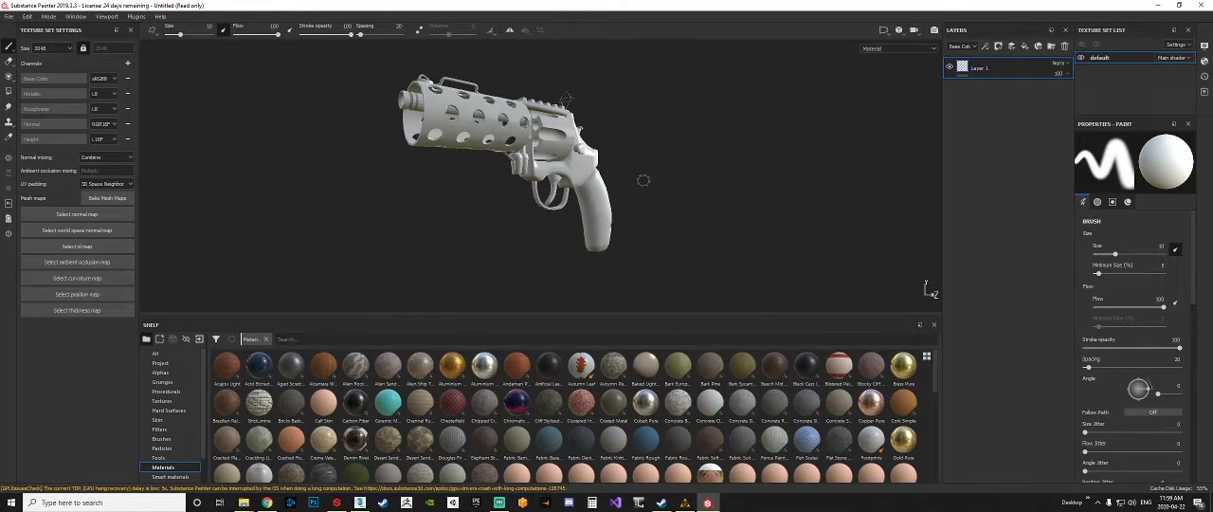
Fill the gun with Snowy_rocks using tri-planar projection and scale about 4.32
{"action": "scroll", "scroll_direction": "down", "scroll_amount": 3}
{"action": "type", "text": "sno"}
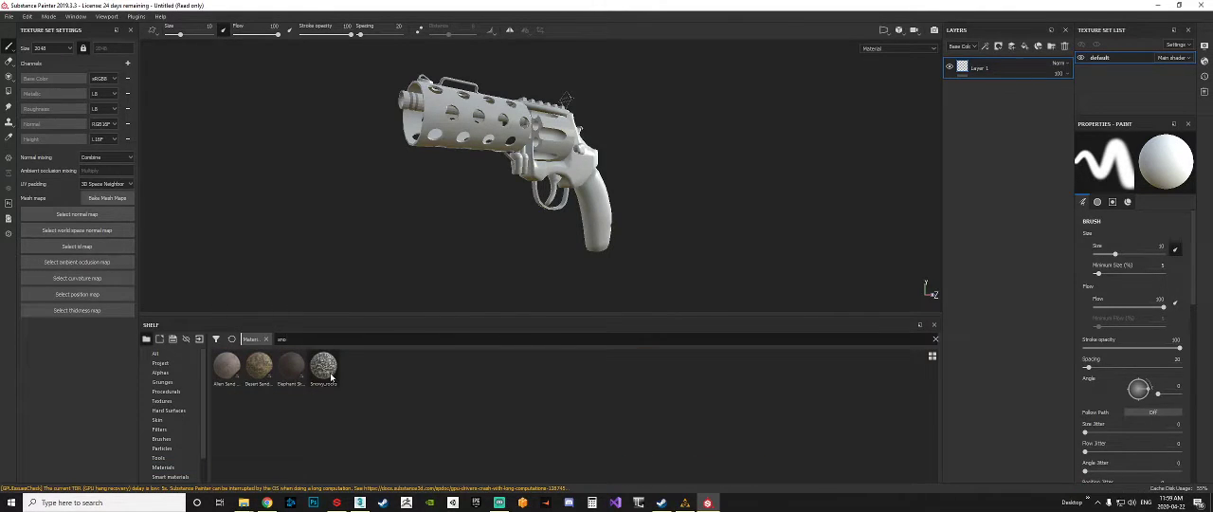
{"action": "double_click", "coordinate": [323, 366]}
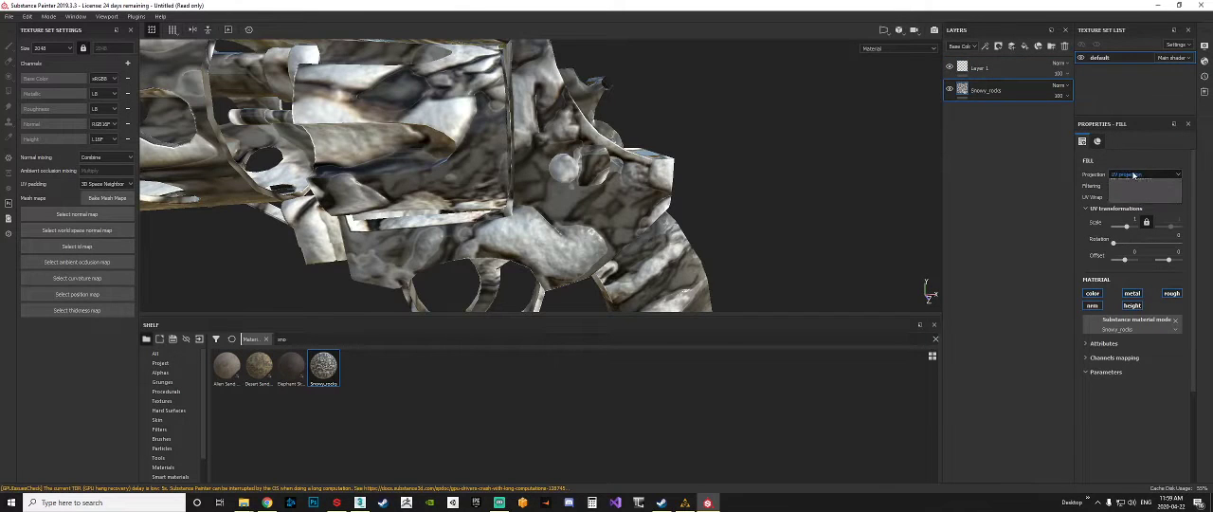
{"action": "left_click", "coordinate": [1146, 174]}
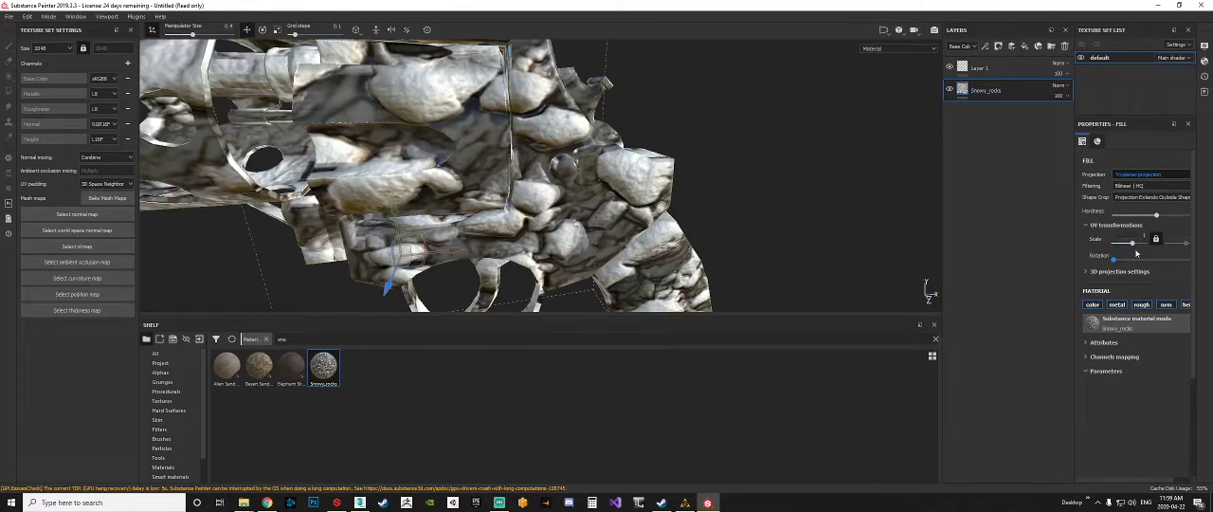
{"action": "left_click_drag", "start_coordinate": [1133, 243], "coordinate": [1142, 243]}
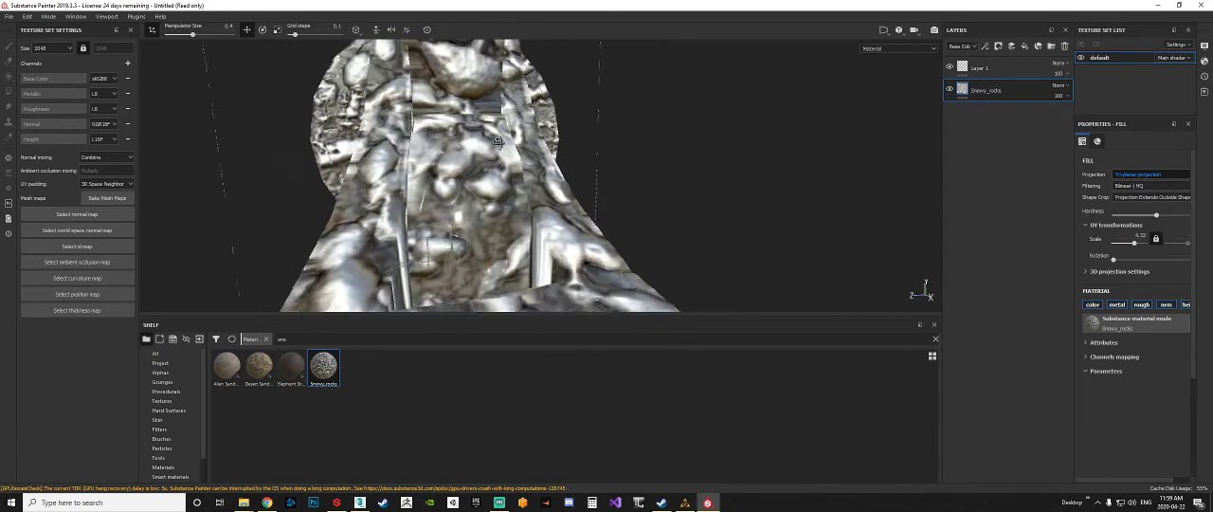
{"action": "left_click", "coordinate": [10, 16]}
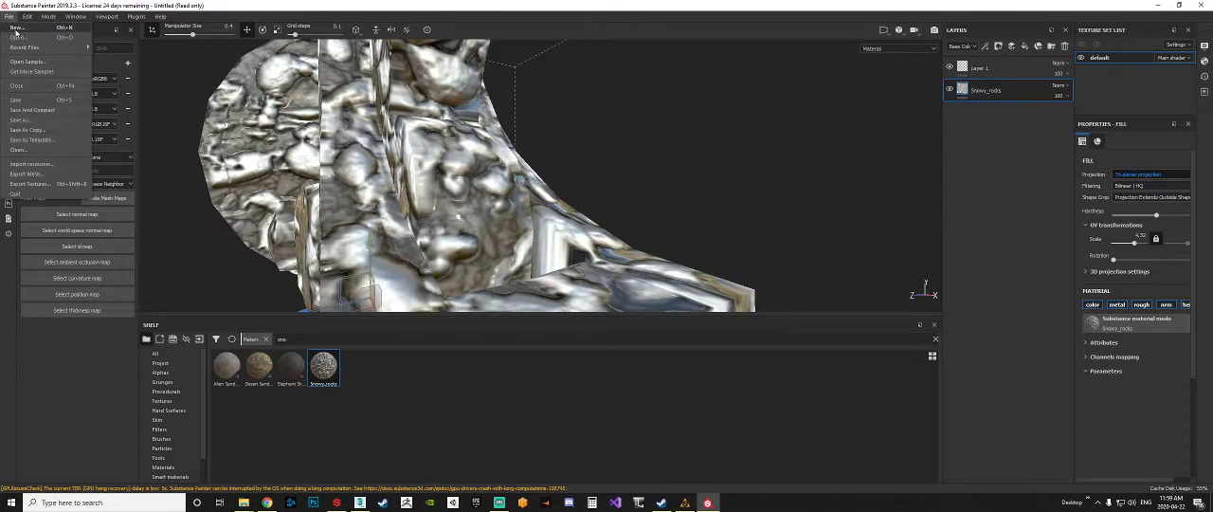
Create a new project from the Desktop's Plane.FBX and inspect the Snowy_rocks-covered plane up close
{"action": "left_click", "coordinate": [17, 27]}
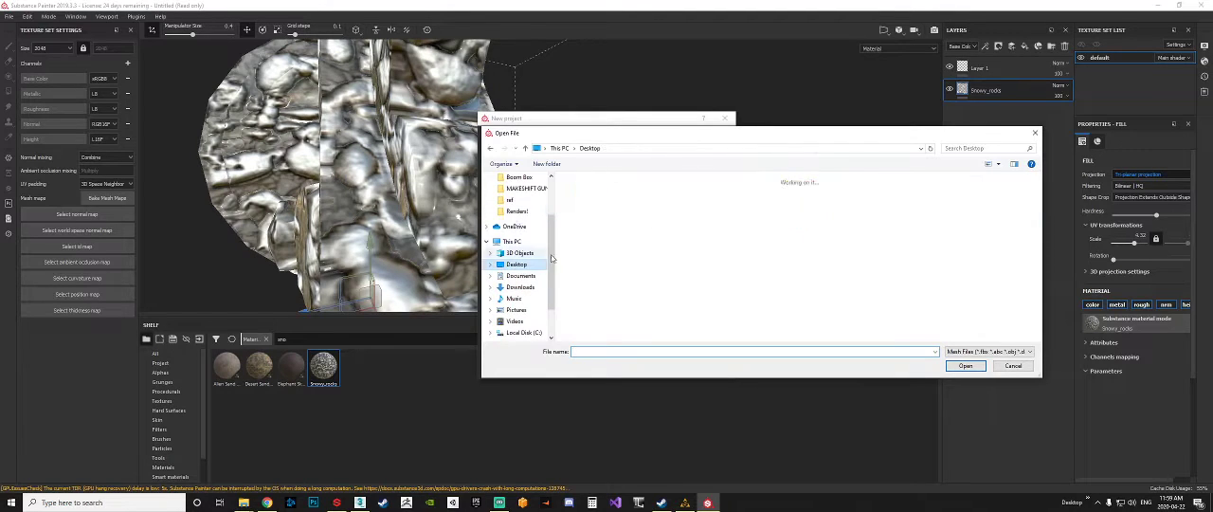
{"action": "left_click", "coordinate": [965, 366]}
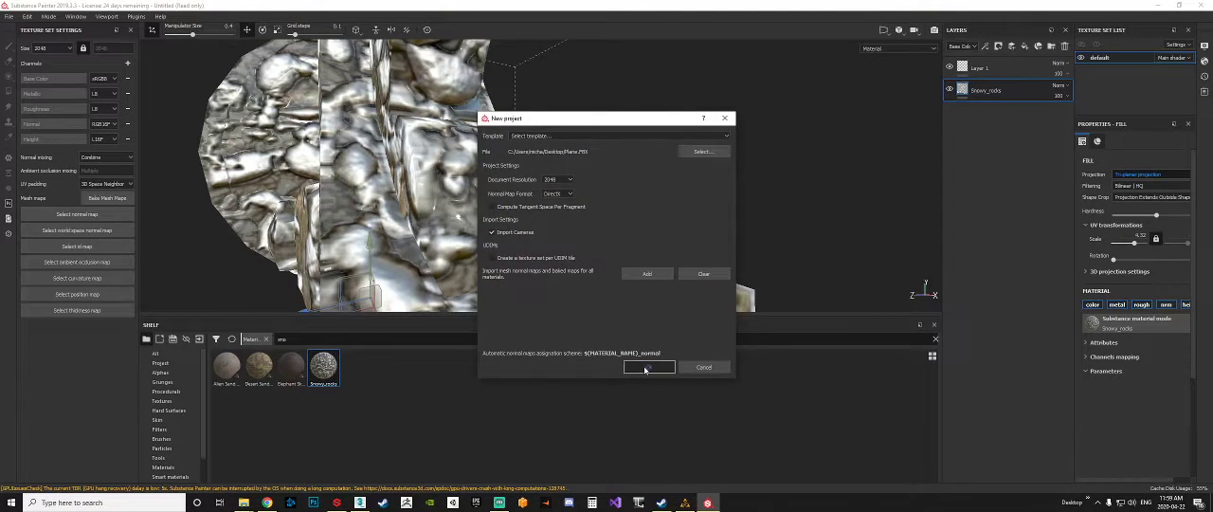
{"action": "left_click", "coordinate": [648, 368]}
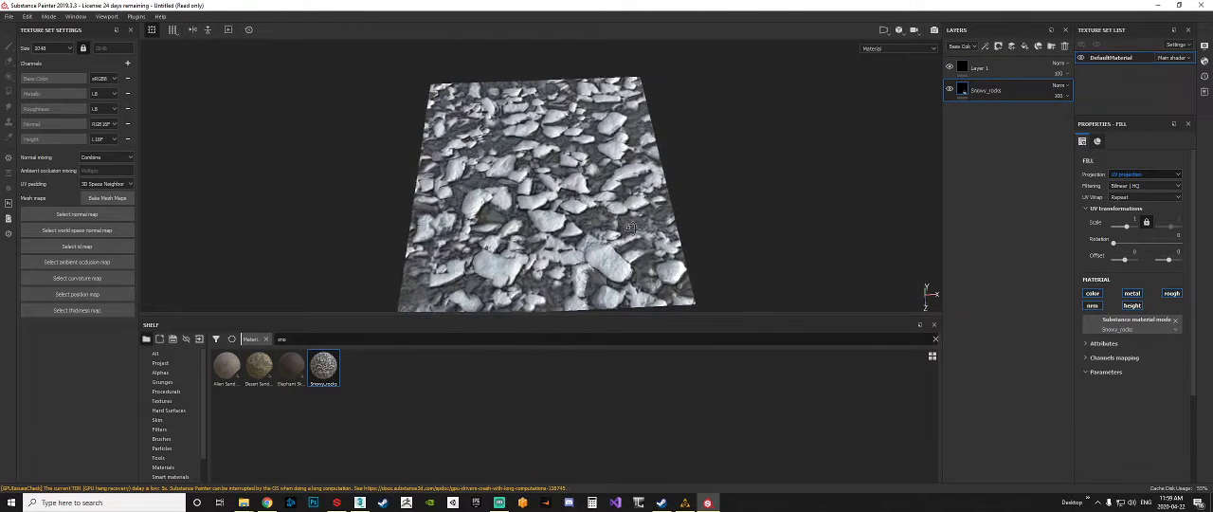
{"action": "left_click_drag", "start_coordinate": [630, 227], "coordinate": [384, 166]}
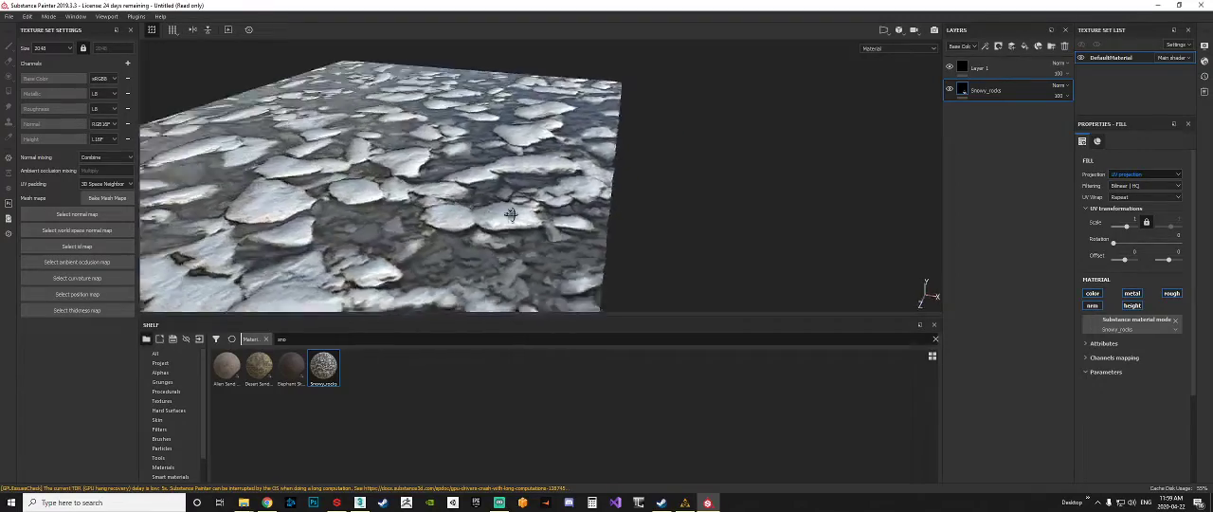
{"action": "left_click_drag", "start_coordinate": [510, 215], "coordinate": [433, 223]}
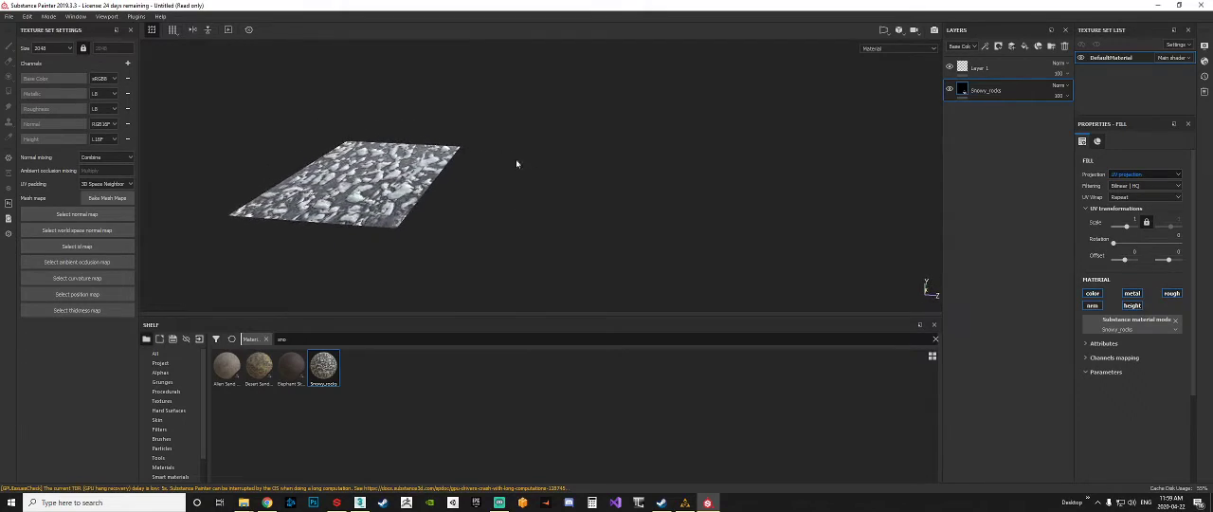
{"action": "left_click_drag", "start_coordinate": [379, 180], "coordinate": [436, 228]}
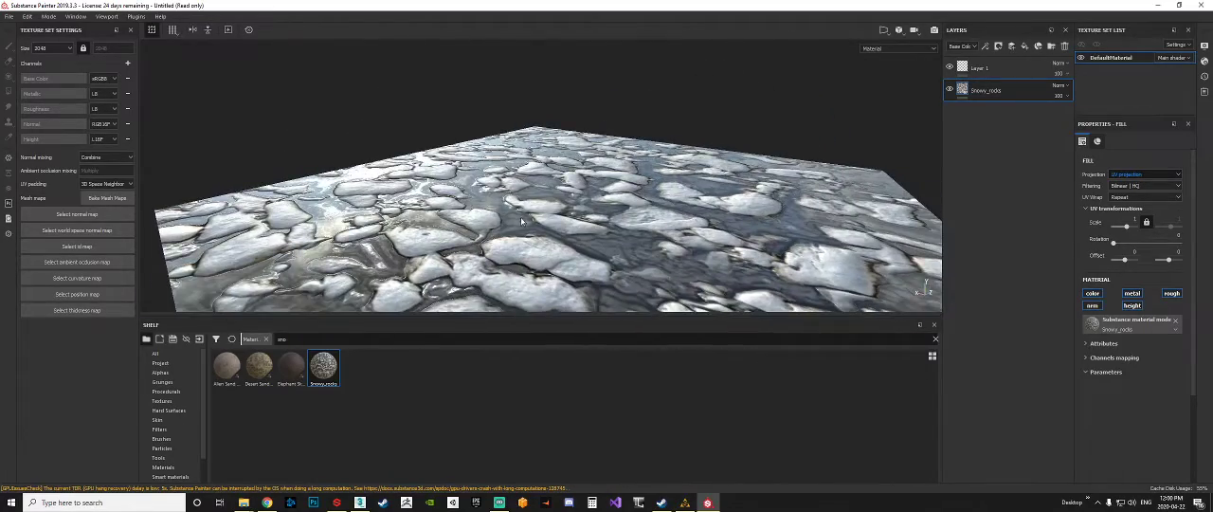
{"action": "left_click_drag", "start_coordinate": [541, 218], "coordinate": [568, 196]}
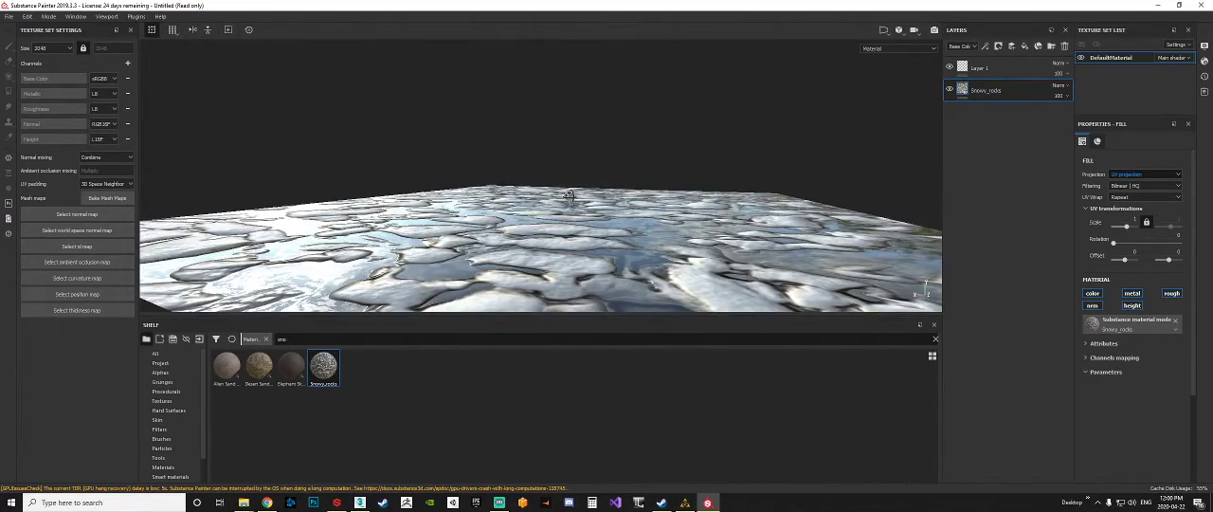